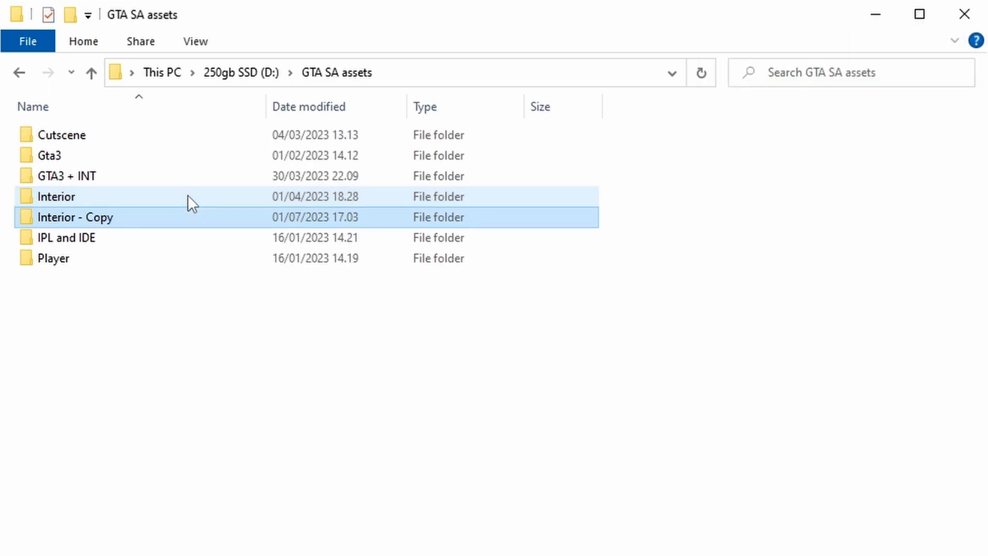
Step: Rename the copied folder to 'Interior + doors' and open Gta3 > Models alongside it
{"action": "type", "text": "Interior +"}
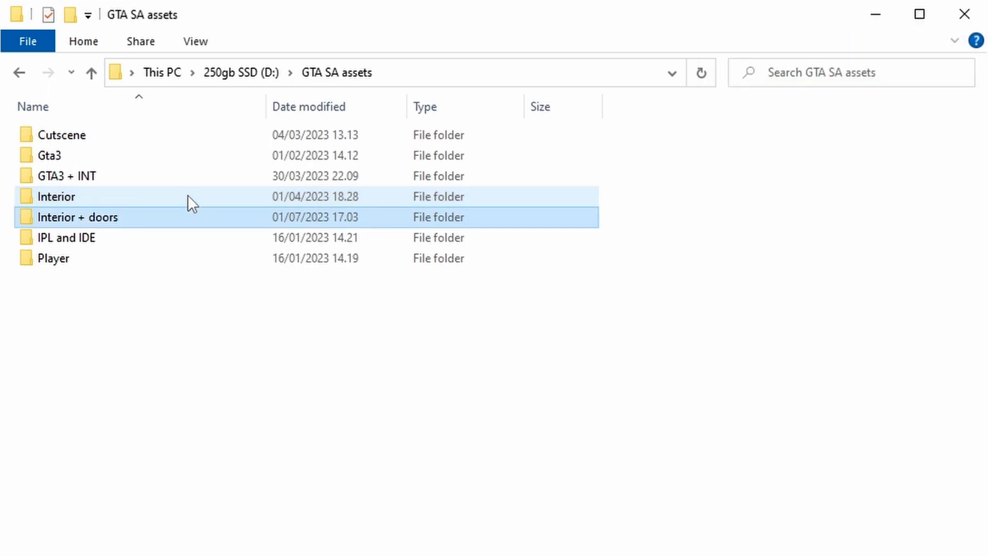
{"action": "double_click", "coordinate": [77, 216]}
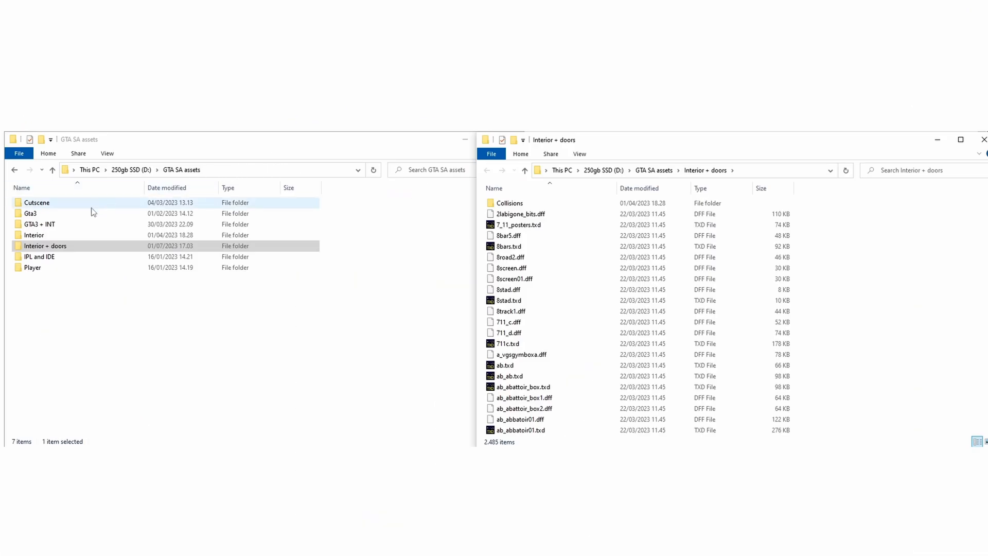
{"action": "double_click", "coordinate": [31, 213]}
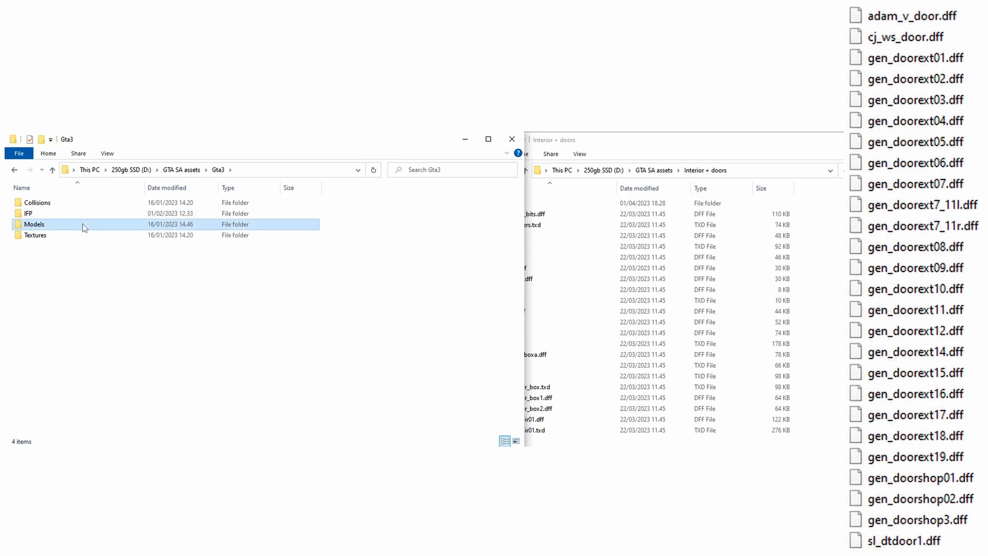
{"action": "double_click", "coordinate": [34, 225]}
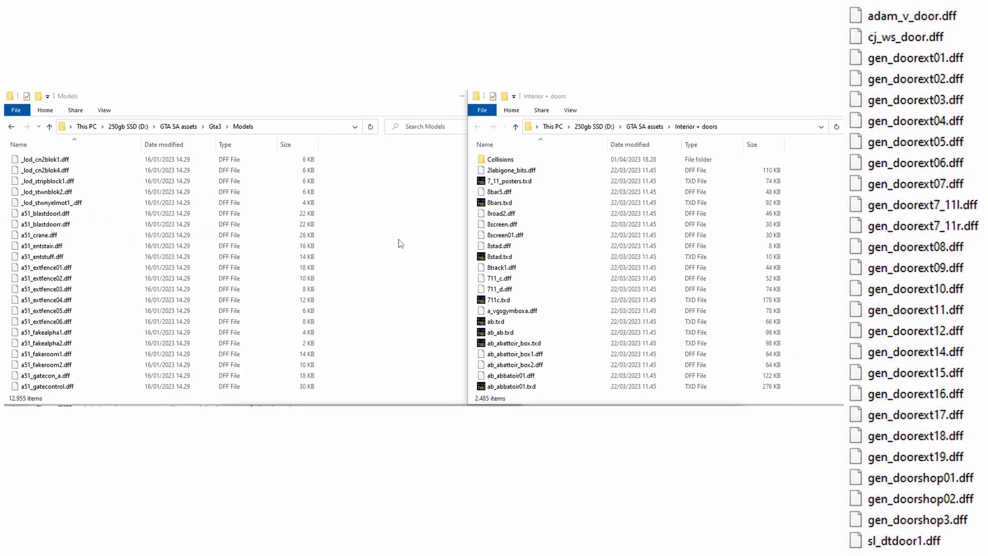
Step: Search Gta3 Models for the ADAM_V_DOOR, cj_ws_doo and gen_doorex door files
{"action": "type", "text": "ADAM_V_DOOR"}
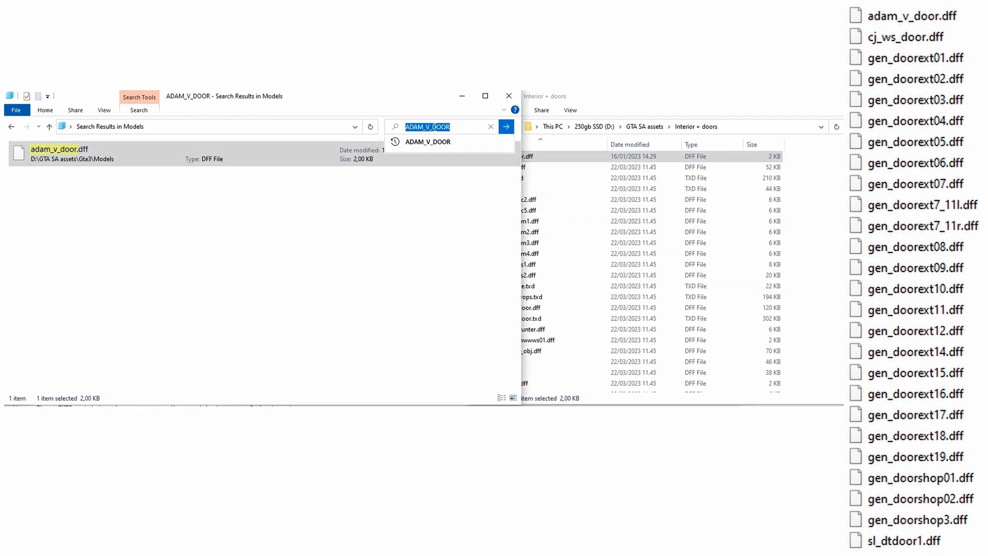
{"action": "type", "text": "cj_ws_door"}
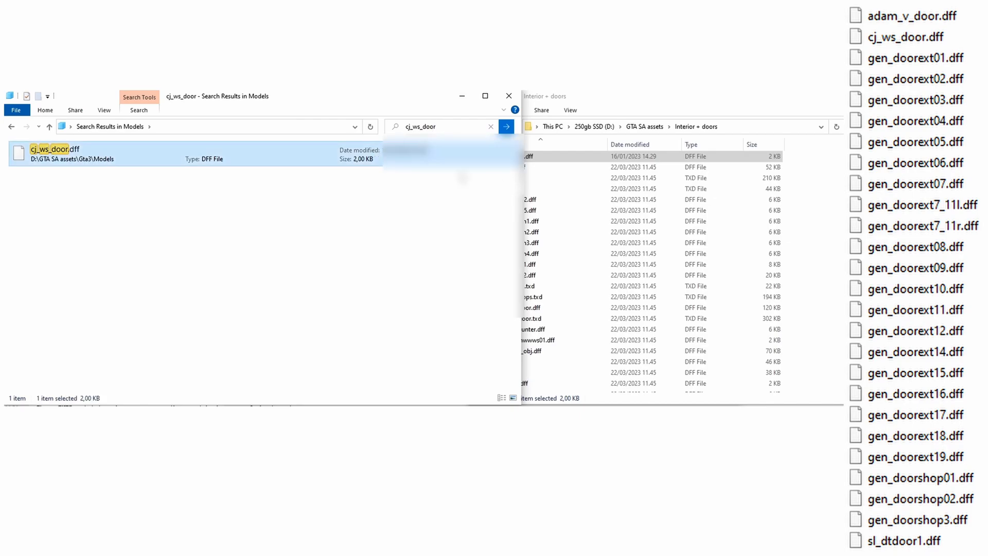
{"action": "left_click", "coordinate": [441, 126]}
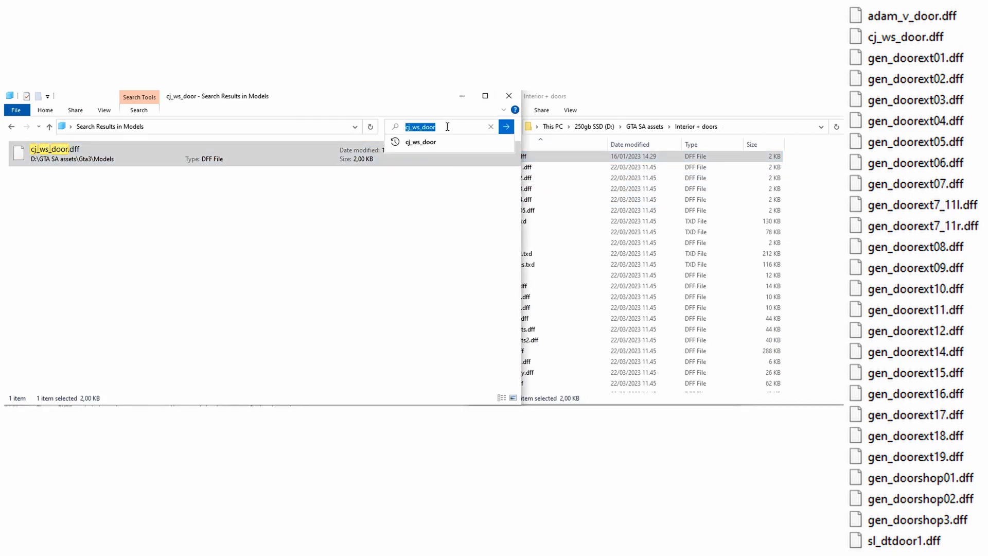
{"action": "type", "text": "gen_doorex"}
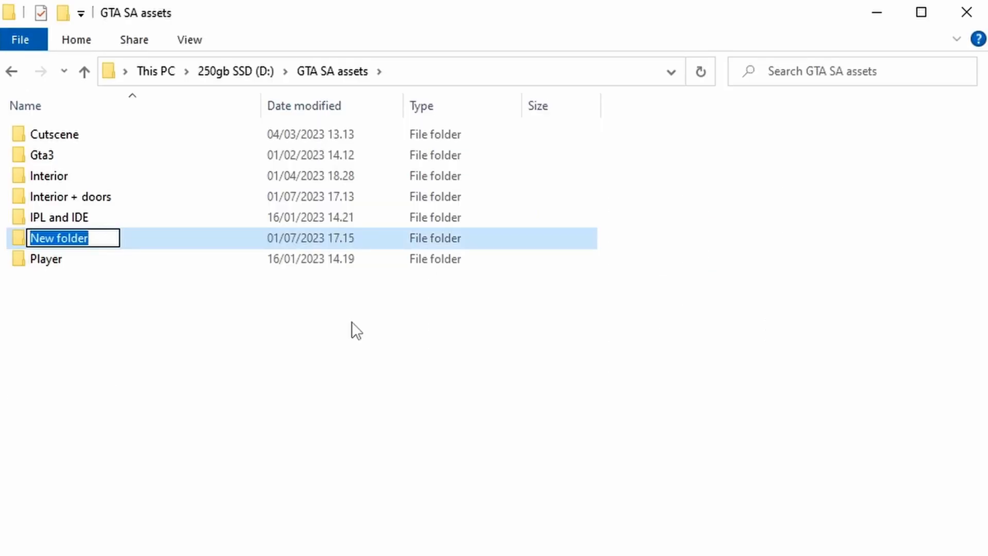
Step: Name the new folder 'GTA3 + INT DFF' and copy all Gta3 Models and Interior files
{"action": "type", "text": "GTA3 + INT DFF"}
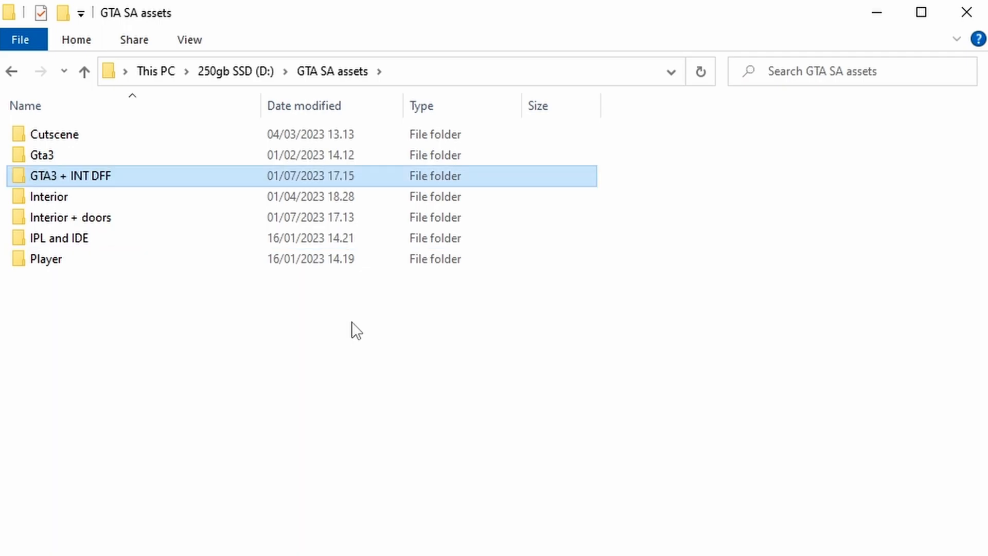
{"action": "double_click", "coordinate": [43, 155]}
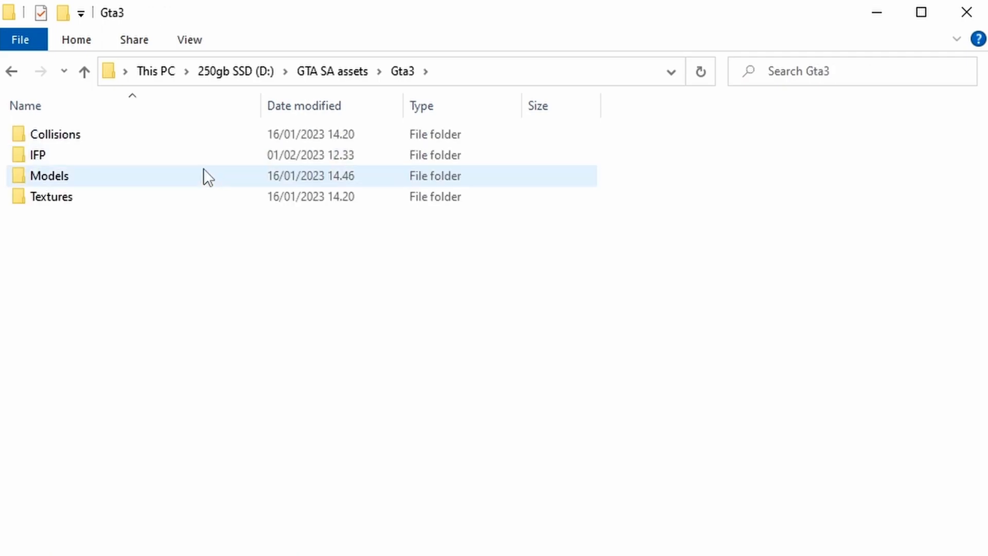
{"action": "double_click", "coordinate": [49, 175]}
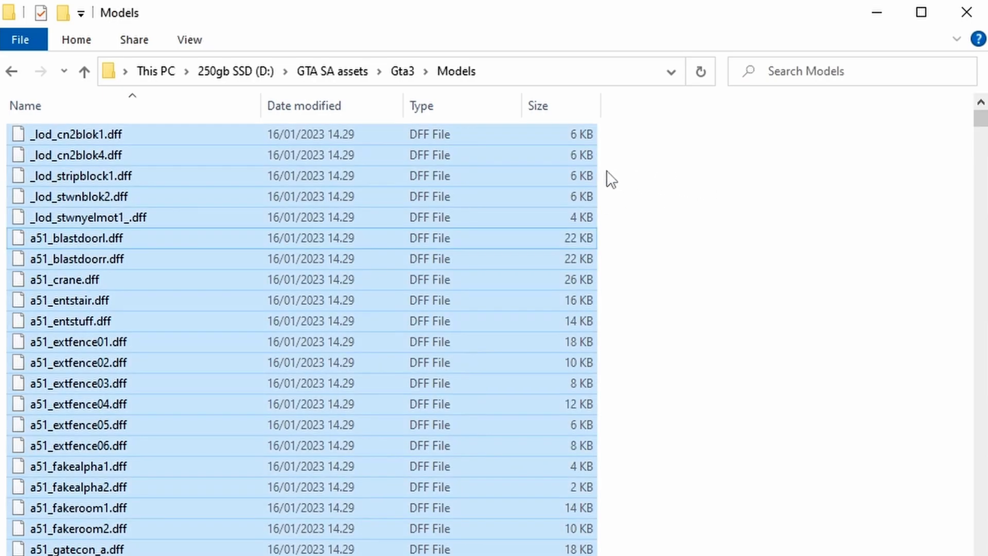
{"action": "left_click", "coordinate": [362, 71]}
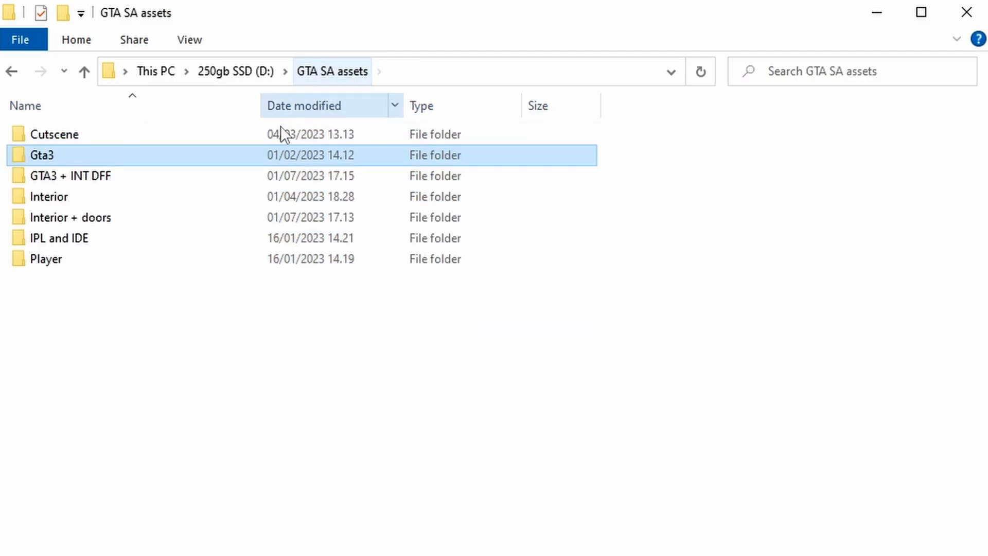
{"action": "double_click", "coordinate": [70, 175]}
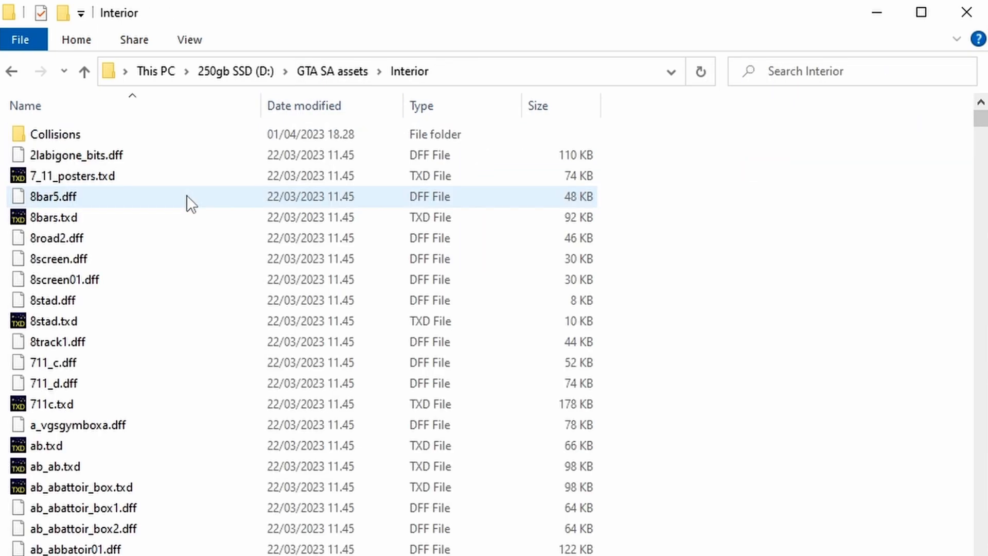
{"action": "key", "text": "ctrl+a"}
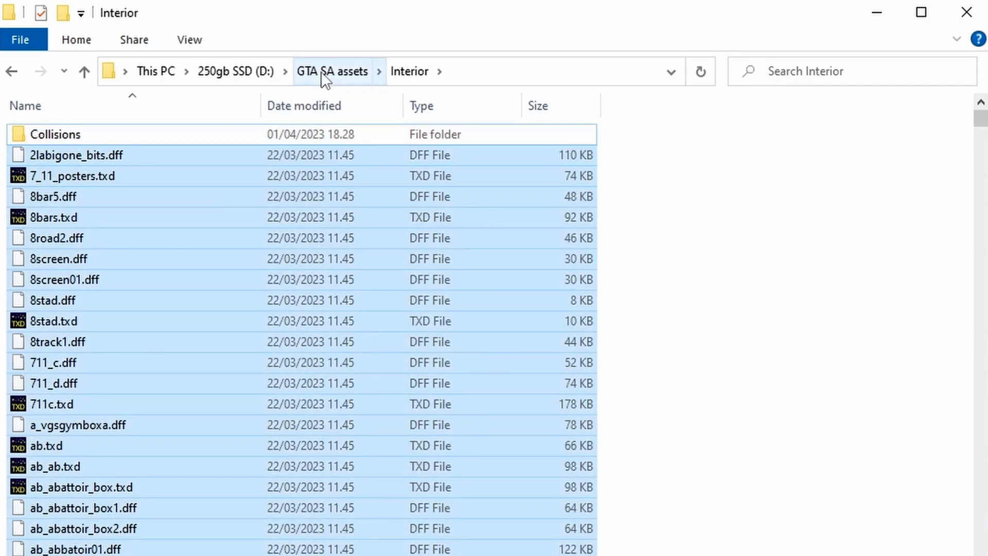
{"action": "left_click", "coordinate": [332, 71]}
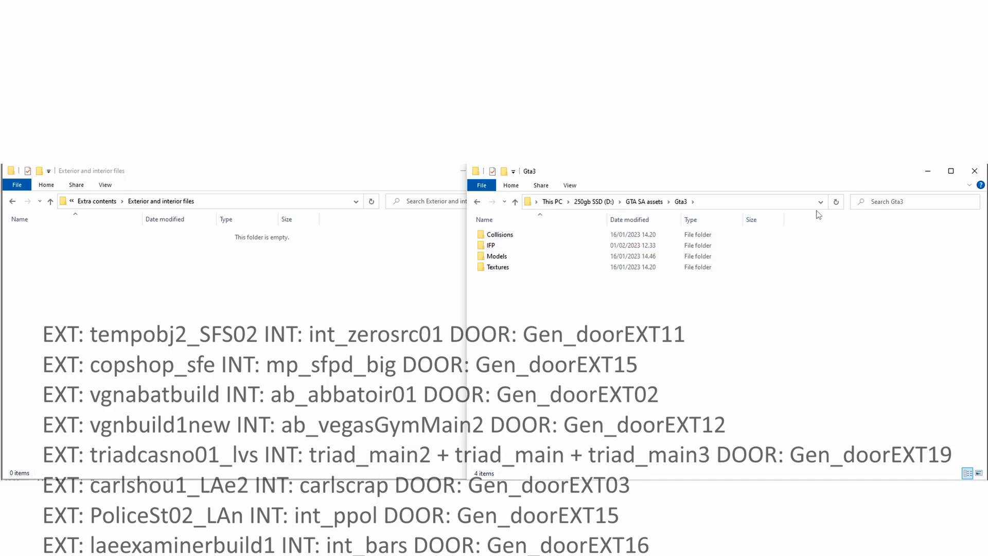
Step: Search Gta3 for the copshop and vgn exteriors and copy their col and dff files
{"action": "left_click", "coordinate": [914, 202]}
{"action": "type", "text": "tempobj_SFS02"}
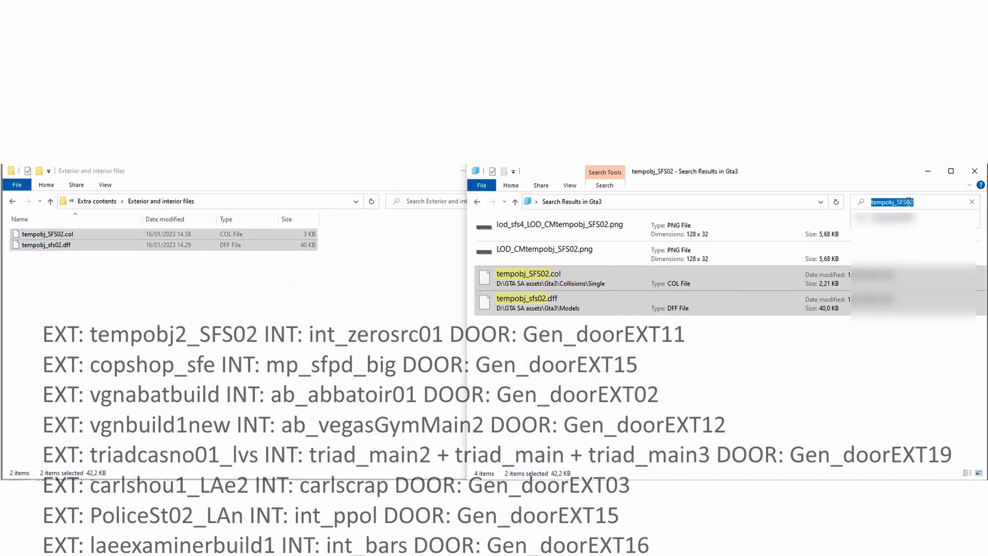
{"action": "type", "text": "copshop_sfe"}
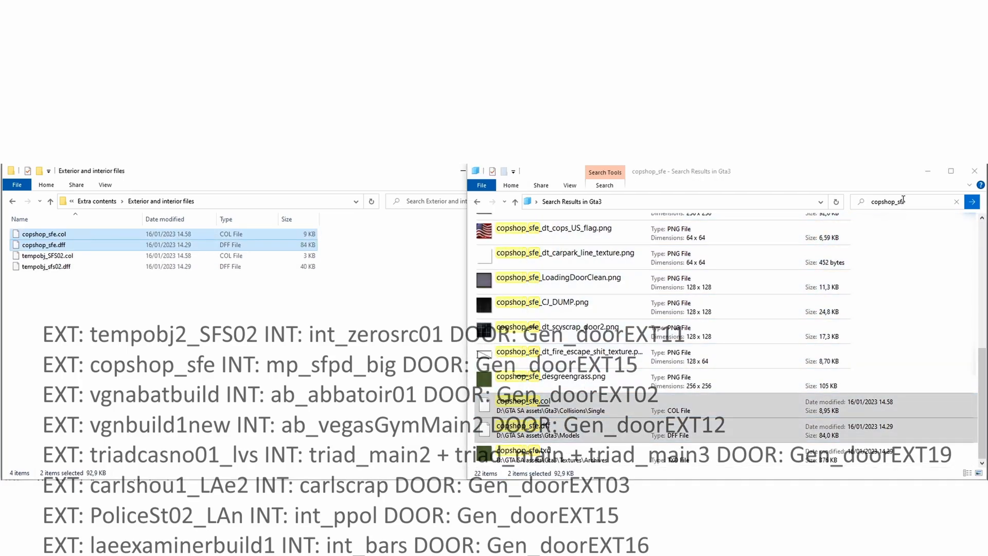
{"action": "type", "text": "vgnabatbuild"}
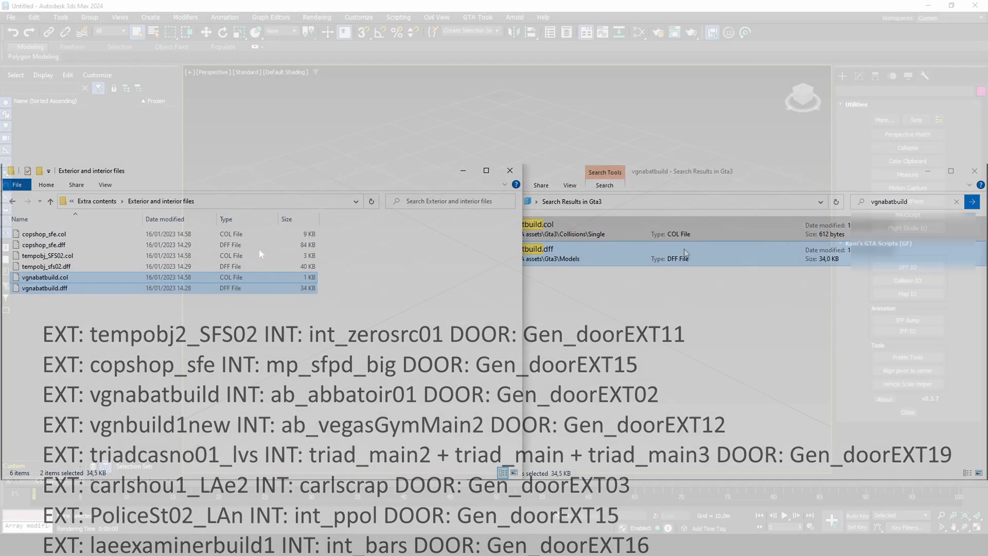
Step: Import the ab_abbatoir01 DFF model from the File menu
{"action": "left_click", "coordinate": [10, 17]}
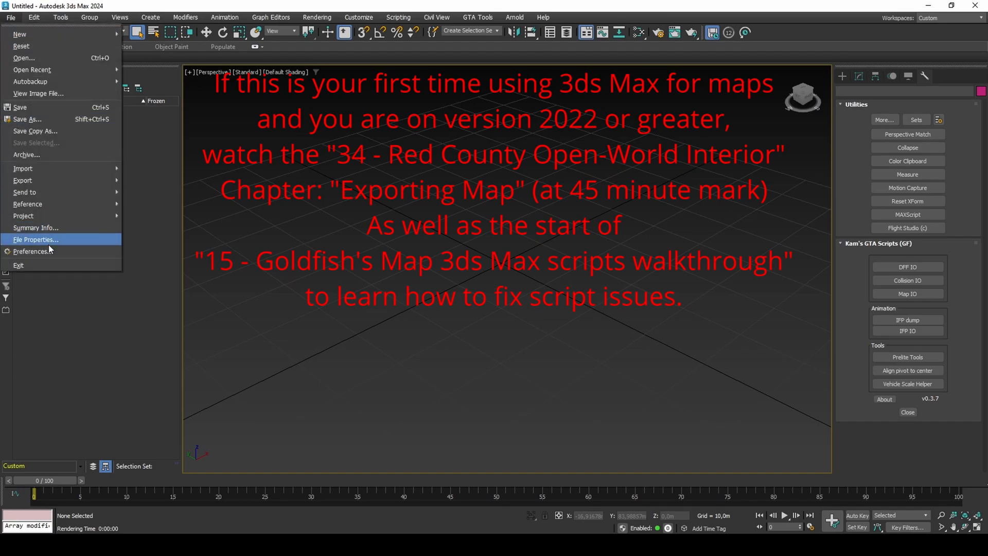
{"action": "left_click", "coordinate": [30, 250]}
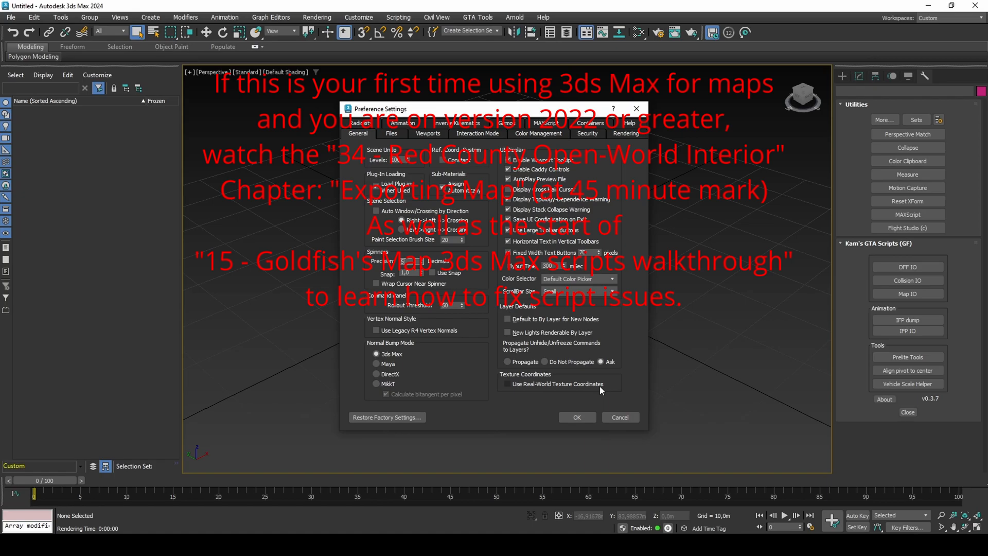
{"action": "left_click", "coordinate": [11, 17]}
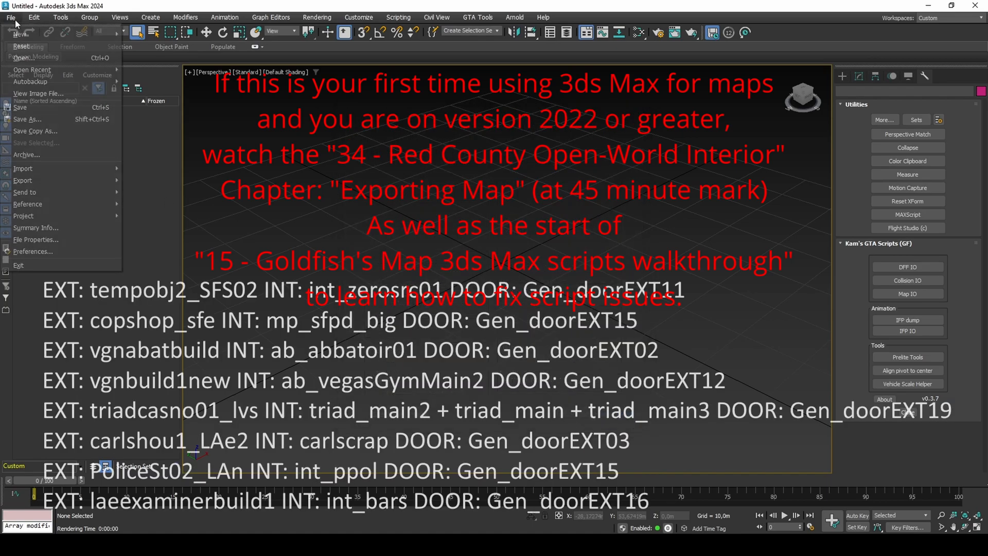
{"action": "mouse_move", "coordinate": [23, 168]}
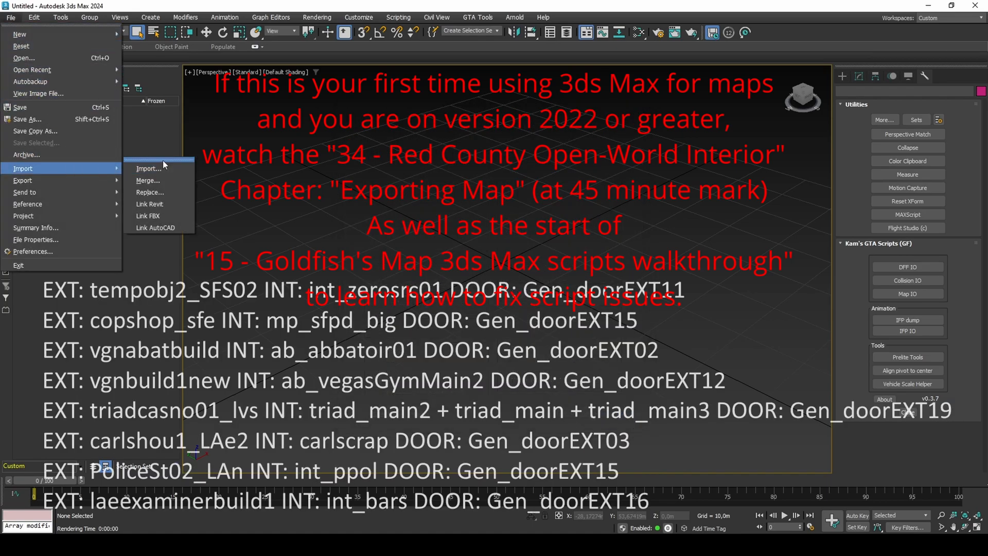
{"action": "left_click", "coordinate": [150, 169]}
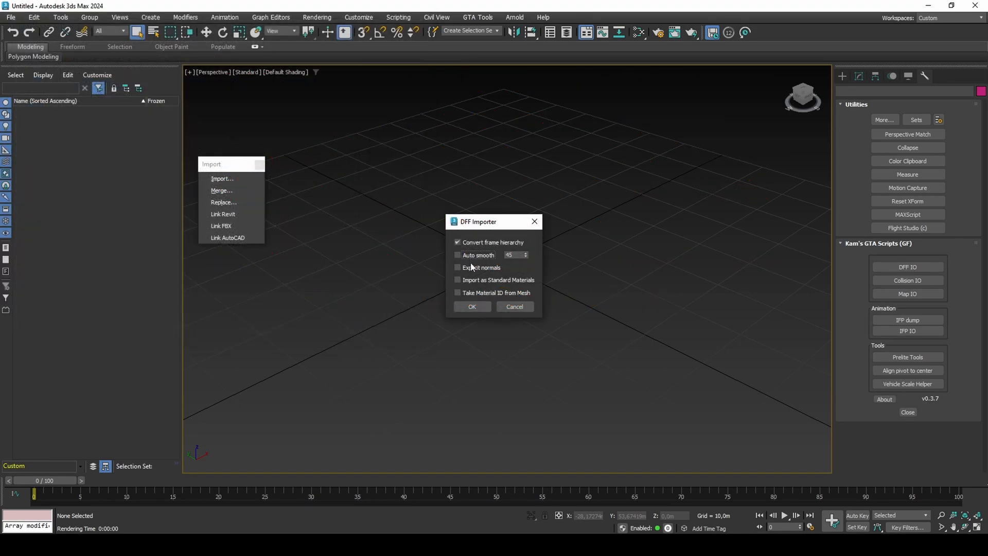
{"action": "left_click", "coordinate": [471, 306]}
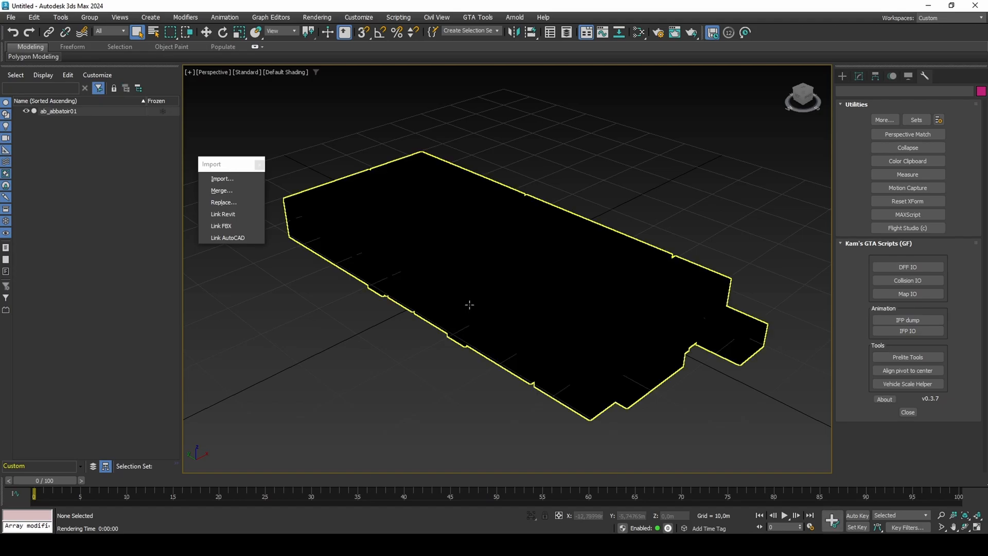
Step: Batch-load all files from 'Exterior and interior files' in Import mode, then close the loader
{"action": "left_click", "coordinate": [397, 17]}
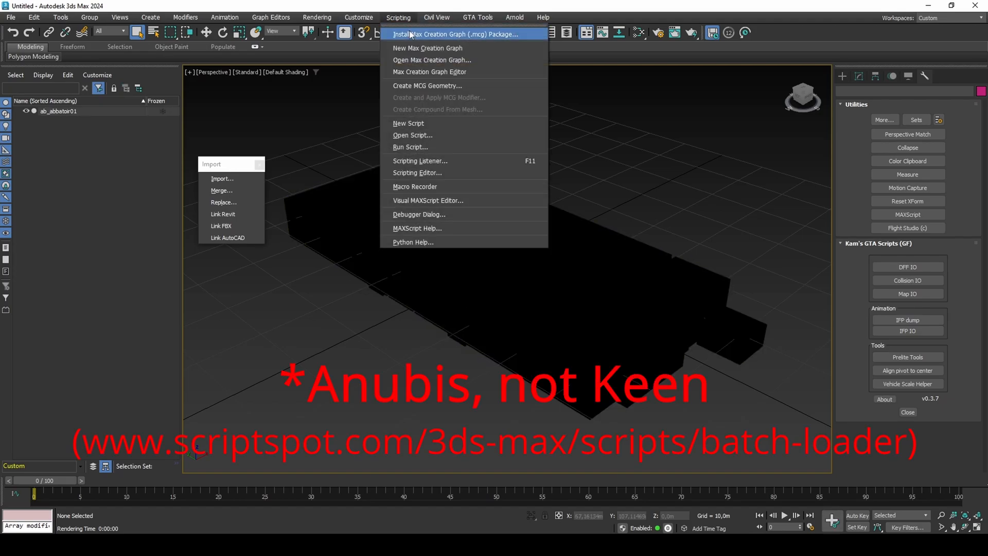
{"action": "left_click", "coordinate": [412, 135]}
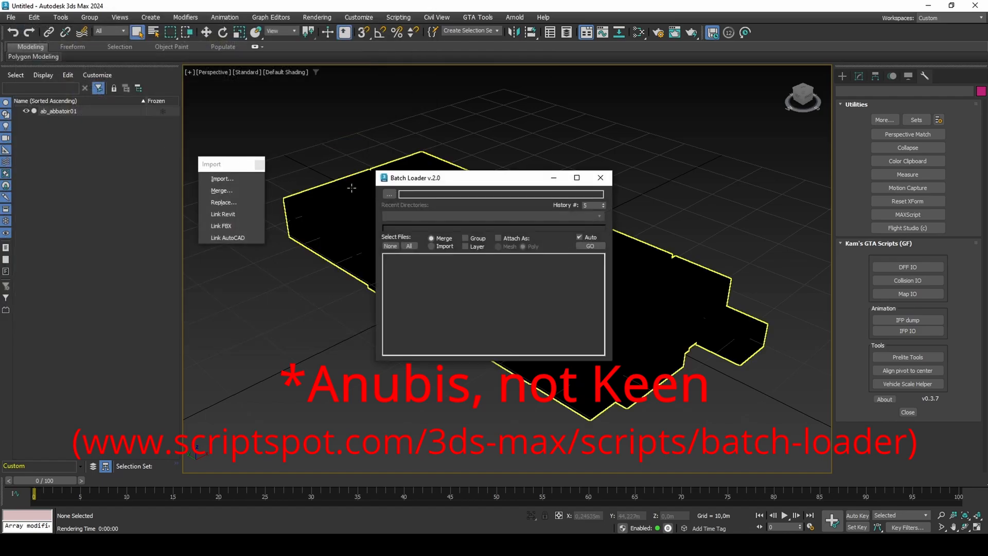
{"action": "left_click", "coordinate": [389, 194]}
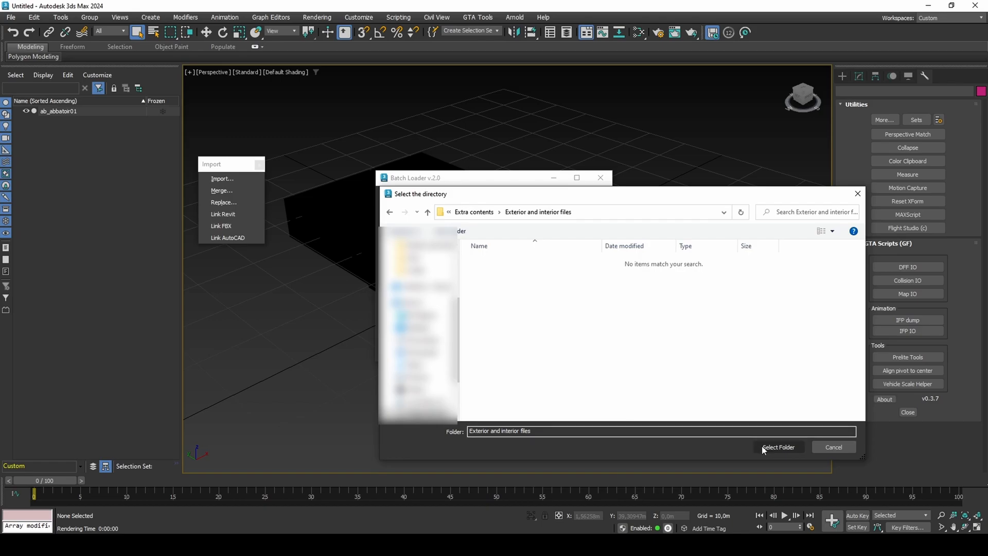
{"action": "left_click", "coordinate": [778, 447]}
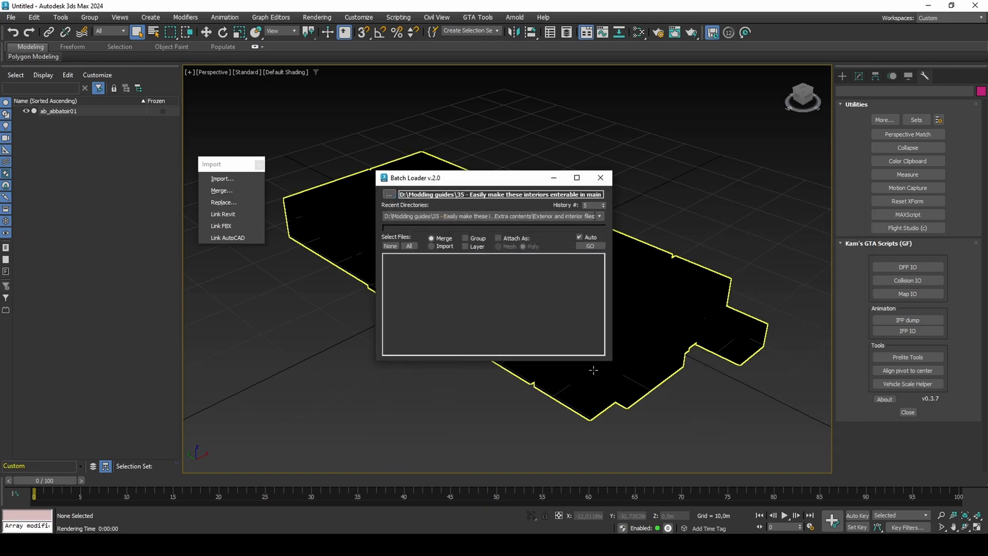
{"action": "left_click", "coordinate": [432, 246]}
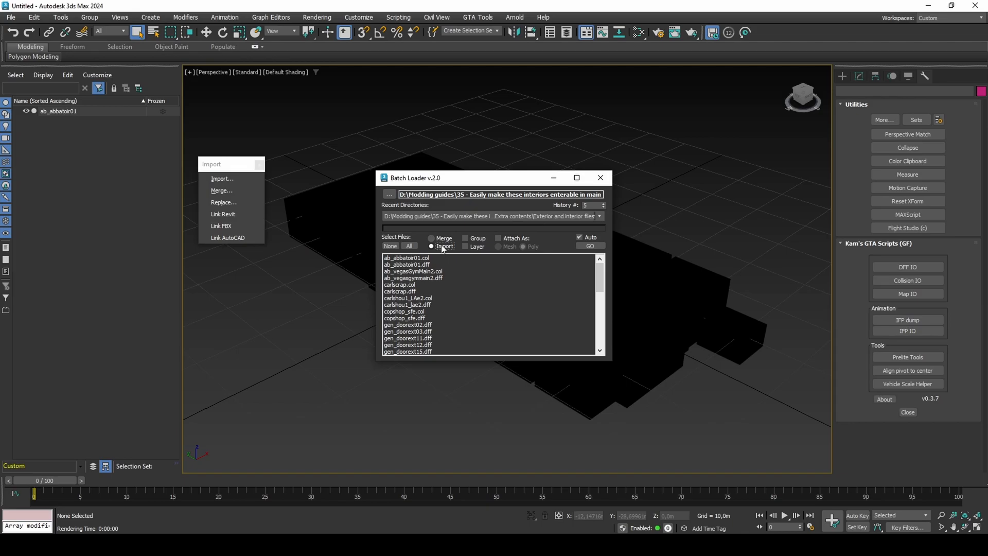
{"action": "left_click", "coordinate": [409, 246]}
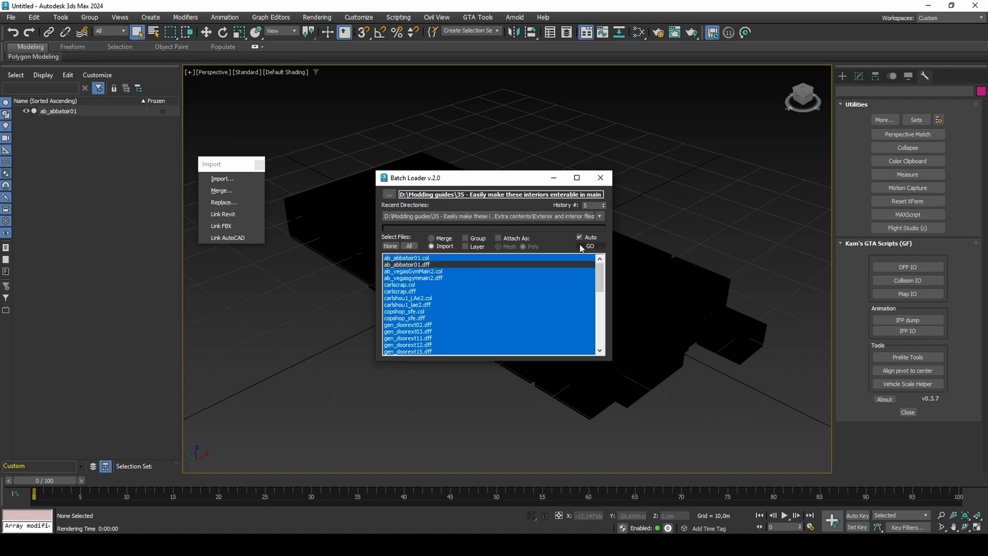
{"action": "left_click", "coordinate": [589, 246]}
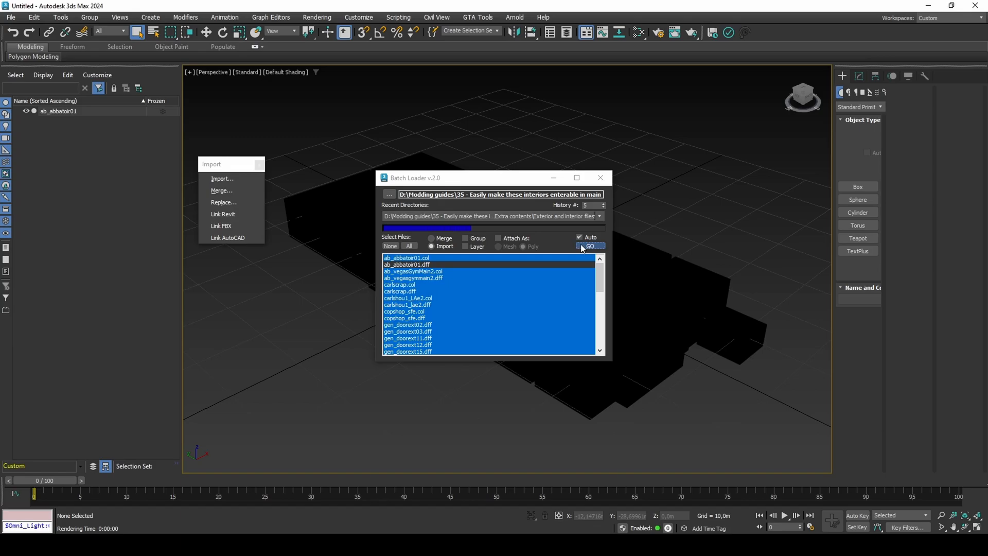
{"action": "left_click", "coordinate": [590, 246]}
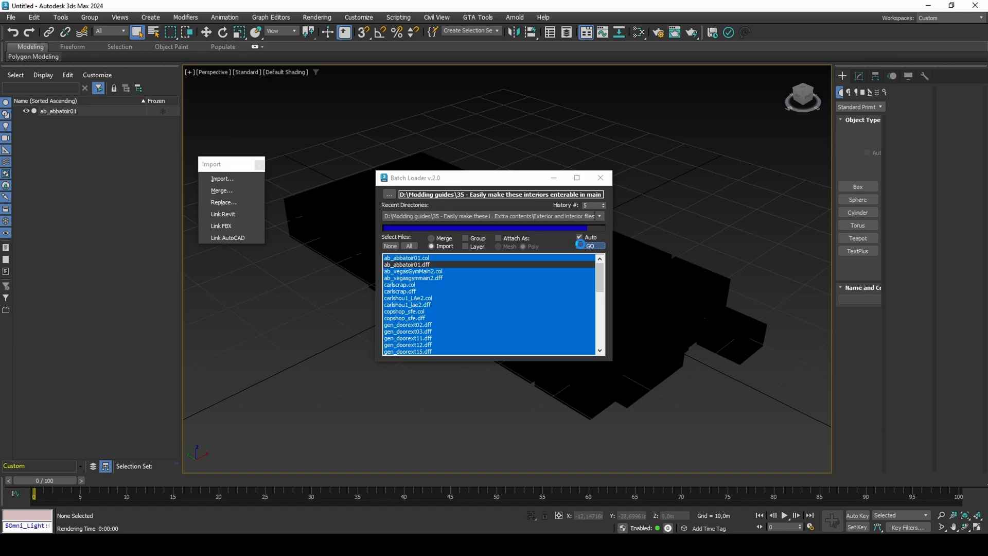
{"action": "left_click", "coordinate": [589, 246]}
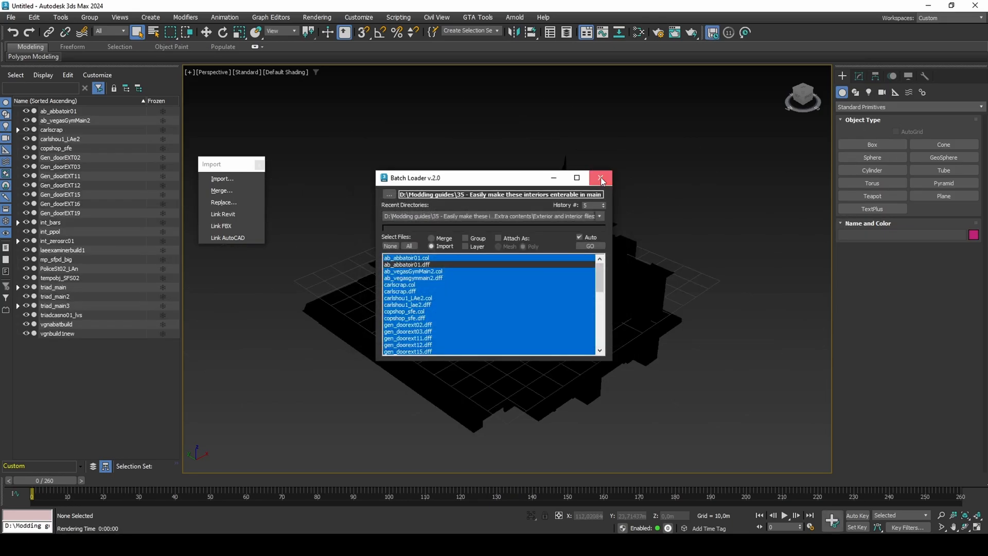
{"action": "left_click", "coordinate": [599, 177]}
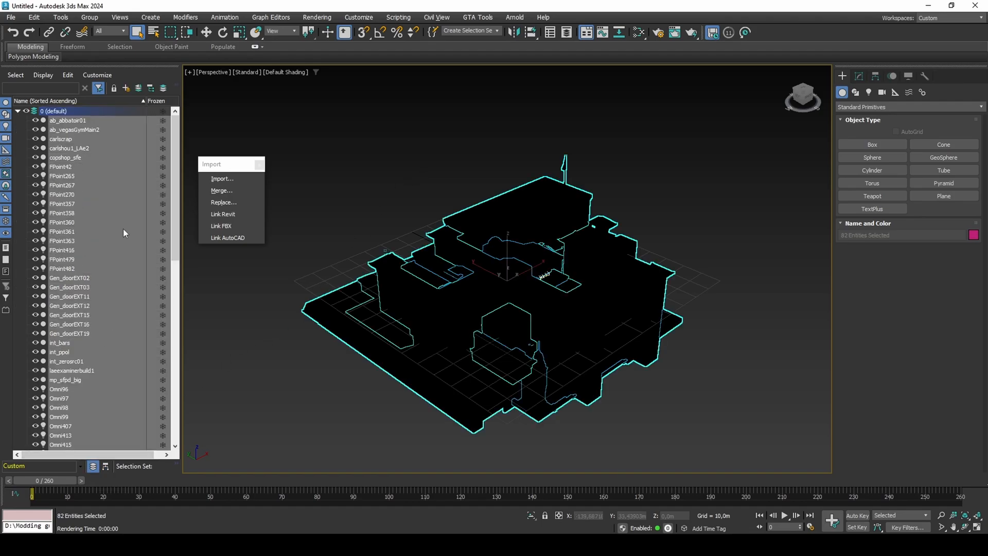
{"action": "mouse_move", "coordinate": [125, 88]}
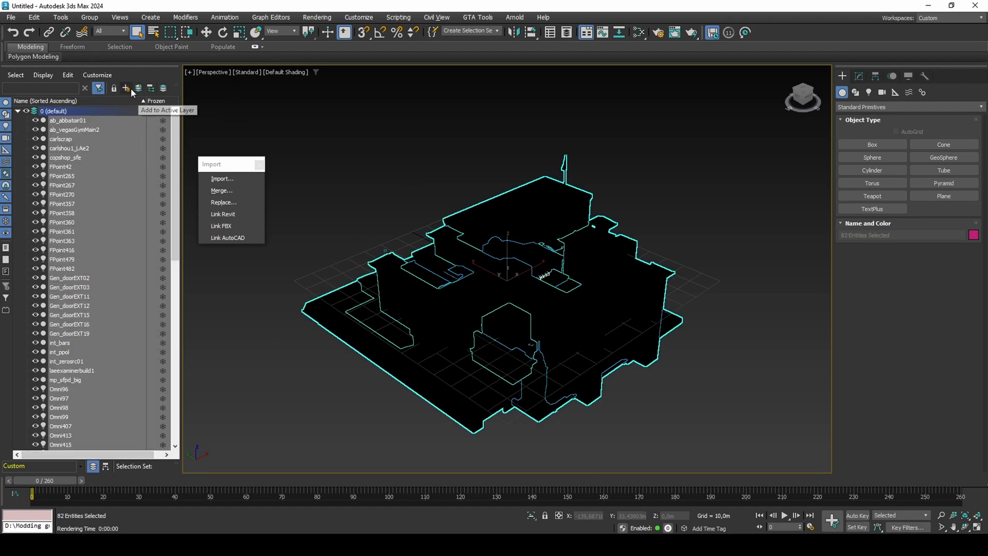
Step: Put the selected models on a new EXT + INT DFF layer and save as 'Enterable interiors The Hero'
{"action": "left_click", "coordinate": [125, 88]}
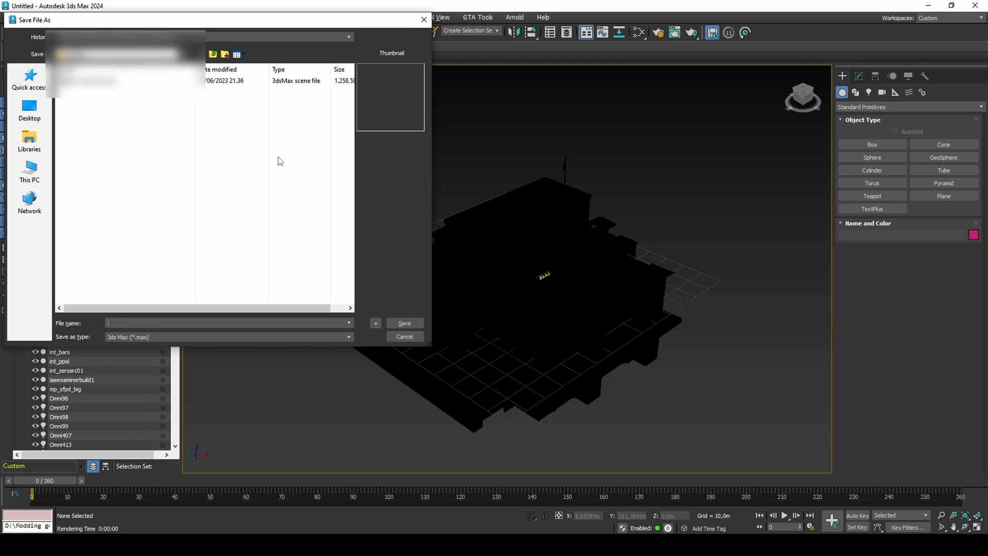
{"action": "type", "text": "Enterable interio"}
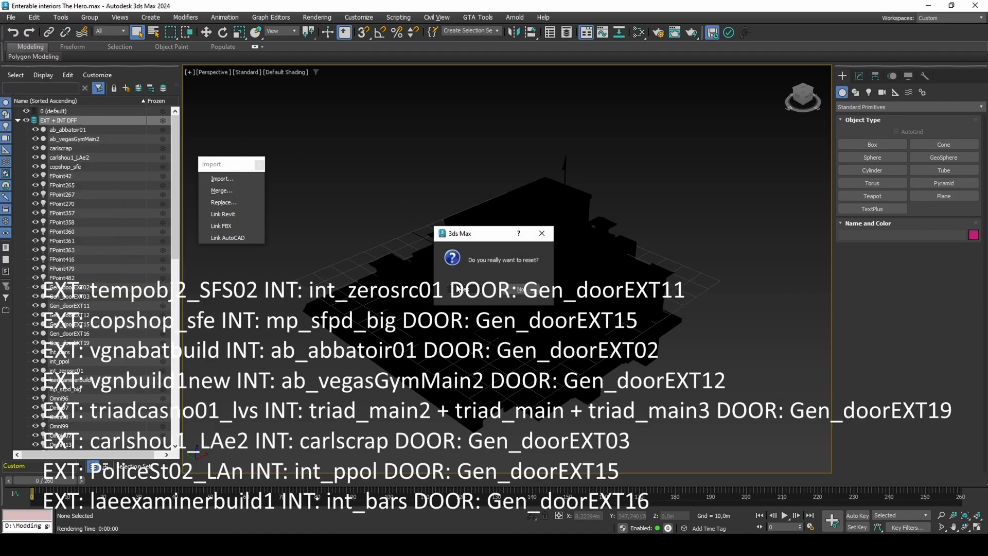
Step: Reset, load collisions with Skip bounding, and move each CM_ object onto its own new layer
{"action": "left_click", "coordinate": [472, 281]}
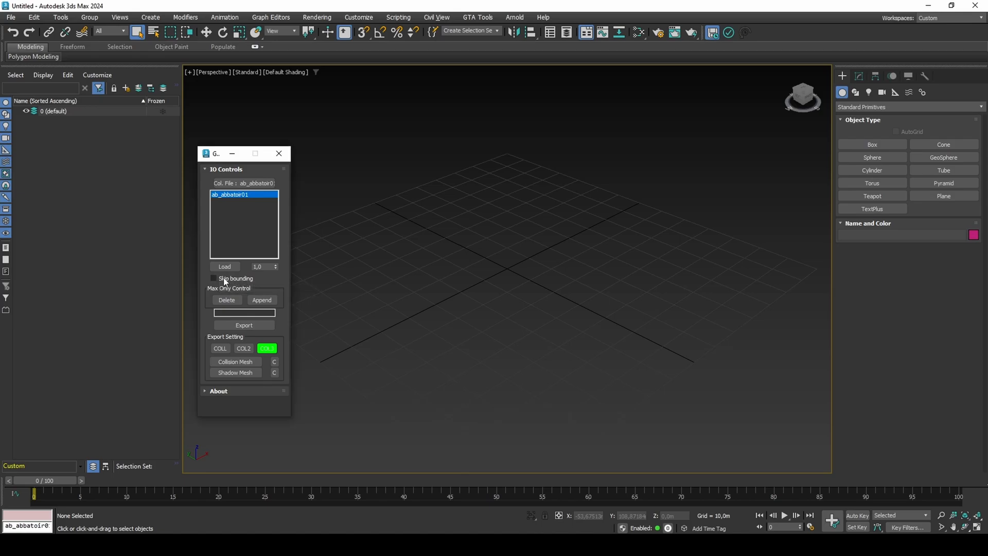
{"action": "left_click", "coordinate": [224, 266]}
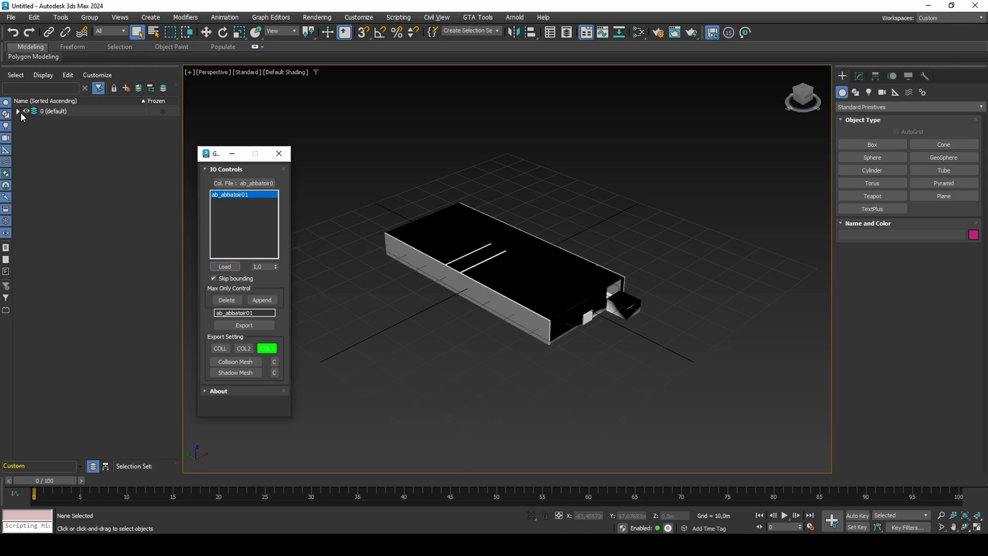
{"action": "left_click", "coordinate": [17, 111]}
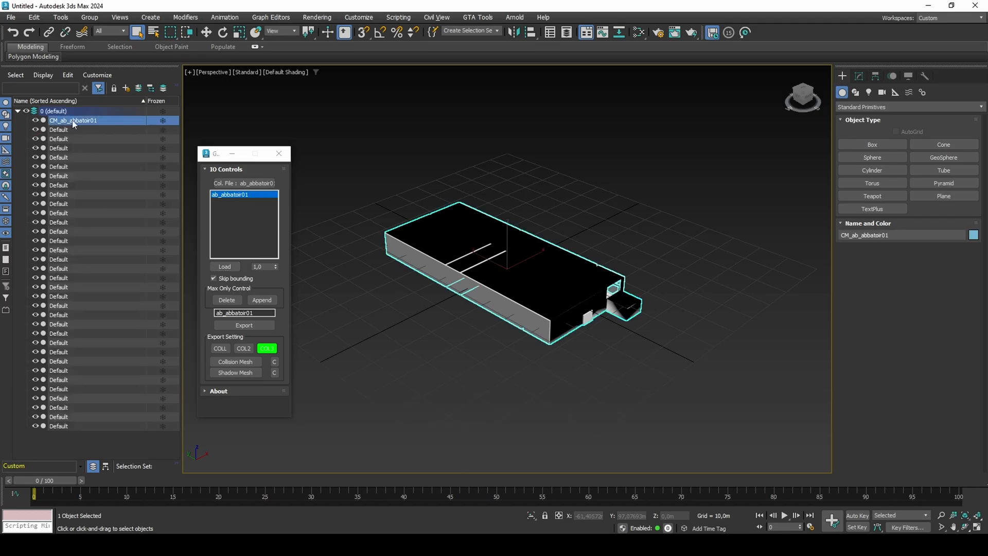
{"action": "double_click", "coordinate": [73, 119]}
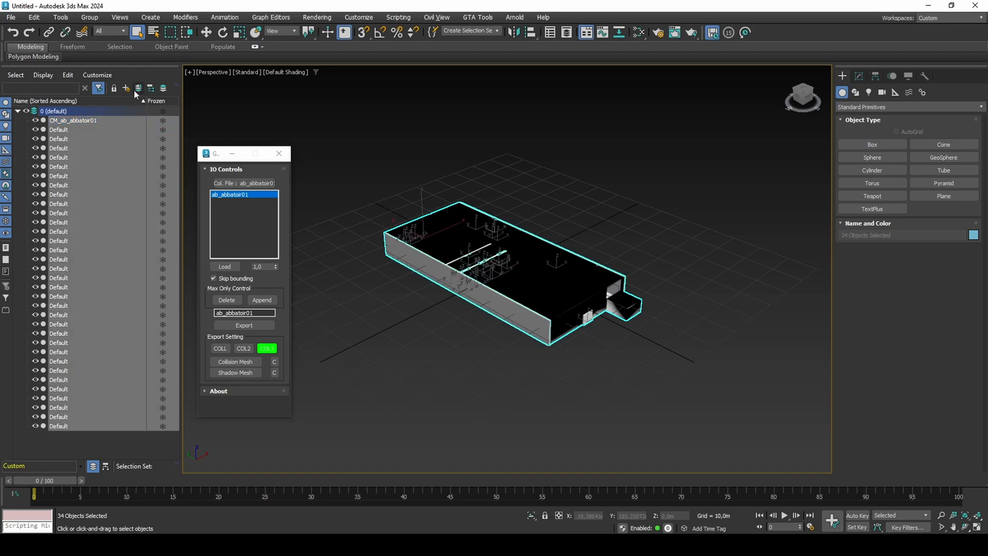
{"action": "left_click", "coordinate": [125, 88]}
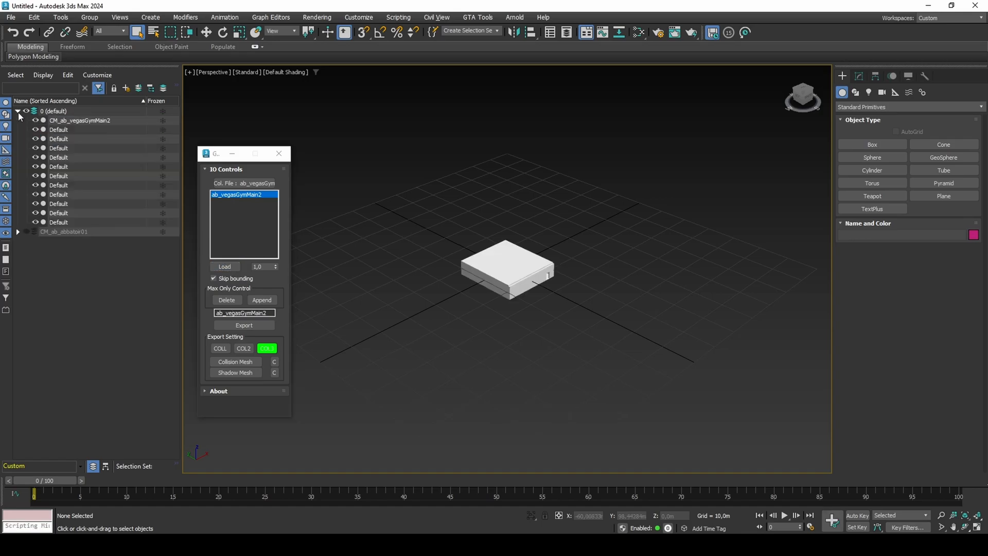
{"action": "left_click", "coordinate": [79, 120]}
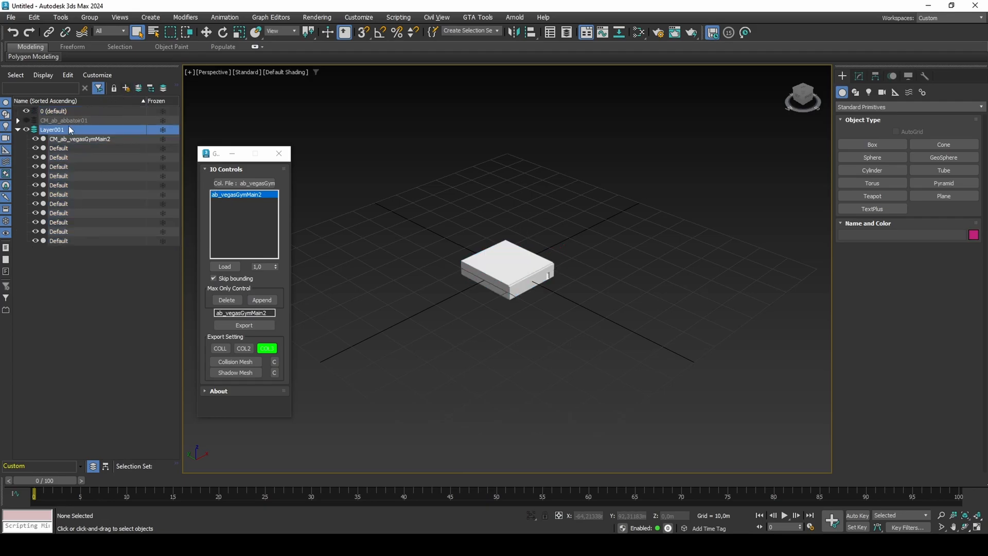
{"action": "left_click", "coordinate": [71, 130]}
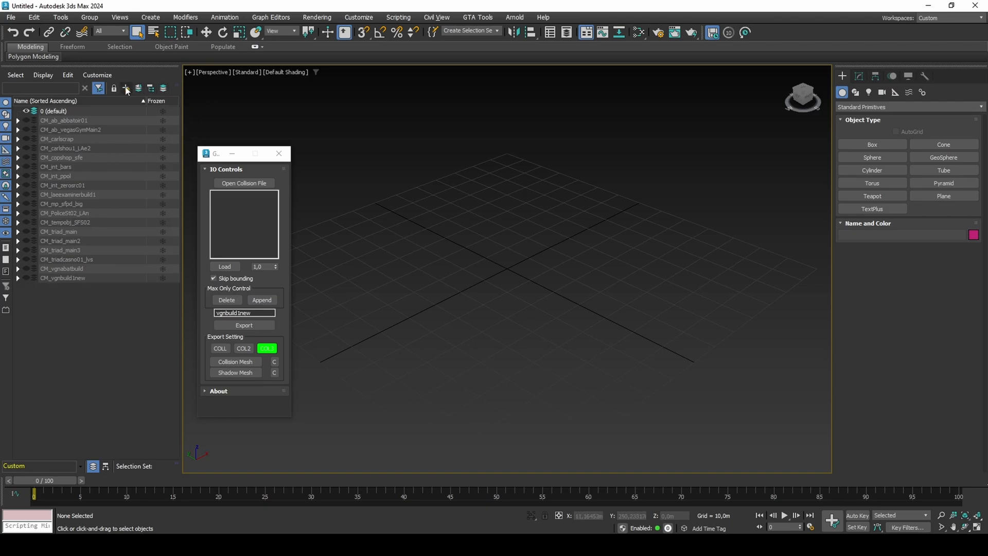
Step: Create a new empty layer named 'Enterable interiors'
{"action": "left_click", "coordinate": [126, 88]}
{"action": "type", "text": "Enterable interiors"}
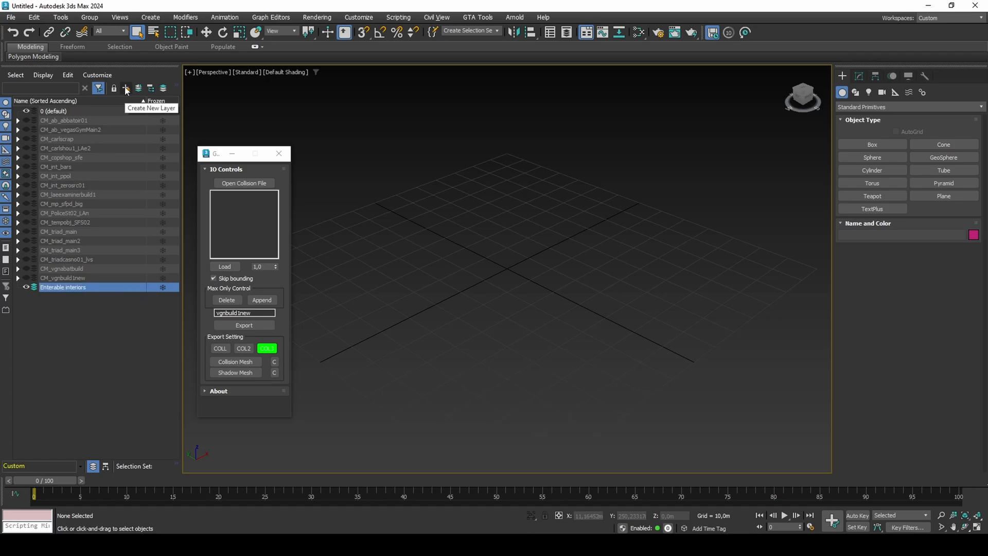
{"action": "left_click", "coordinate": [477, 17]}
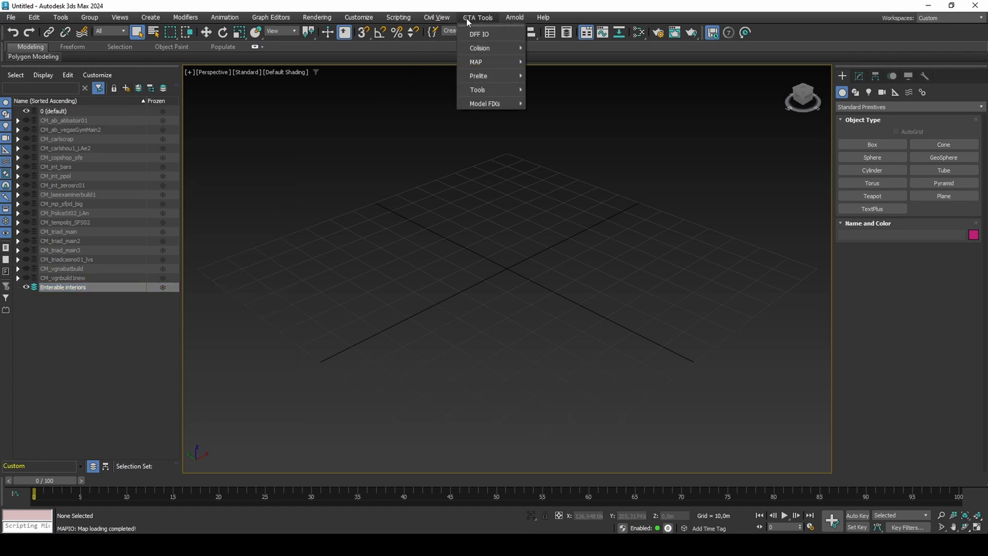
Step: In MAP IO, set the DFF path to GTA3 + INT DFF and import 'EXT and INT IPLs.ipl'
{"action": "left_click", "coordinate": [476, 61]}
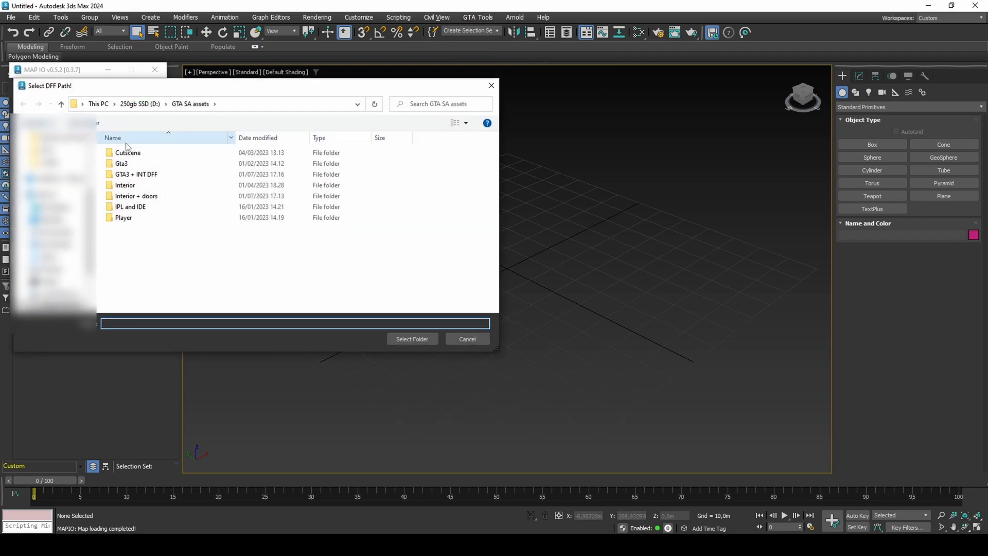
{"action": "mouse_move", "coordinate": [148, 180]}
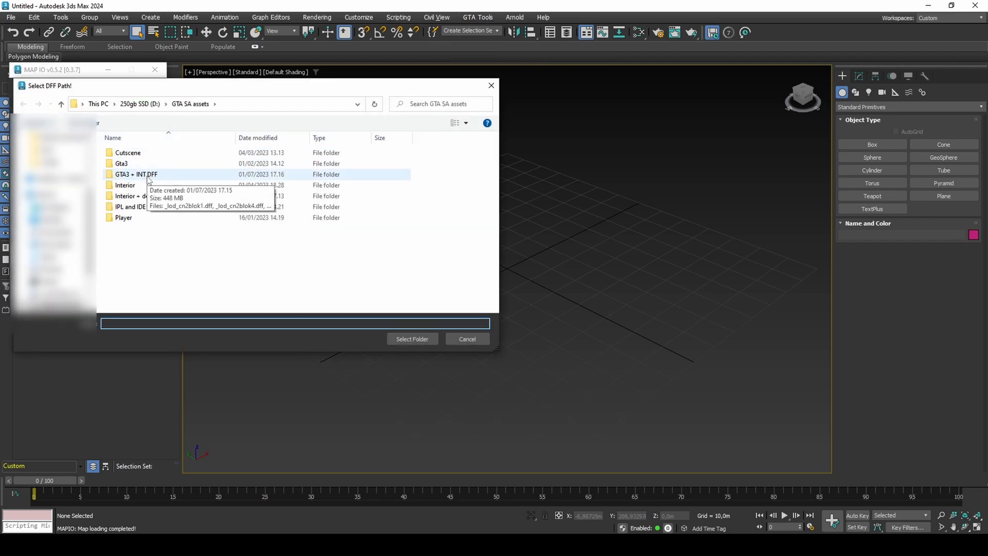
{"action": "double_click", "coordinate": [136, 174]}
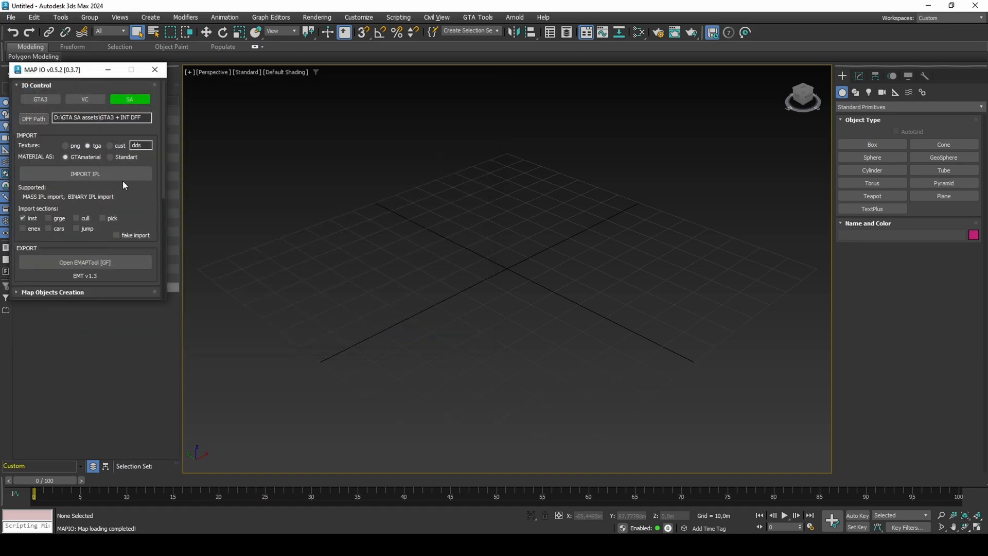
{"action": "left_click", "coordinate": [85, 173]}
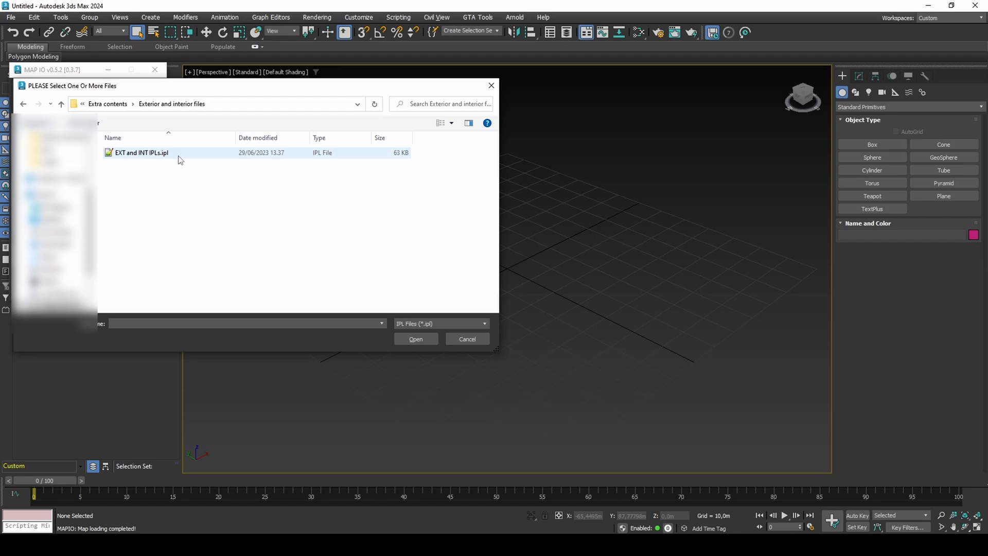
{"action": "double_click", "coordinate": [141, 152]}
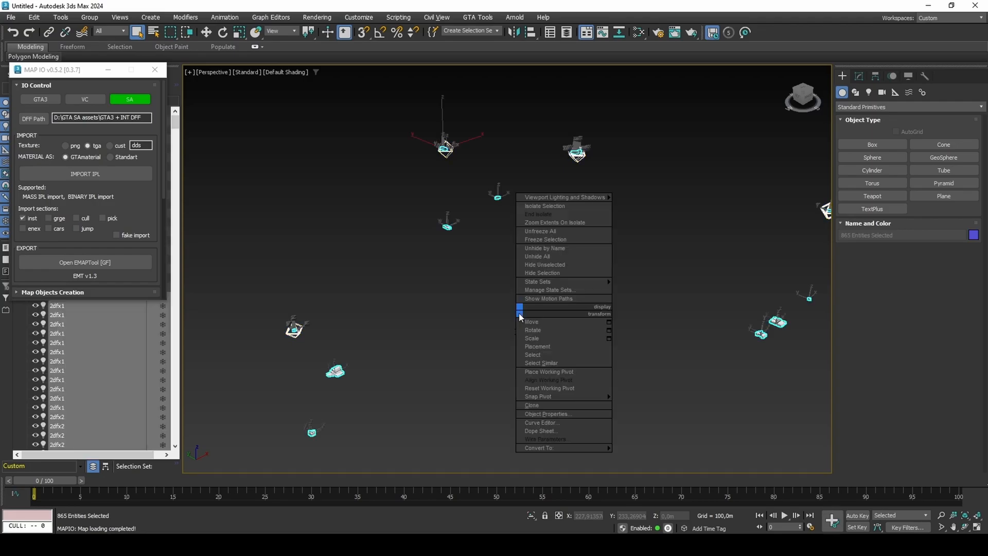
{"action": "left_click", "coordinate": [547, 414]}
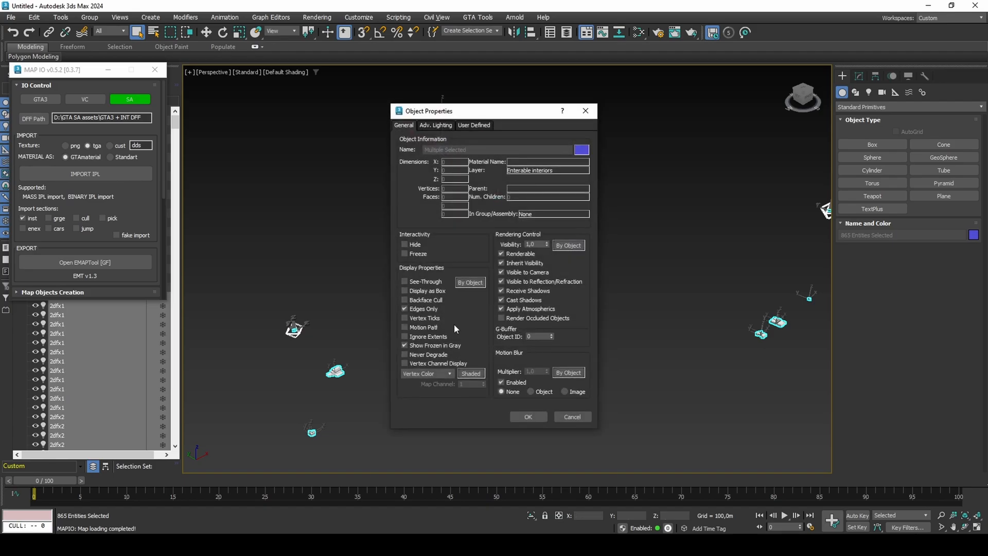
{"action": "left_click", "coordinate": [528, 417]}
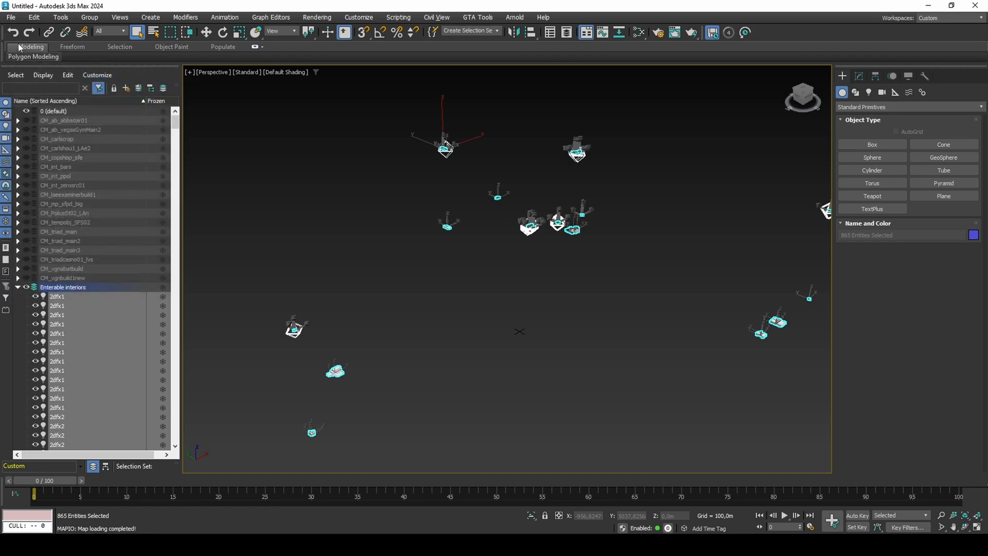
{"action": "left_click", "coordinate": [11, 17]}
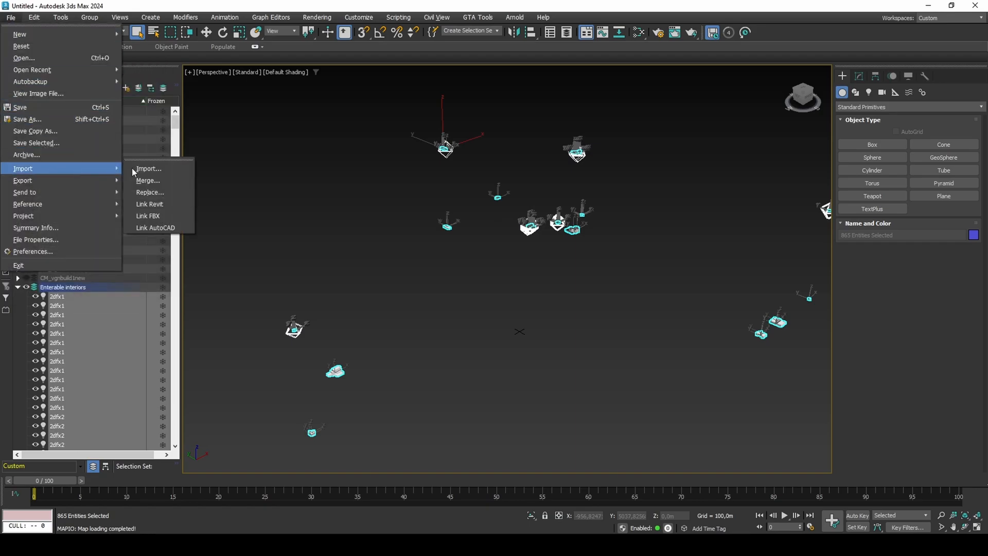
Step: Replace all geometry and materials from Enterable interiors The Hero.max, then save as 'Enterable interiors project'
{"action": "left_click", "coordinate": [150, 192]}
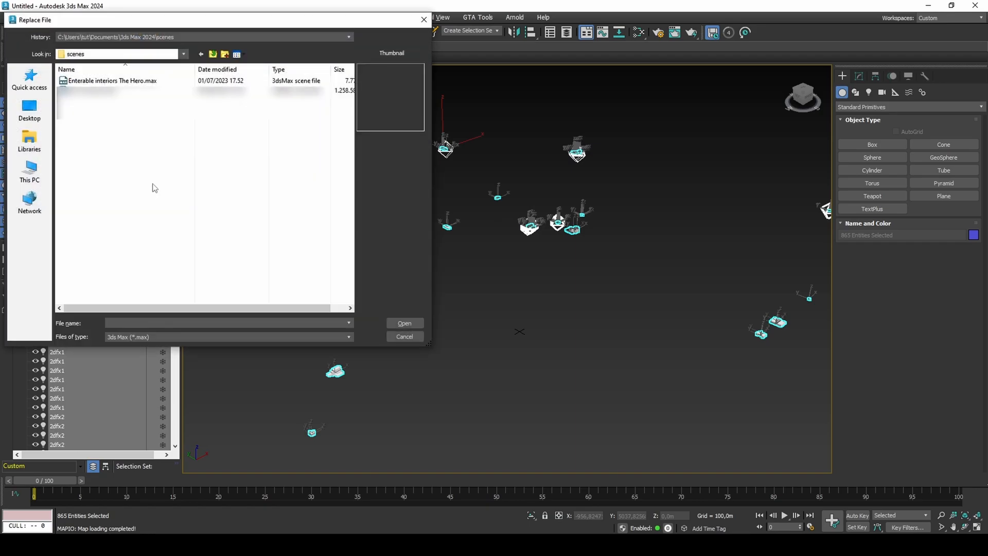
{"action": "left_click", "coordinate": [110, 80]}
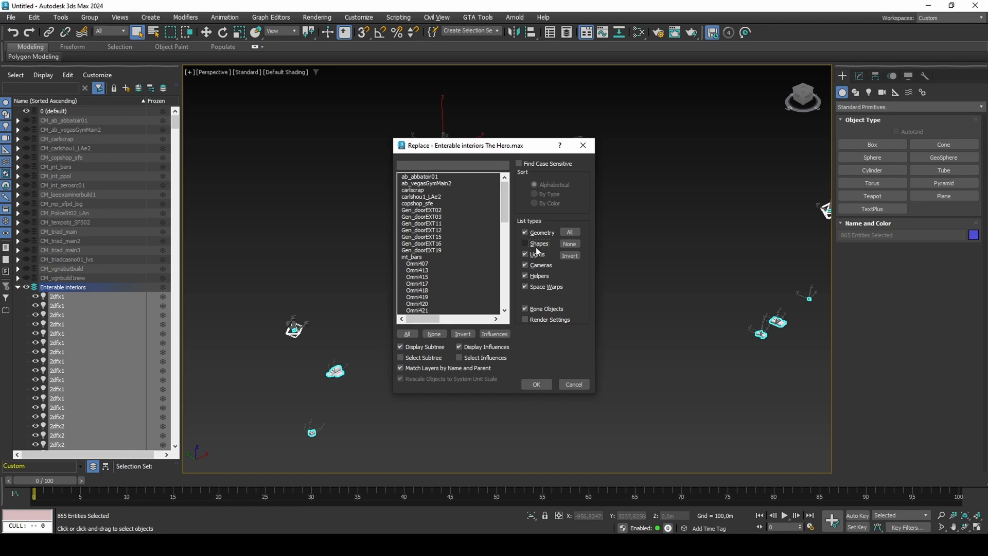
{"action": "left_click", "coordinate": [524, 253]}
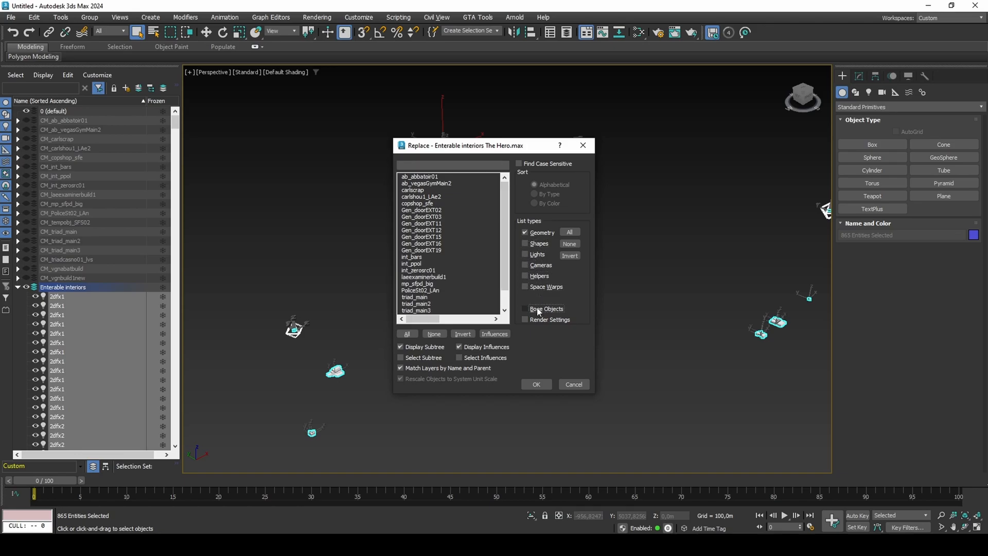
{"action": "left_click", "coordinate": [406, 334]}
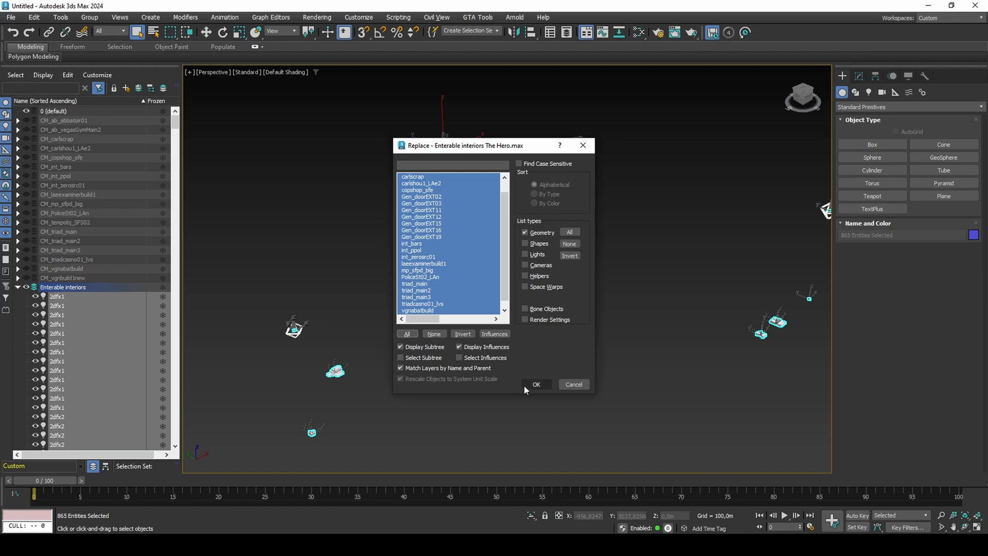
{"action": "left_click", "coordinate": [535, 384]}
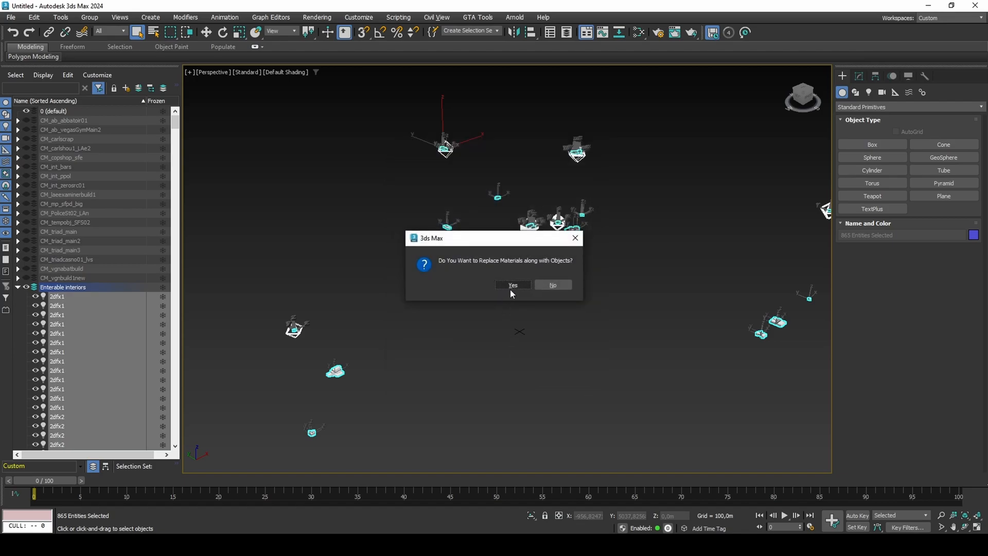
{"action": "left_click", "coordinate": [512, 285]}
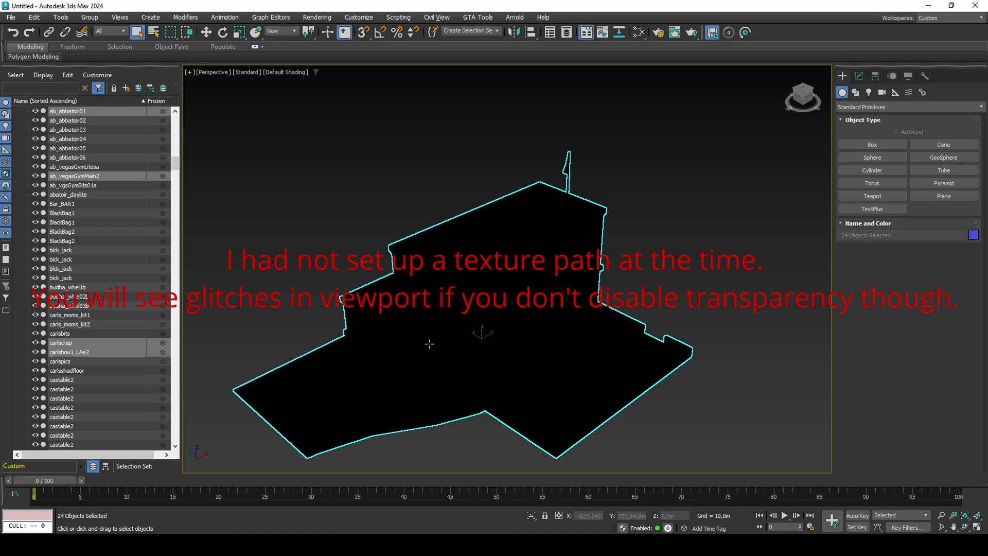
{"action": "mouse_move", "coordinate": [257, 82]}
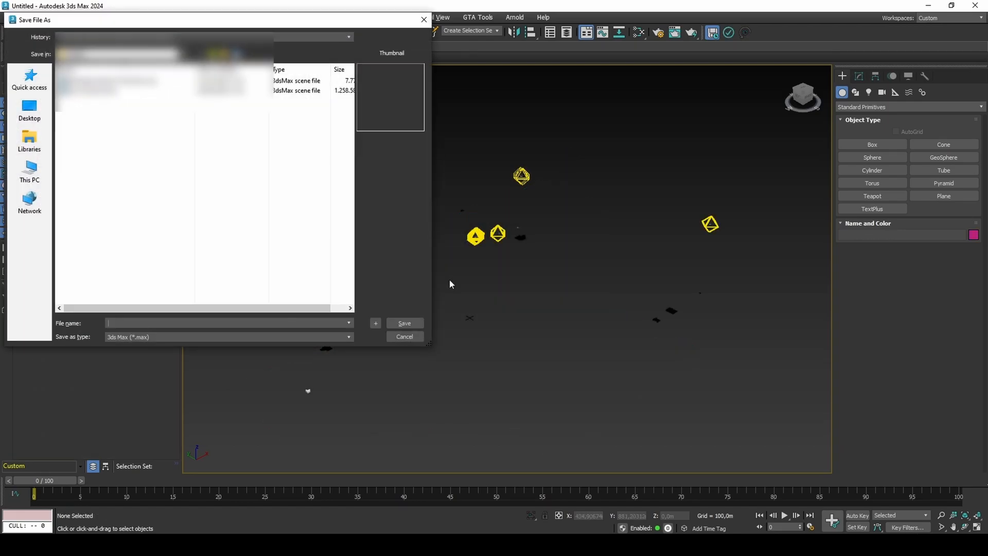
{"action": "type", "text": "Entera"}
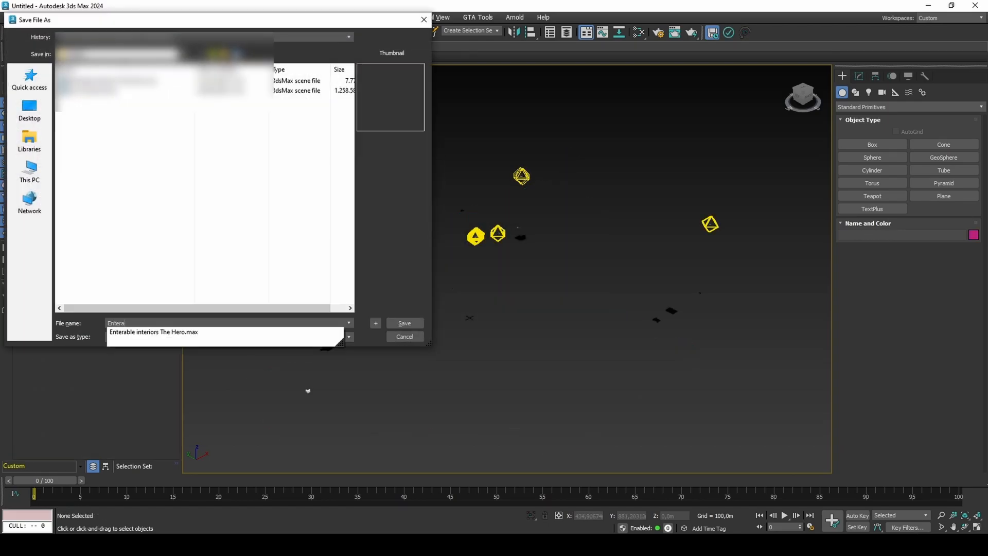
{"action": "type", "text": "Enterable interiors project"}
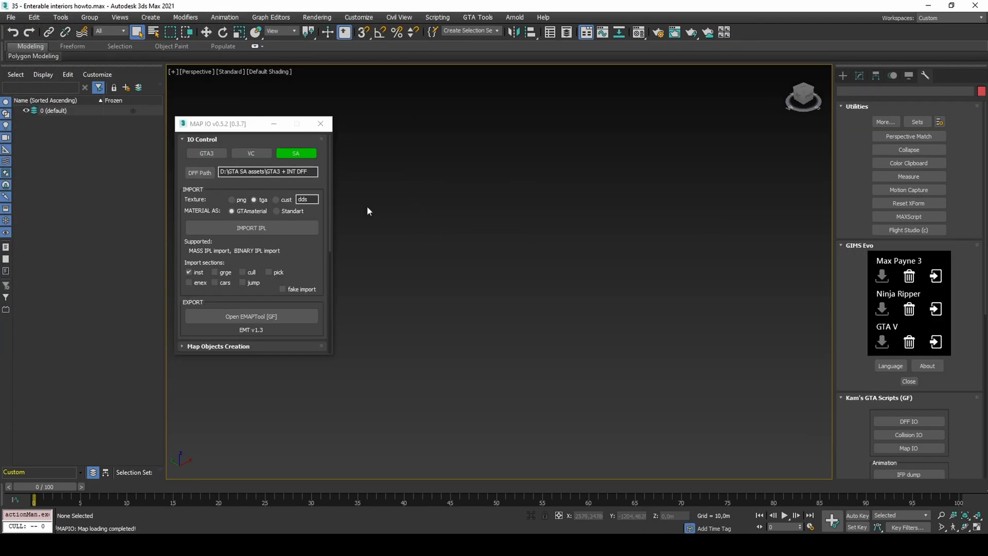
Step: Open the IMPORT IPL file picker and scroll through the interior IPL files
{"action": "left_click", "coordinate": [250, 228]}
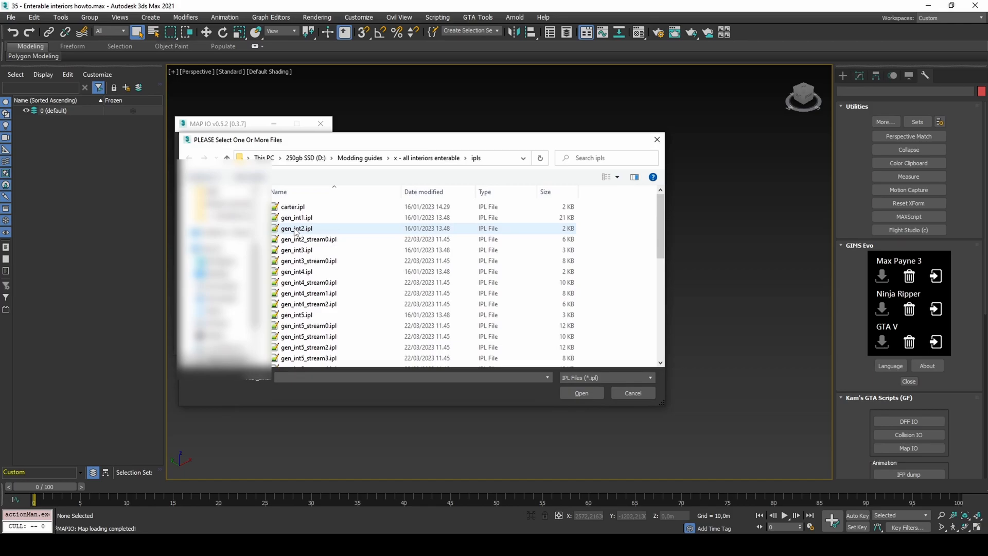
{"action": "scroll", "scroll_direction": "down", "scroll_amount": 3}
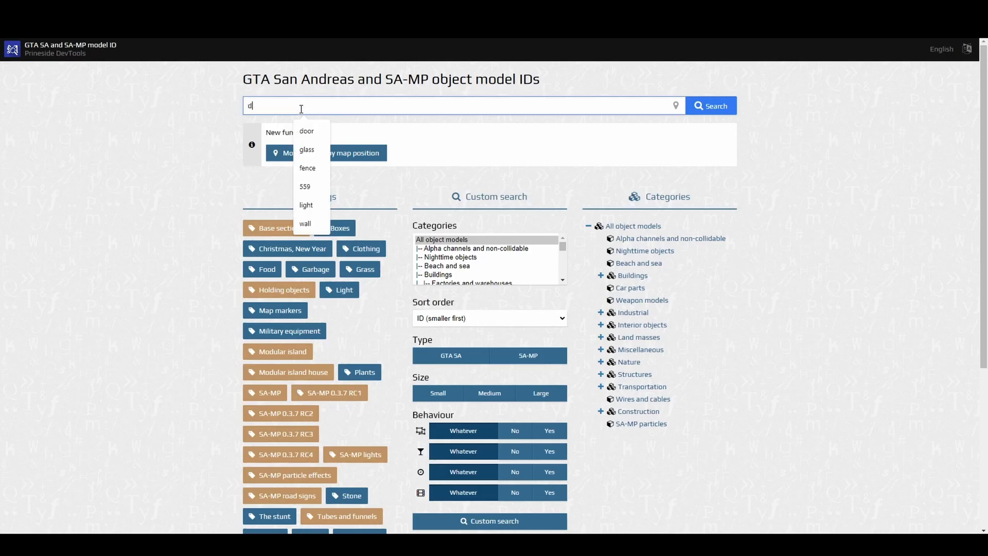
Step: Search Prineside DevTools for 'door', inspect door thumbnails, and copy the Gen_doorINT02 model name
{"action": "left_click", "coordinate": [307, 131]}
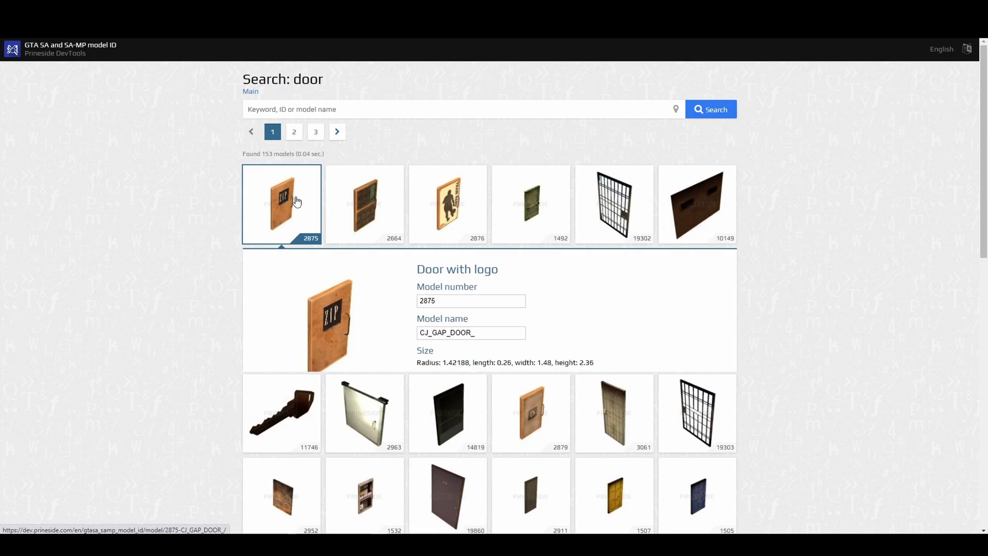
{"action": "left_click", "coordinate": [364, 204]}
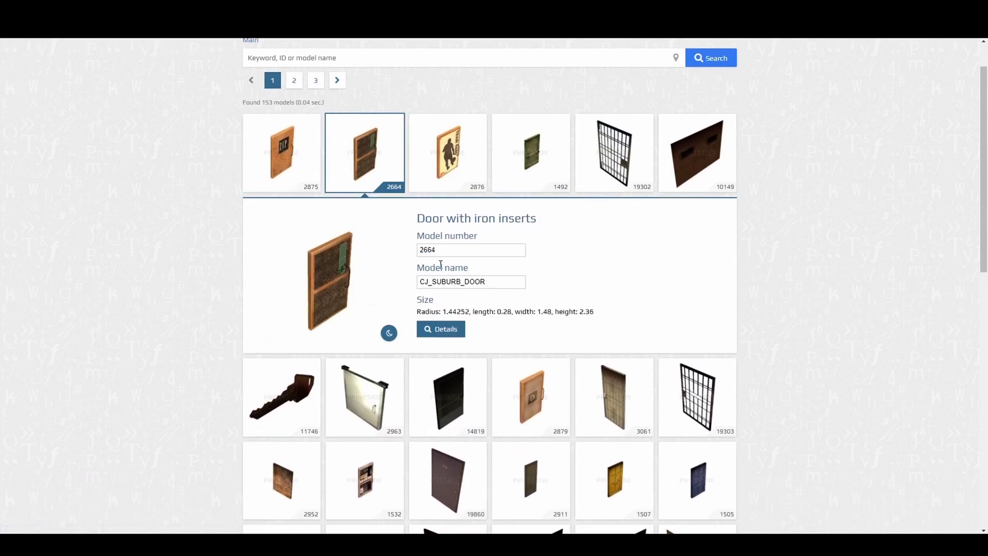
{"action": "left_click", "coordinate": [447, 151]}
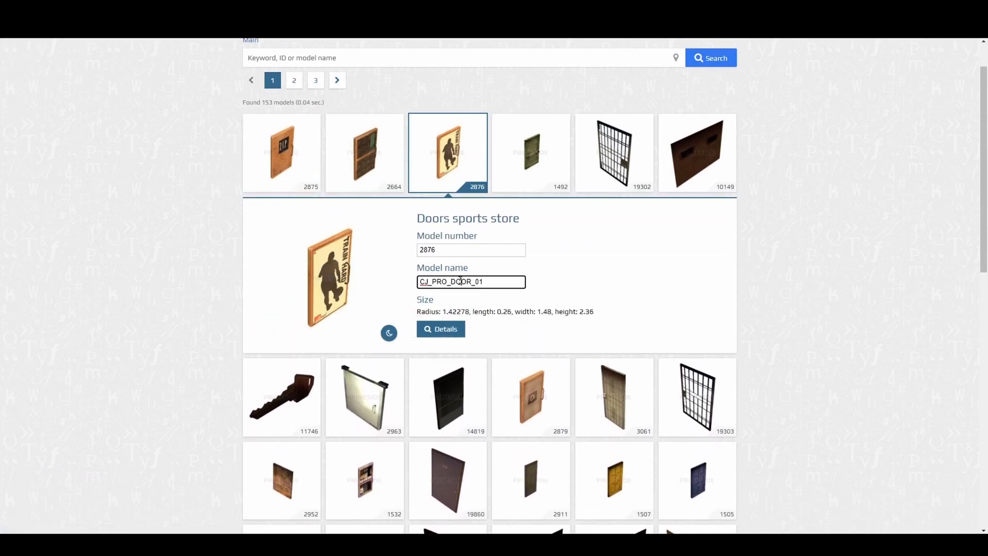
{"action": "left_click", "coordinate": [531, 152]}
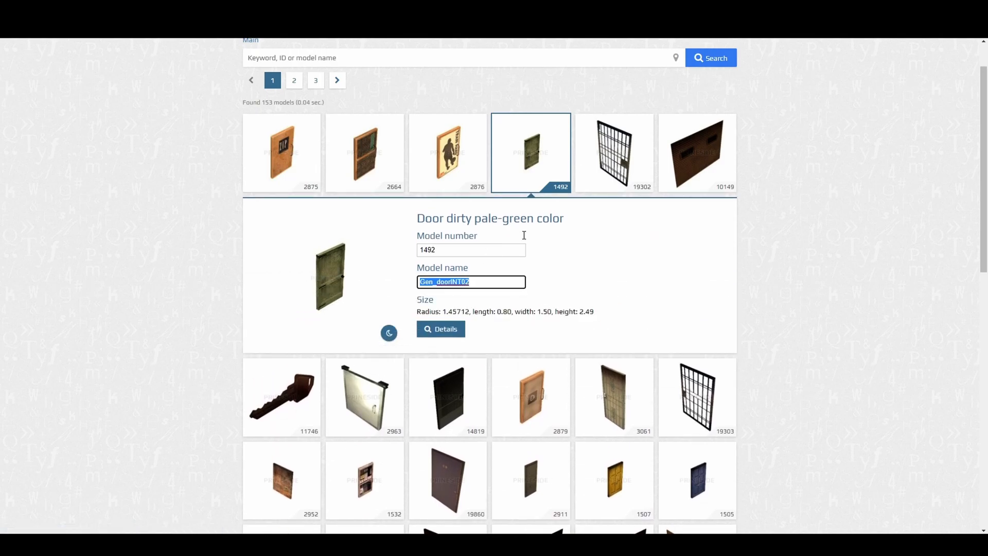
{"action": "left_click", "coordinate": [614, 152]}
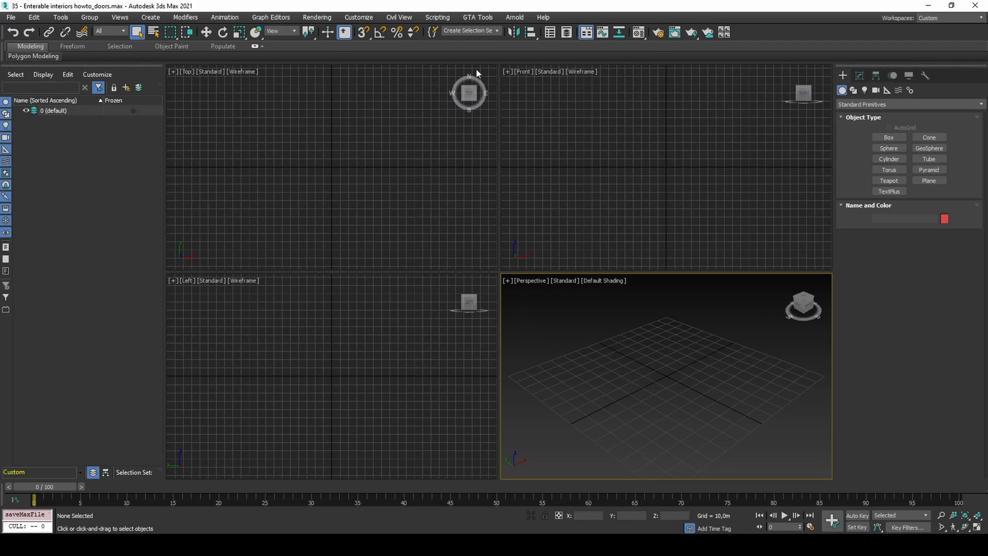
Step: Import the door objects from all game IPL files through Map IO
{"action": "left_click", "coordinate": [478, 17]}
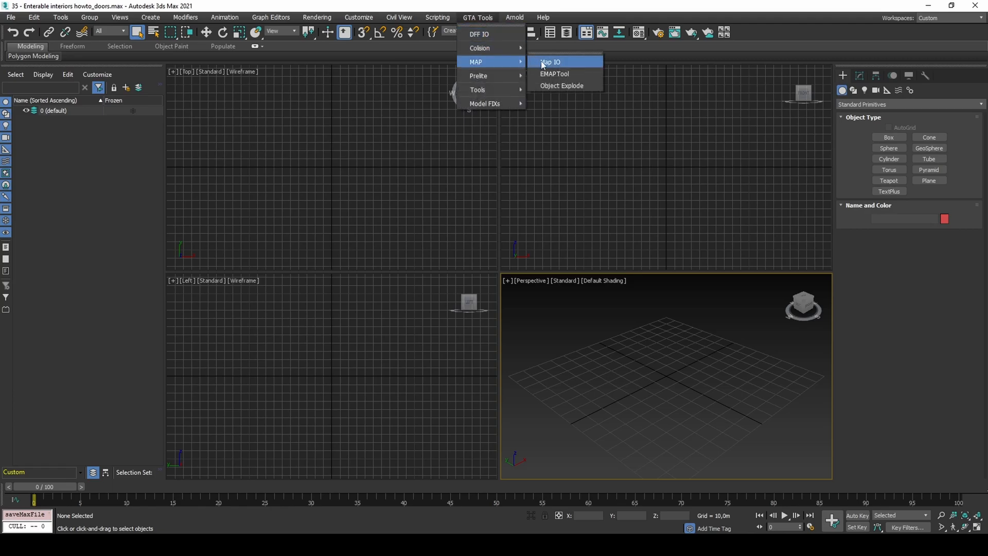
{"action": "left_click", "coordinate": [549, 62]}
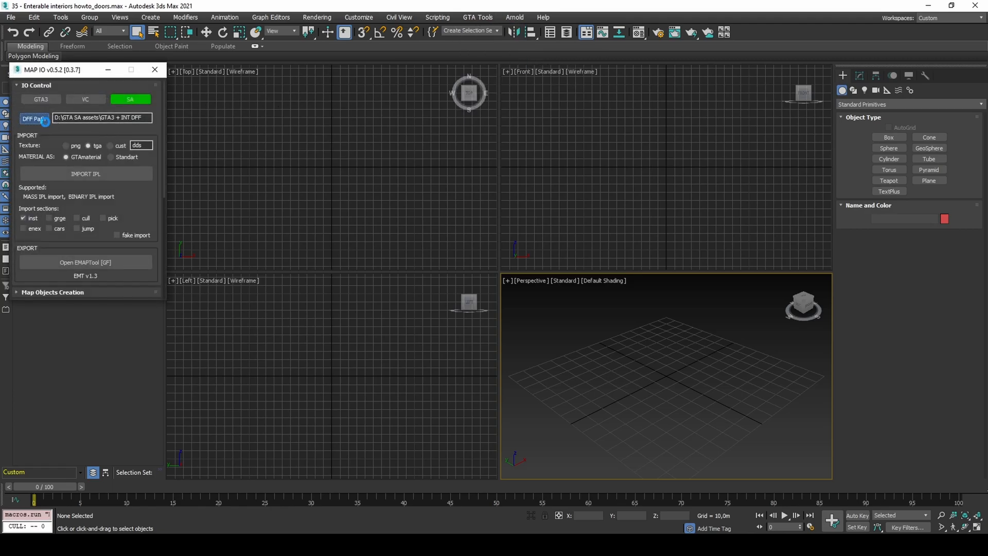
{"action": "left_click", "coordinate": [33, 119]}
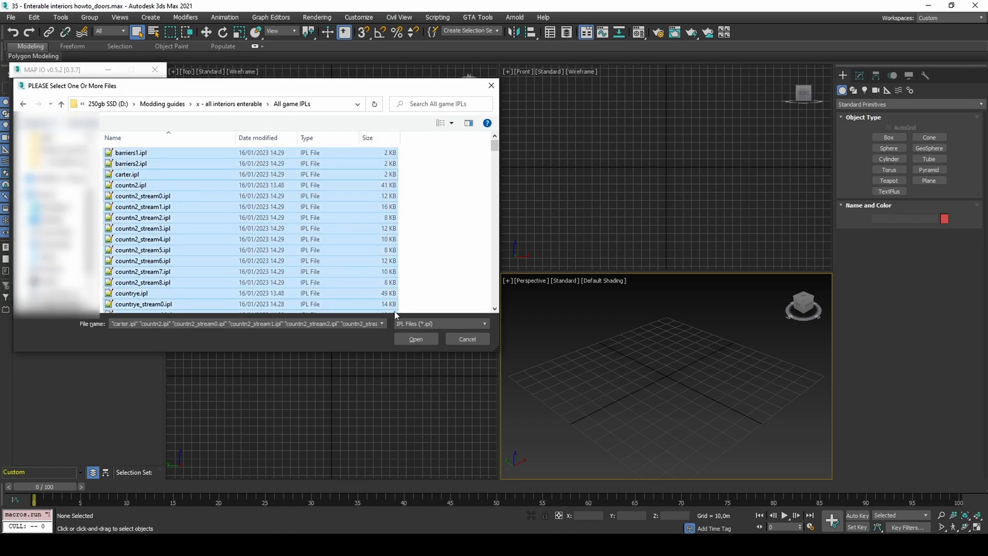
{"action": "left_click", "coordinate": [415, 339]}
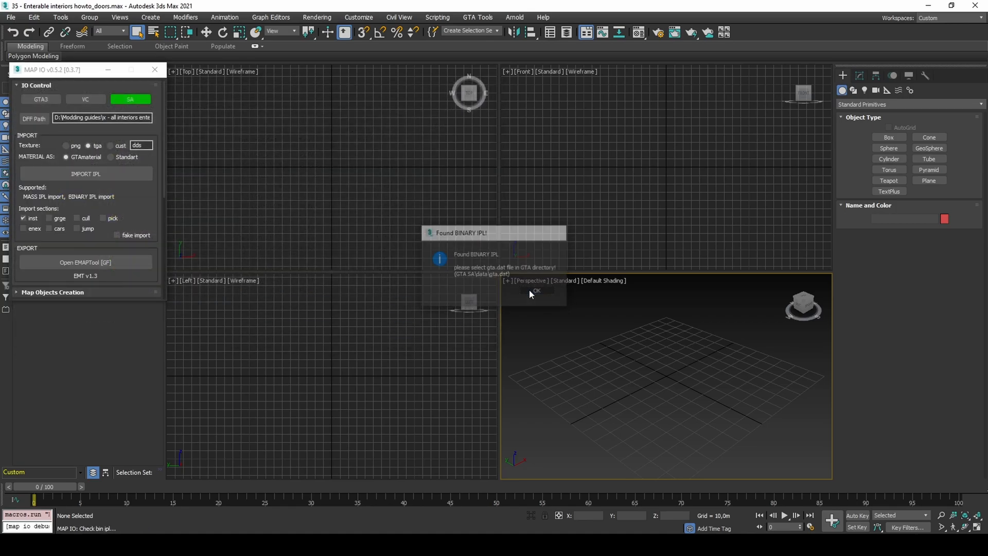
{"action": "left_click", "coordinate": [532, 291]}
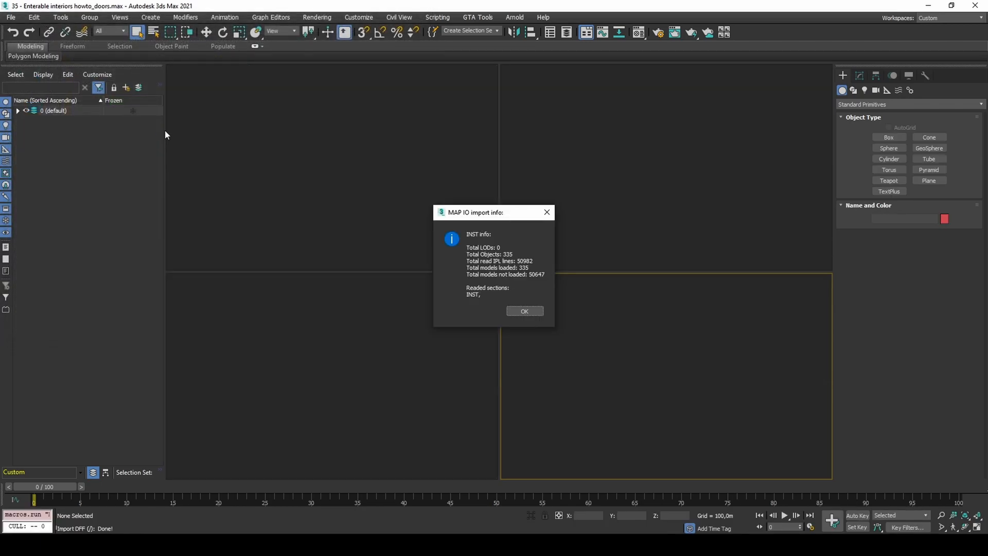
{"action": "left_click", "coordinate": [524, 311]}
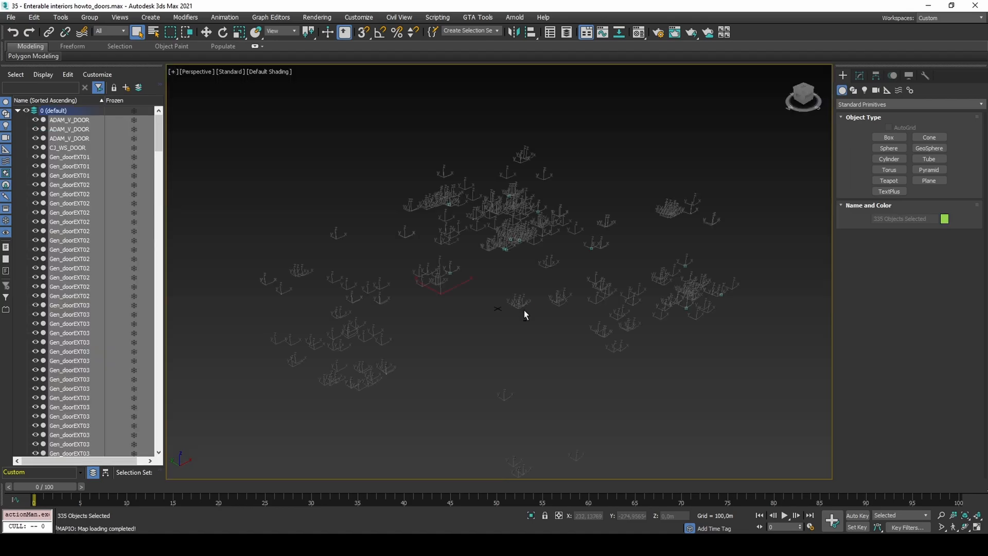
Step: Group all 335 imported door objects under the name 'doors'
{"action": "left_click", "coordinate": [89, 17]}
{"action": "type", "text": "doors"}
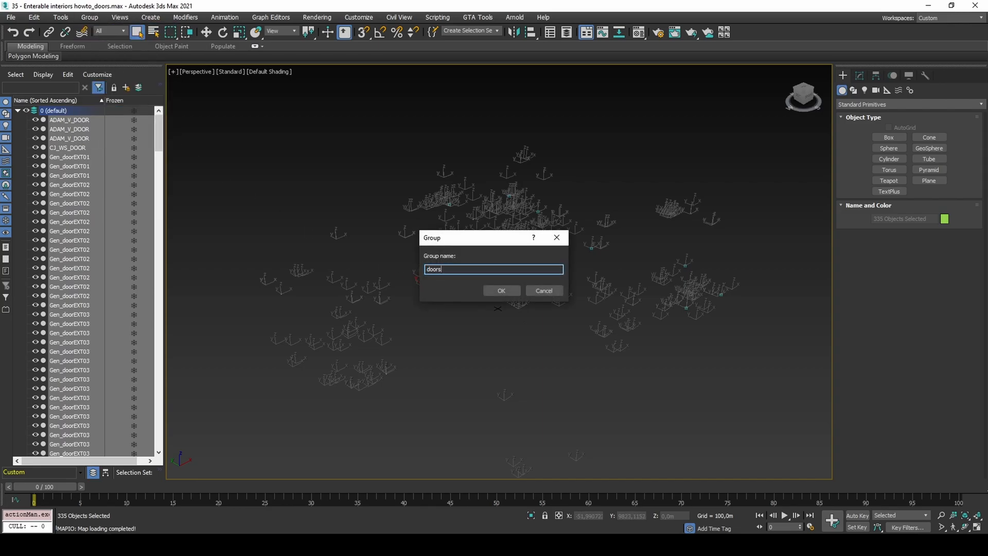
{"action": "left_click", "coordinate": [500, 291]}
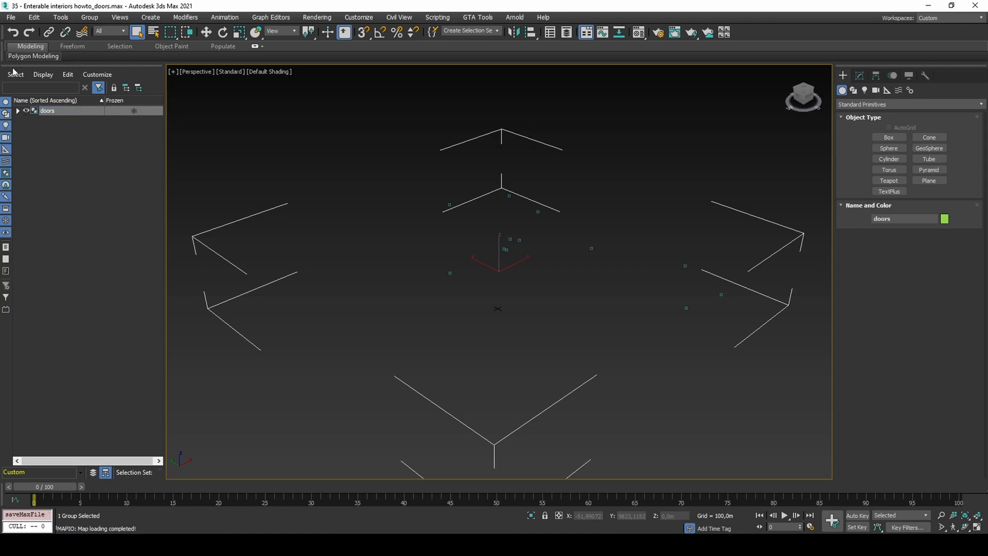
{"action": "left_click", "coordinate": [10, 17]}
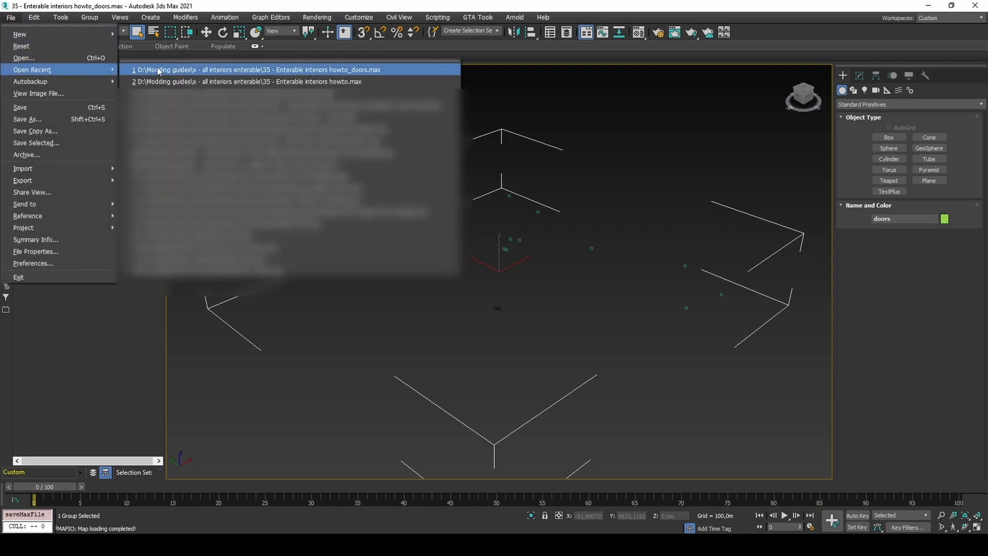
Step: Reopen the Enterable interiors howto scene and merge [doors] from 35 - Enterable interiors howto_doors.max
{"action": "left_click", "coordinate": [247, 81]}
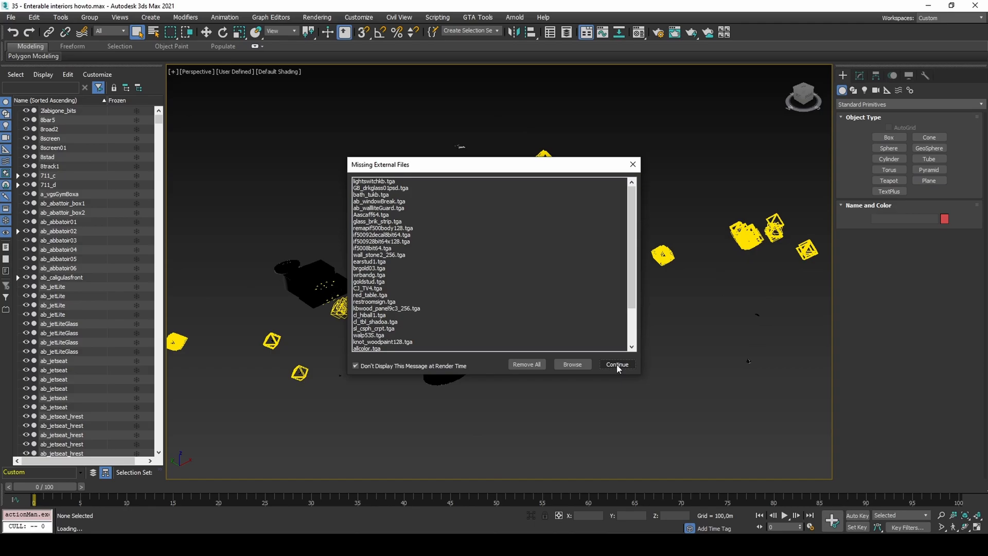
{"action": "left_click", "coordinate": [616, 364]}
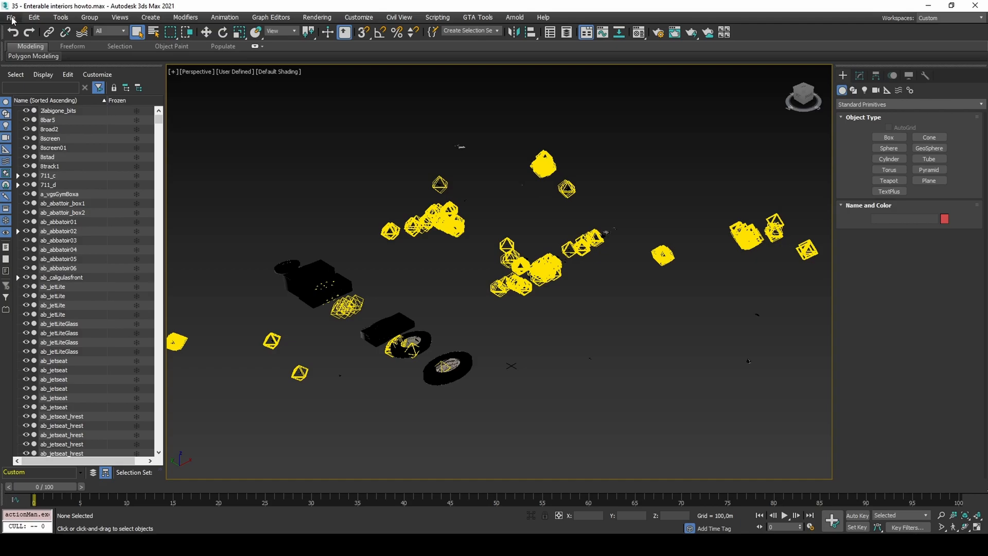
{"action": "left_click", "coordinate": [11, 17]}
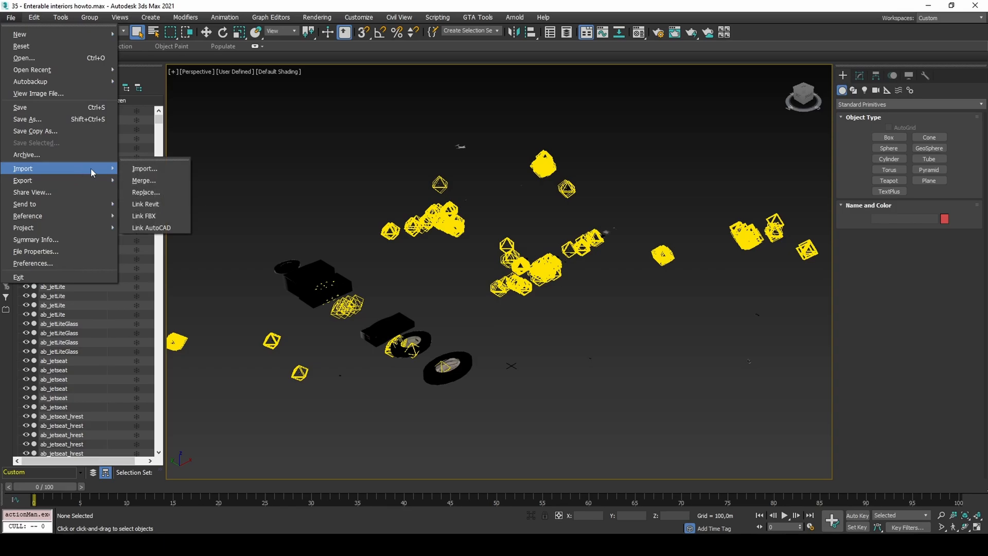
{"action": "left_click", "coordinate": [143, 181]}
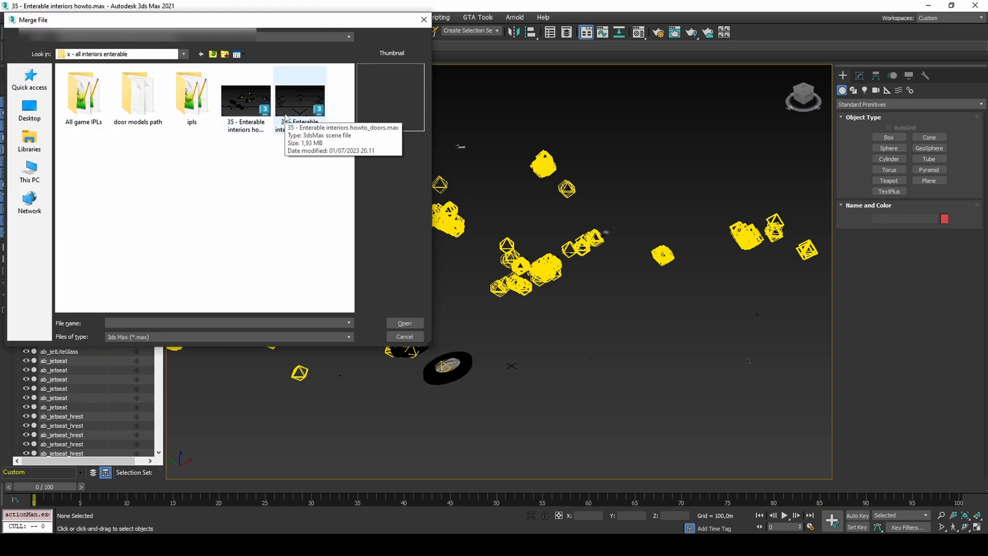
{"action": "double_click", "coordinate": [300, 98]}
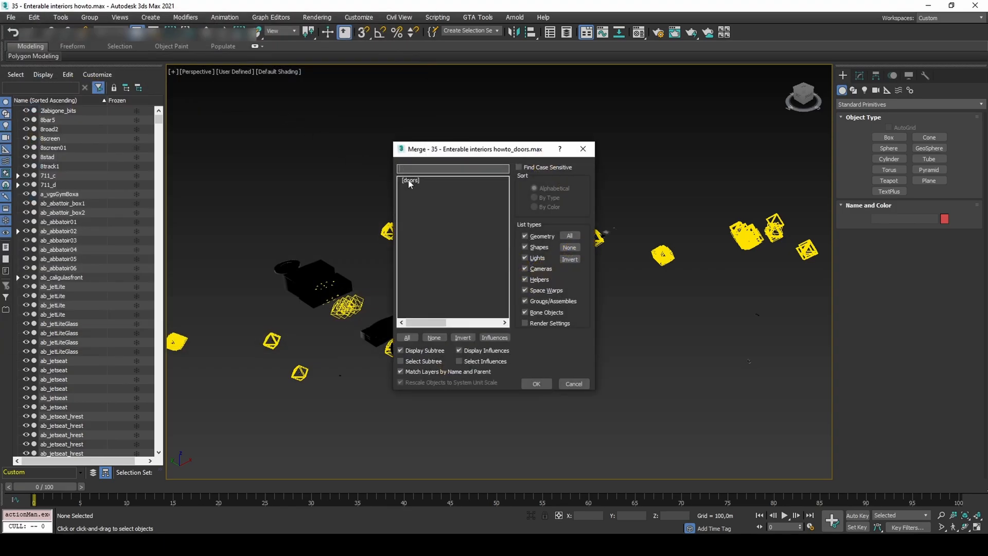
{"action": "left_click", "coordinate": [535, 384]}
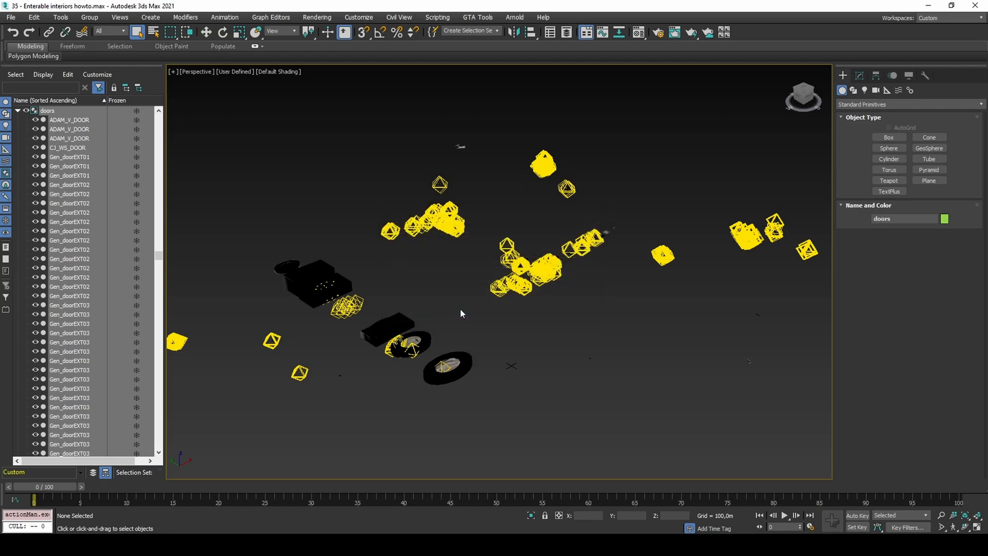
Step: Hide all scene objects and add a new 'chunks' layer in the layer view
{"action": "key", "text": "ctrl+a"}
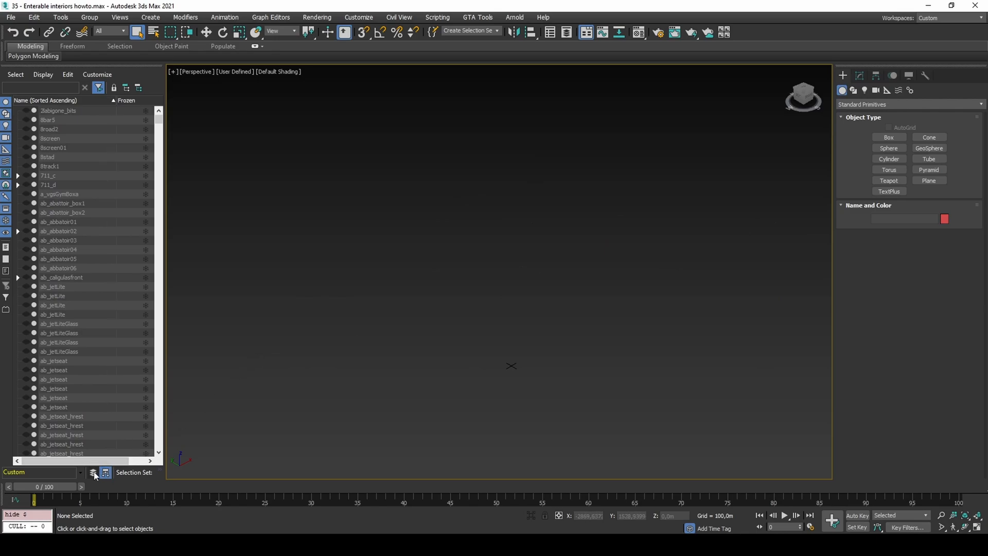
{"action": "left_click", "coordinate": [92, 472]}
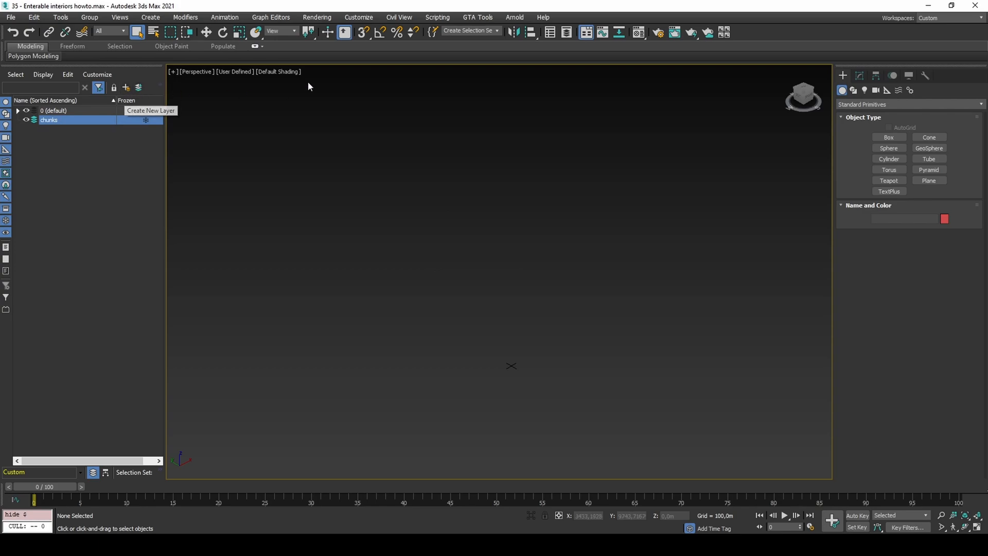
Step: Import lan_stream0.ipl from the Nonreadable folder with GTA3 + INT DFF models and gta.dat
{"action": "left_click", "coordinate": [477, 17]}
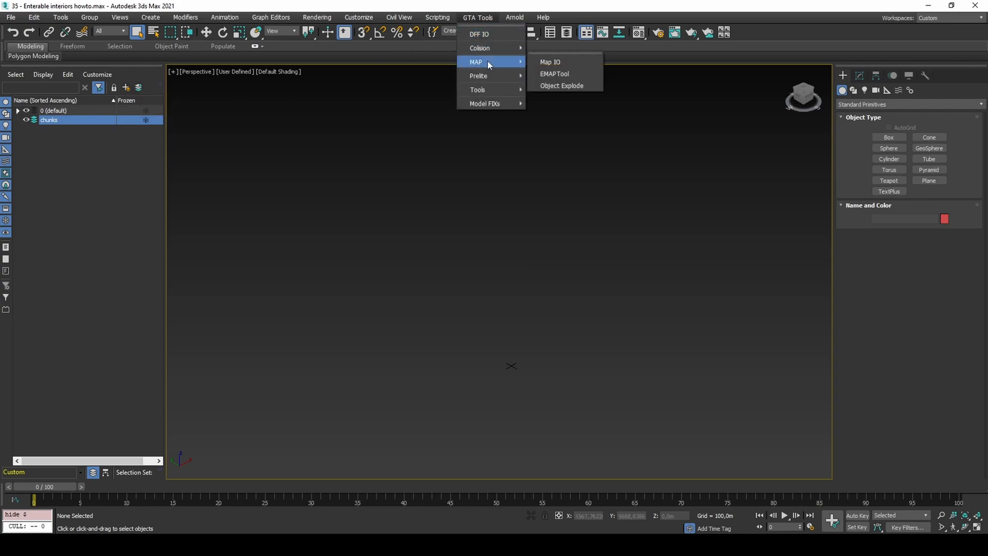
{"action": "left_click", "coordinate": [550, 62]}
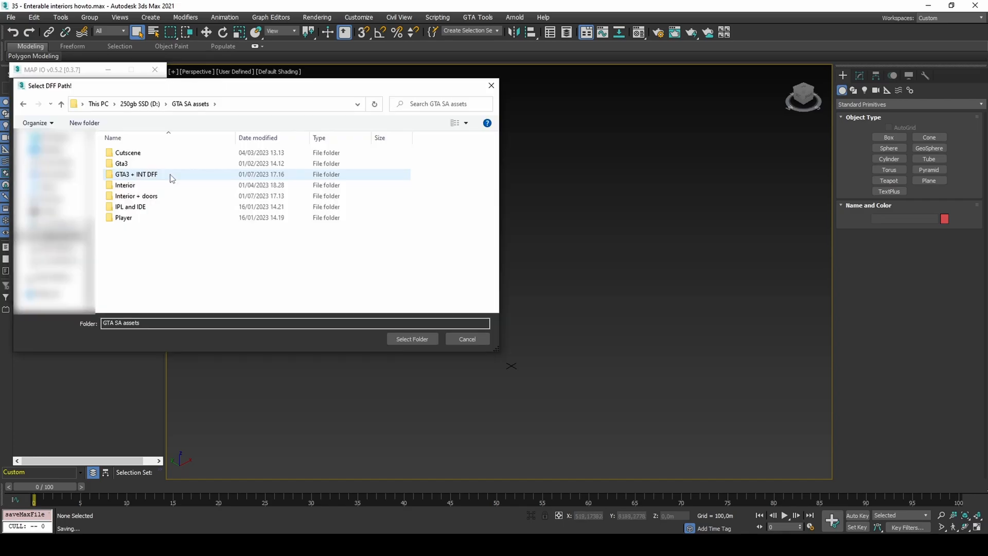
{"action": "left_click", "coordinate": [412, 338]}
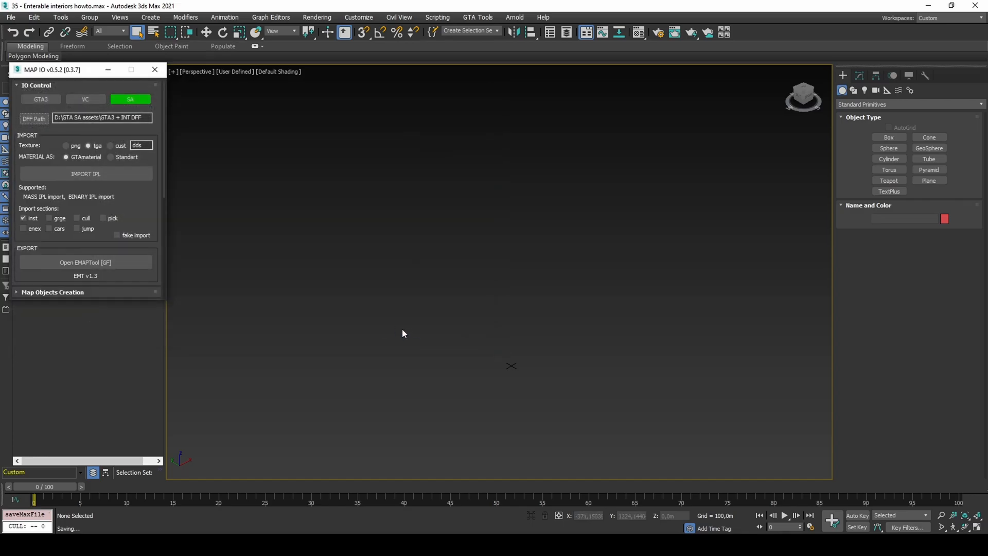
{"action": "left_click", "coordinate": [85, 174]}
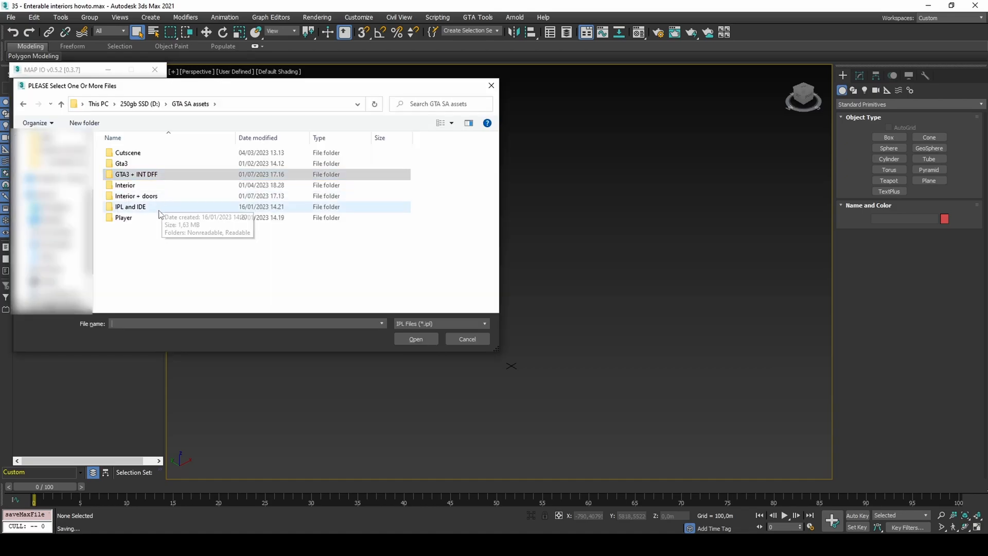
{"action": "double_click", "coordinate": [130, 206]}
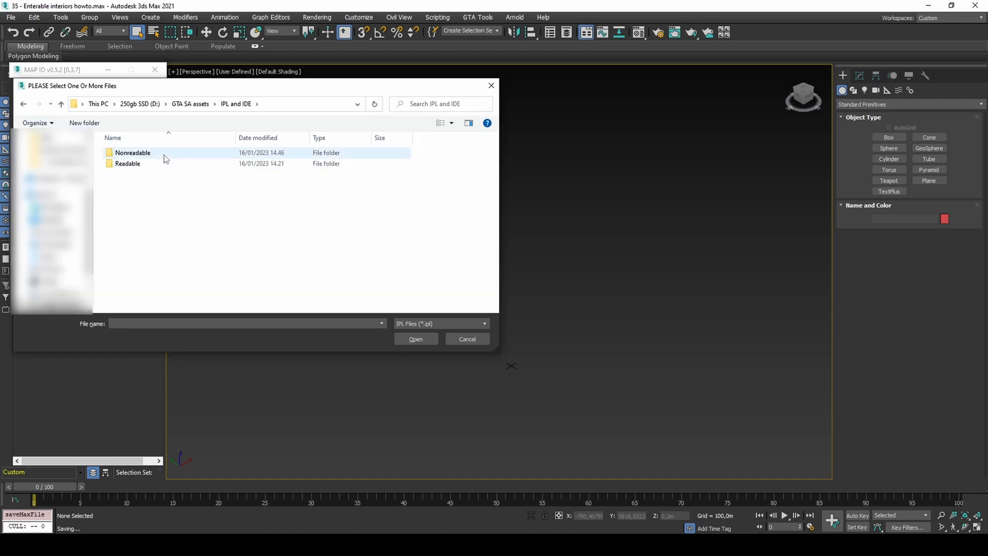
{"action": "double_click", "coordinate": [132, 153]}
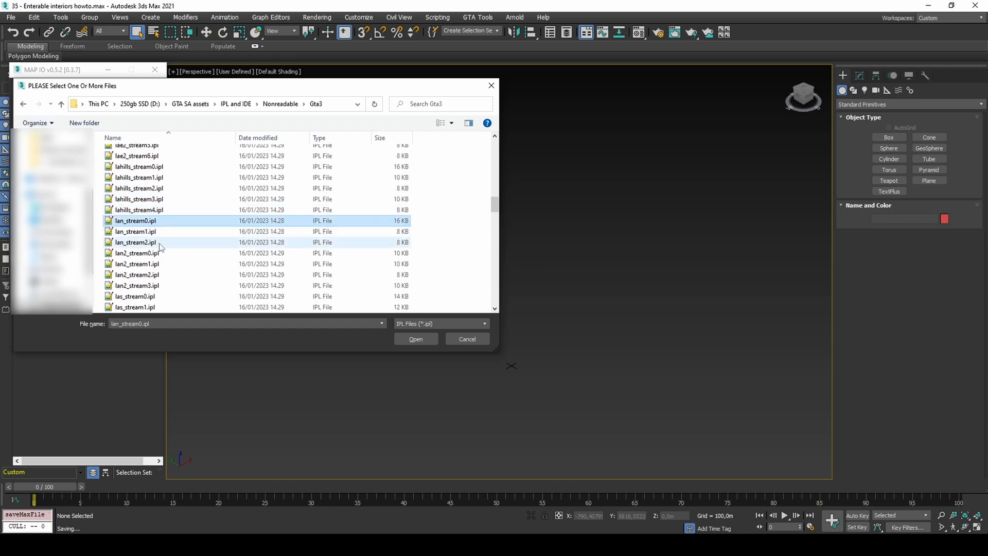
{"action": "left_click", "coordinate": [416, 339]}
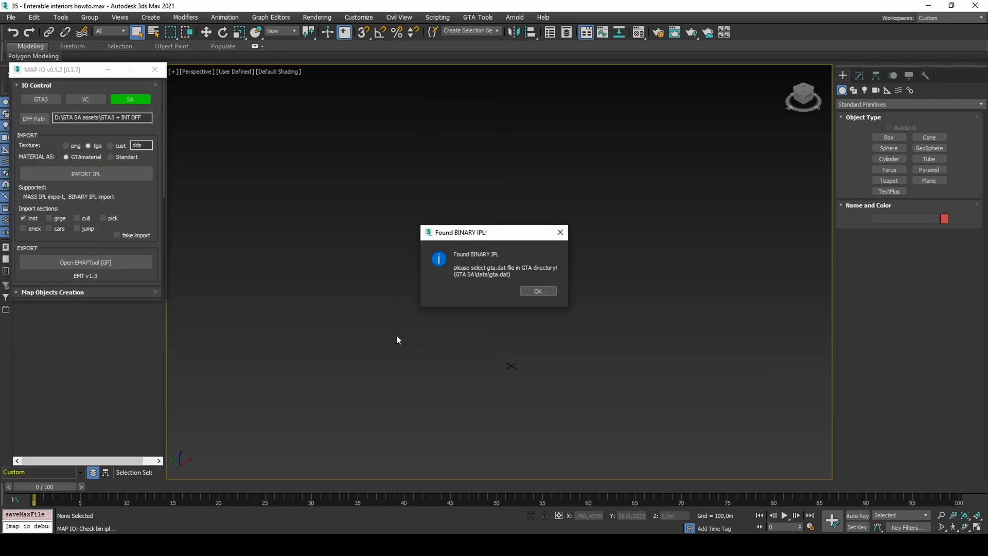
{"action": "left_click", "coordinate": [537, 290]}
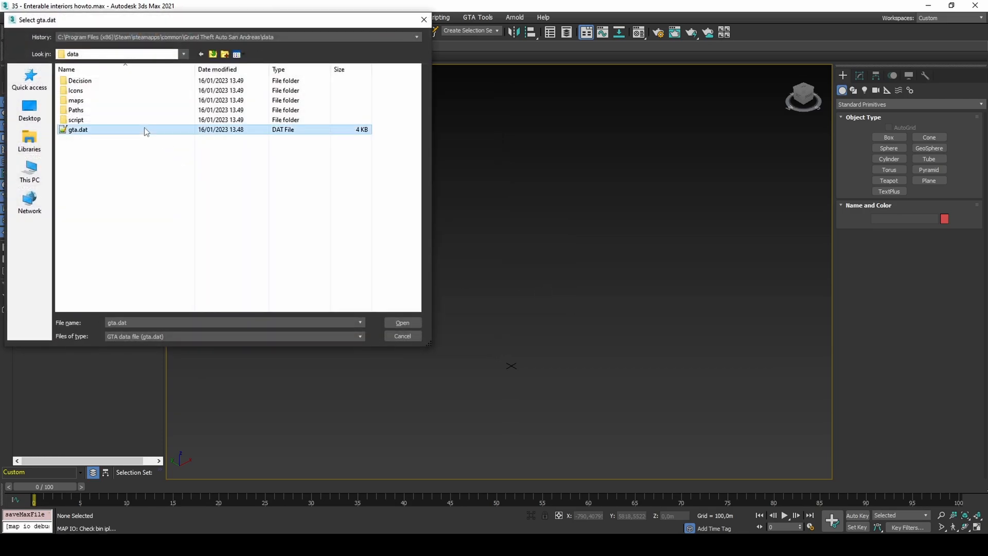
{"action": "left_click", "coordinate": [402, 323]}
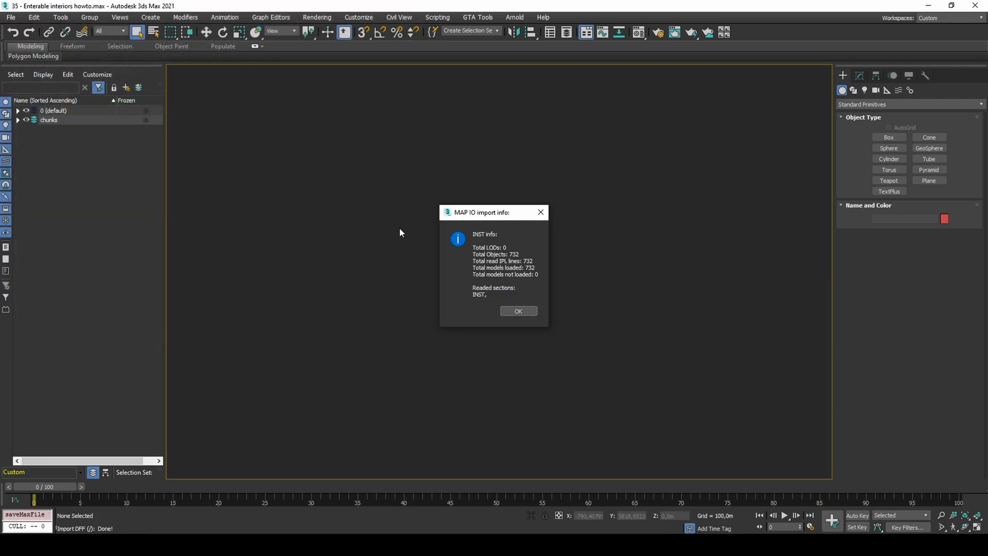
Step: Move the merged doors group into a new layer, then select every object in chunks
{"action": "left_click", "coordinate": [518, 311]}
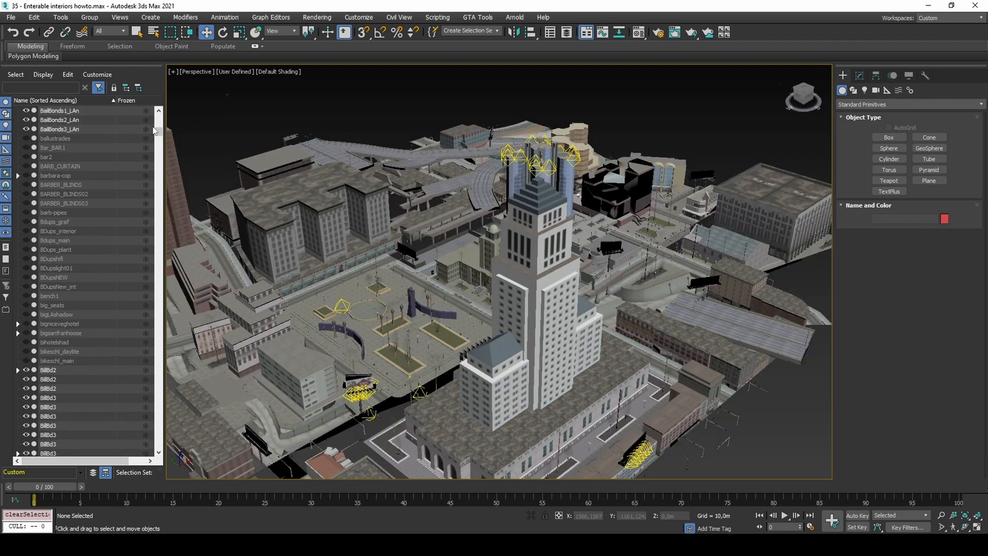
{"action": "scroll", "scroll_direction": "down", "scroll_amount": 3}
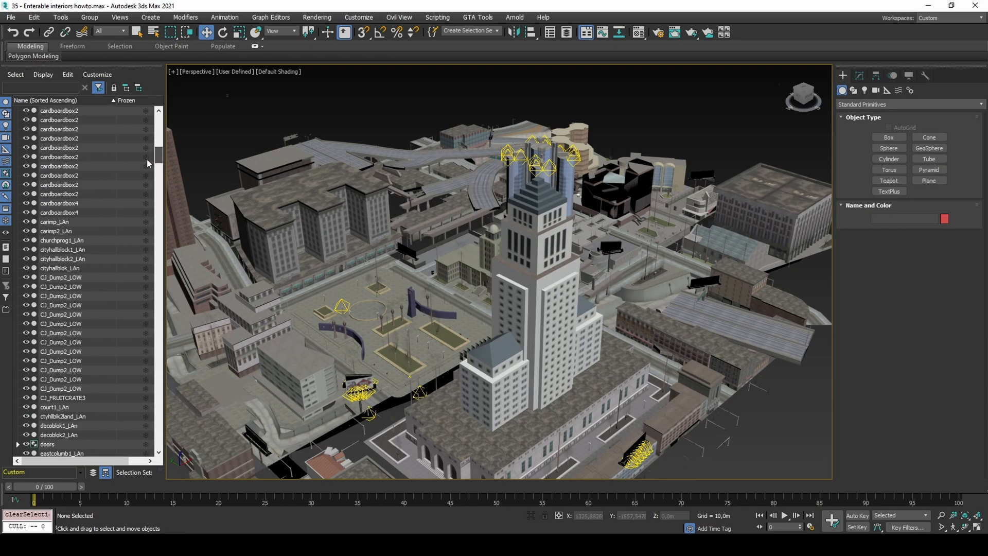
{"action": "left_click", "coordinate": [47, 222]}
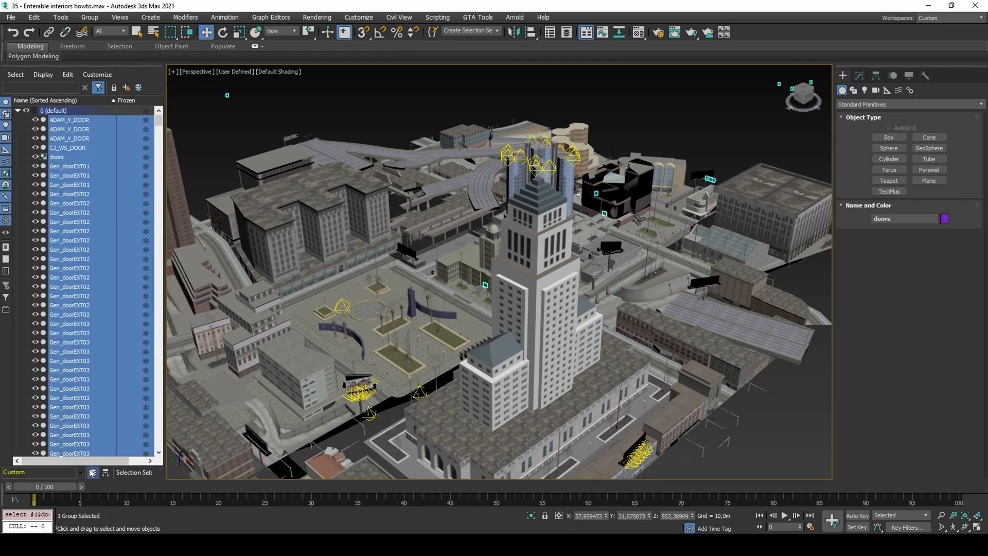
{"action": "left_click", "coordinate": [125, 88]}
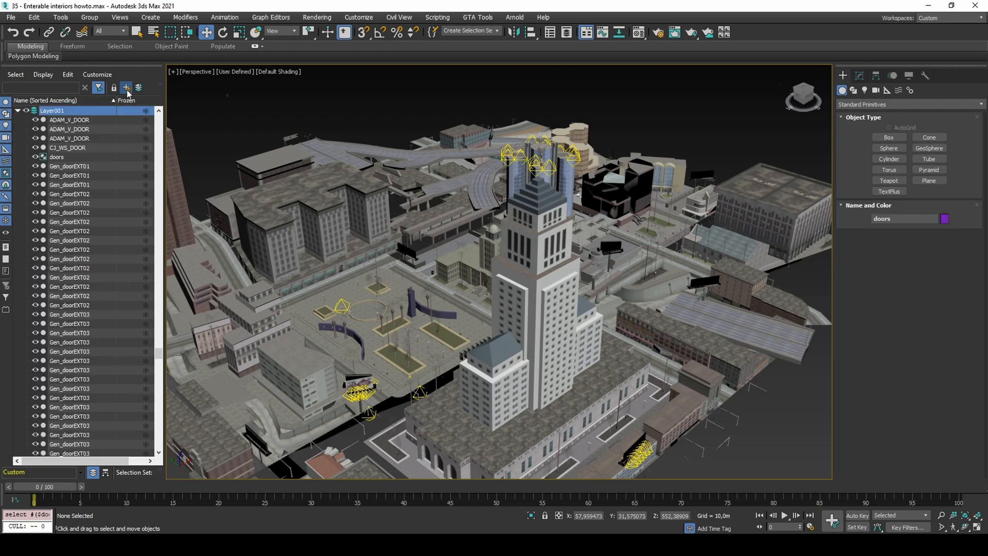
{"action": "left_click", "coordinate": [125, 87]}
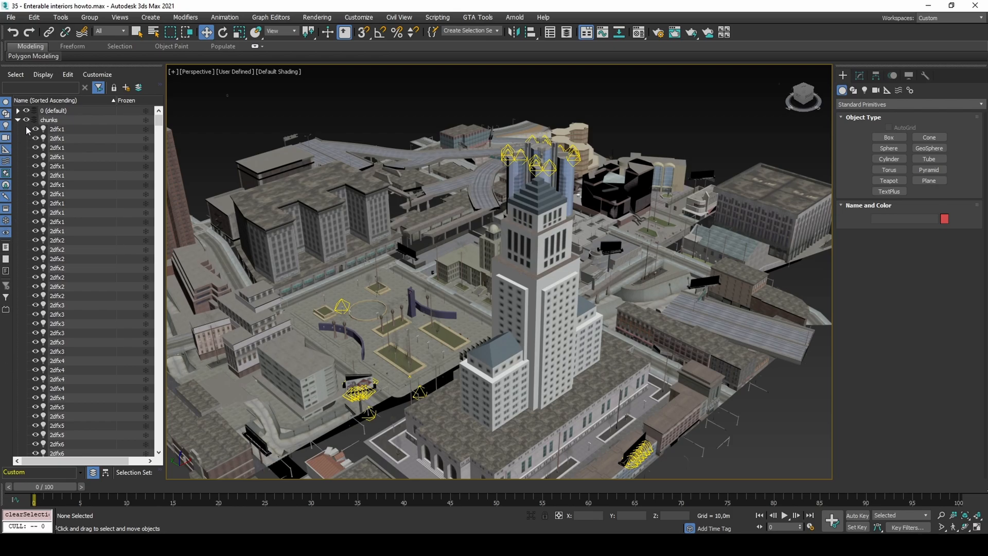
{"action": "left_click", "coordinate": [49, 120]}
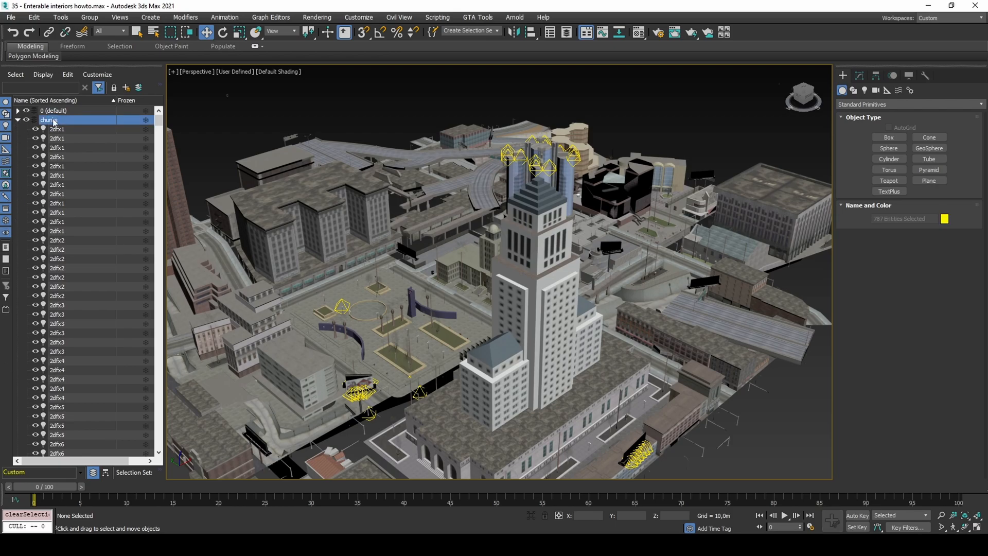
{"action": "left_click", "coordinate": [48, 120]}
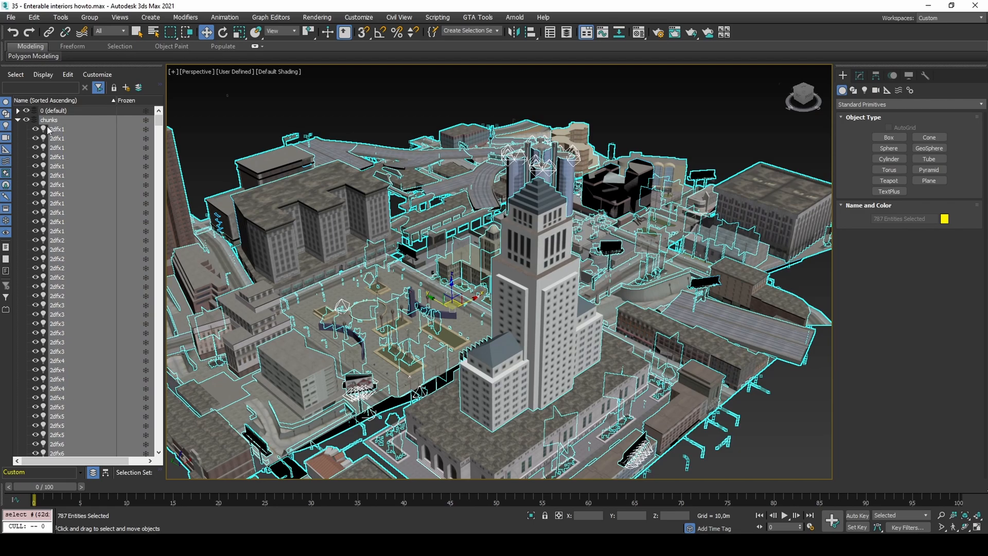
Step: Hide the chunk objects, toggle Affect Pivot Only, and ungroup doors into 335 objects
{"action": "left_click", "coordinate": [48, 129]}
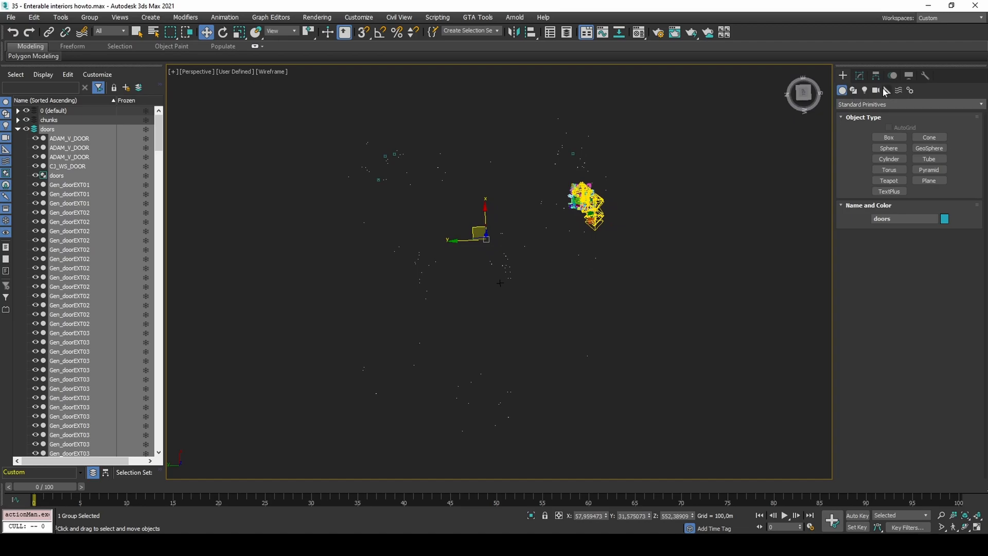
{"action": "left_click", "coordinate": [876, 76]}
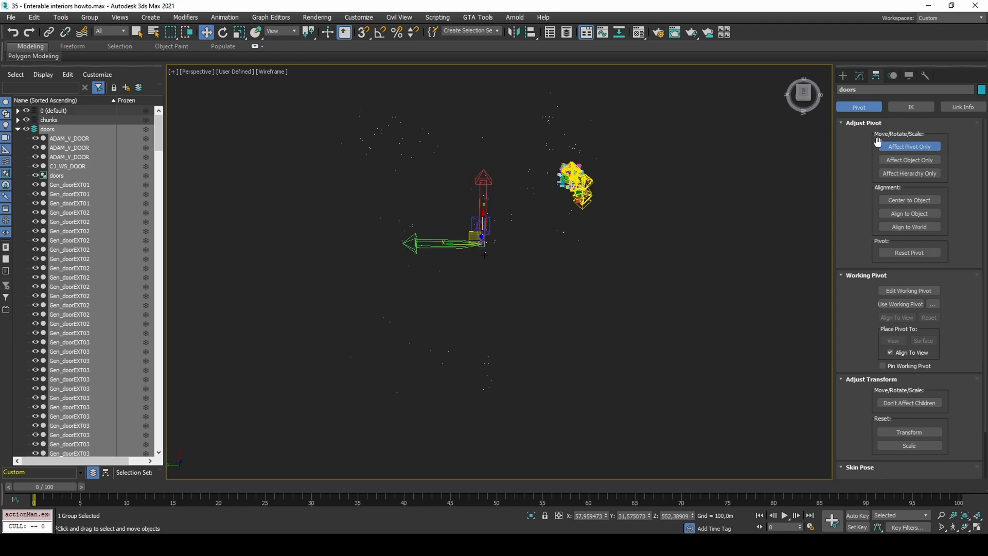
{"action": "left_click", "coordinate": [89, 17]}
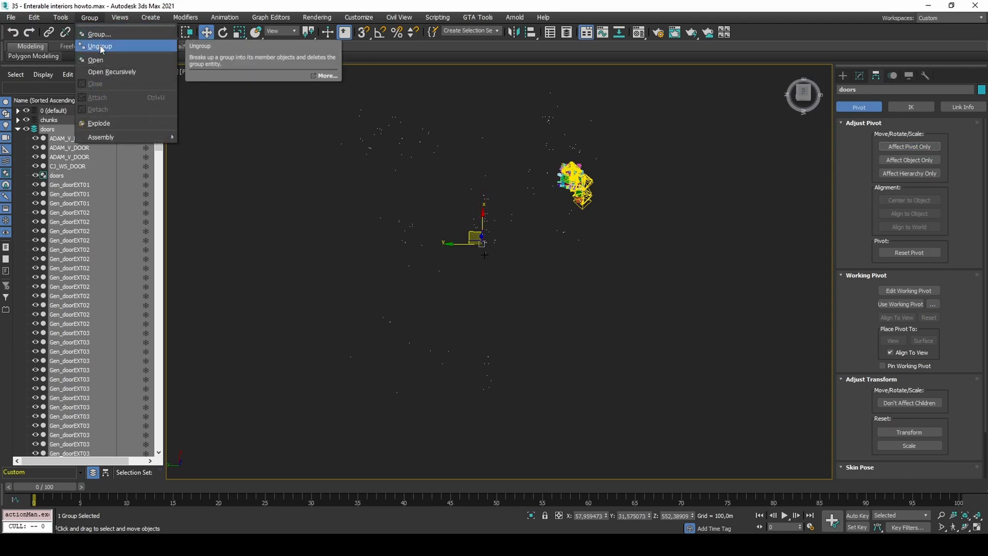
{"action": "left_click", "coordinate": [99, 46]}
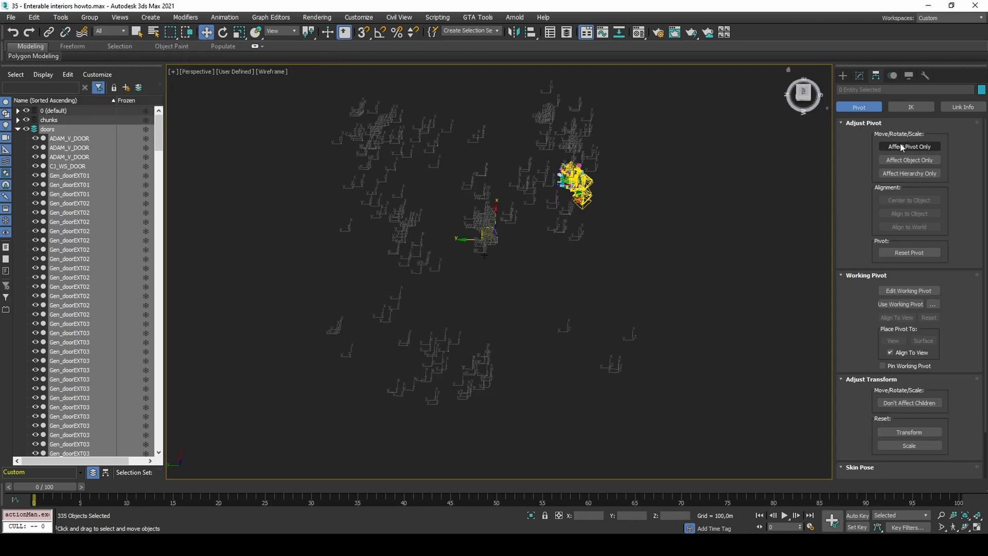
{"action": "left_click", "coordinate": [909, 146]}
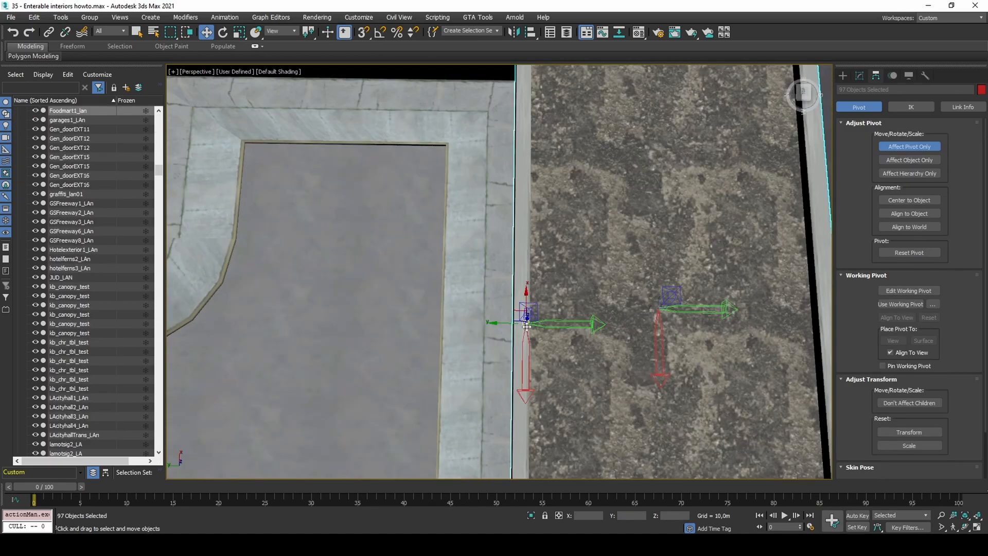
Step: Select and delete batches of surrounding world models not near the placed doors
{"action": "key", "text": "F3"}
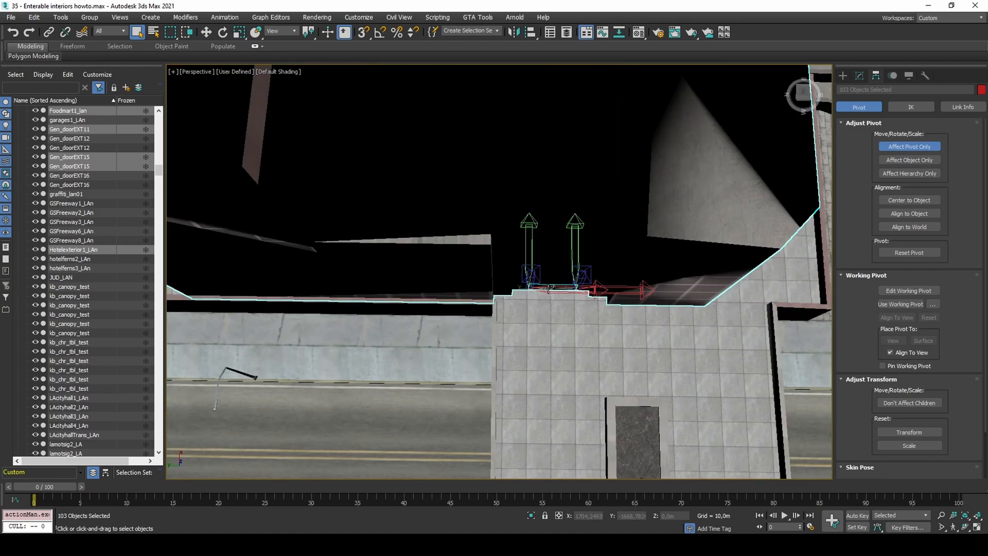
{"action": "key", "text": "F3"}
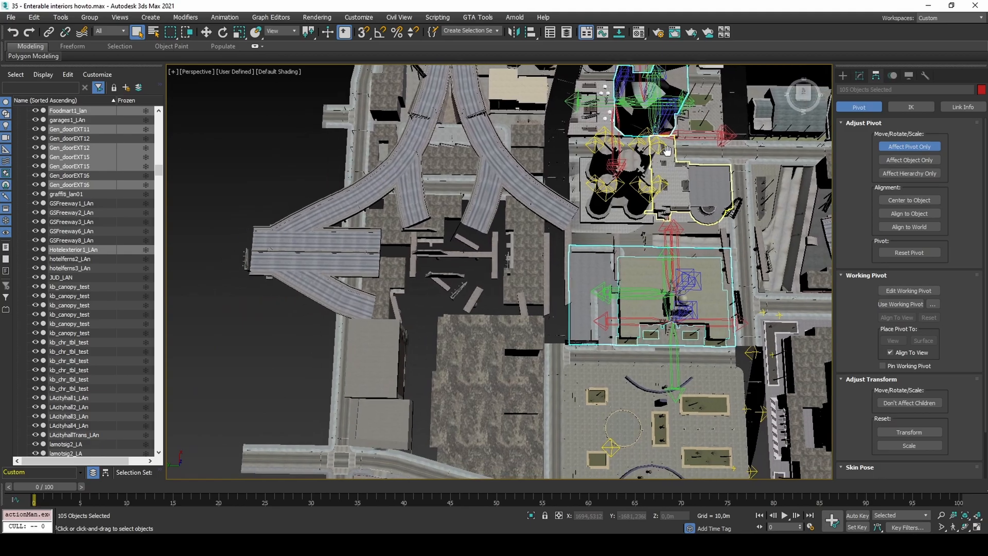
{"action": "left_click_drag", "start_coordinate": [667, 151], "coordinate": [507, 331]}
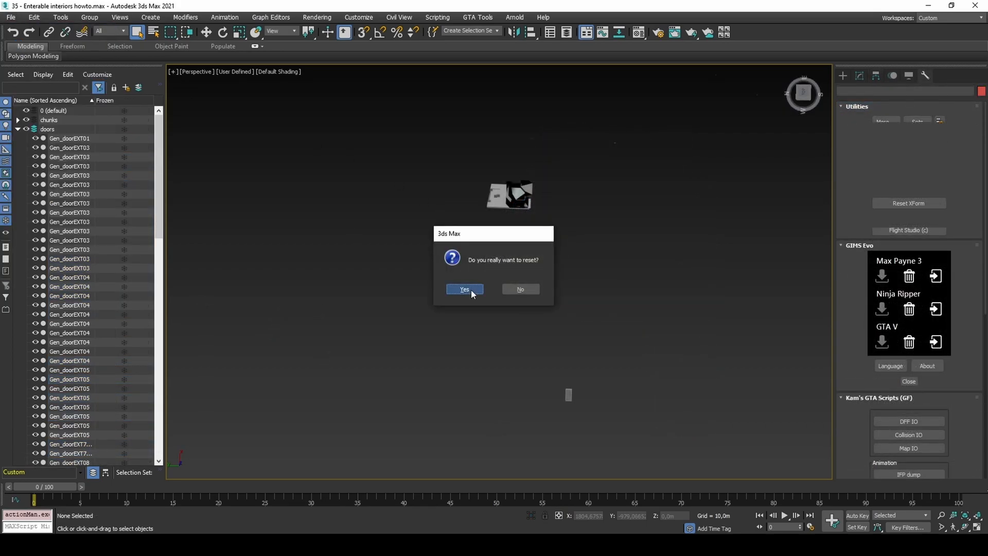
Step: Reset the scene and import only ENEX sections, no instances, from all Readable IPL files
{"action": "left_click", "coordinate": [464, 289]}
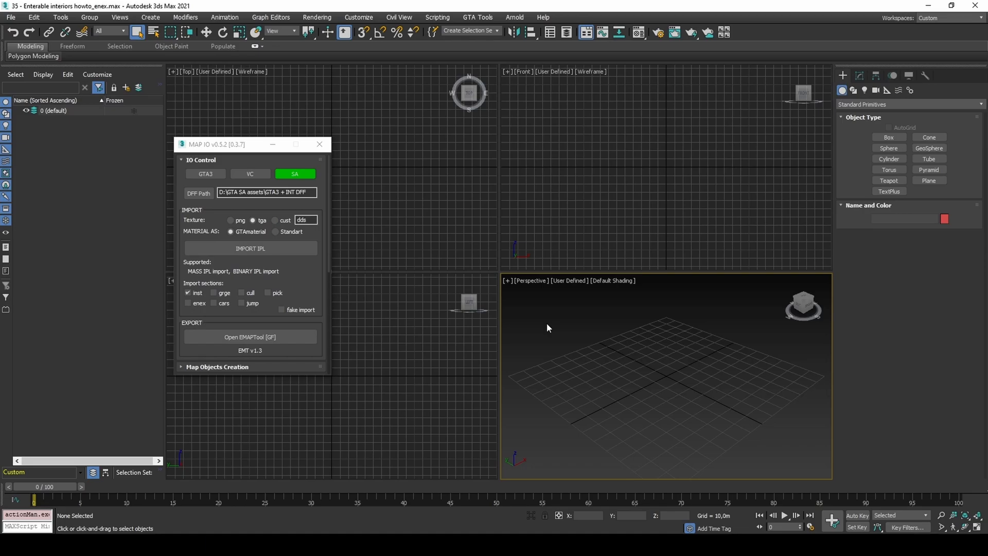
{"action": "mouse_move", "coordinate": [250, 246]}
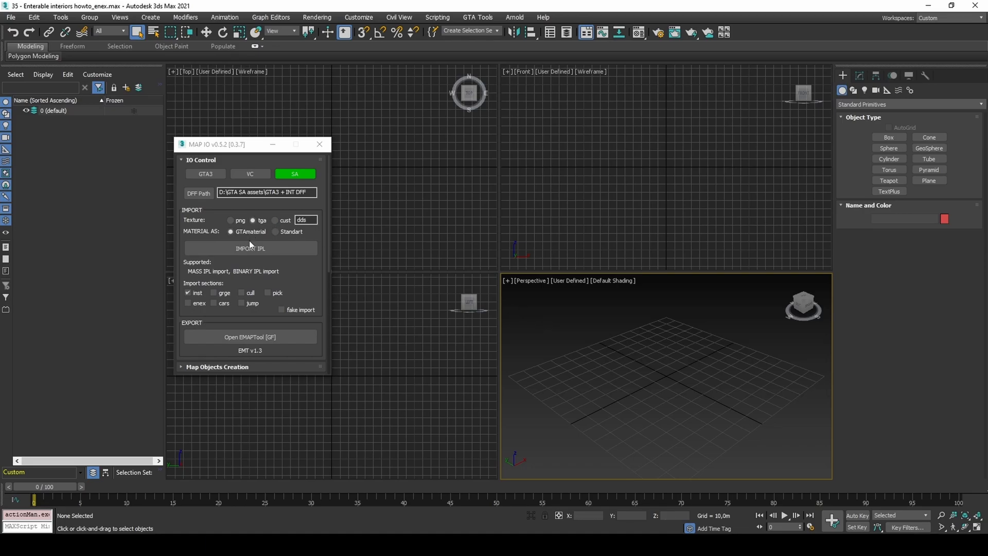
{"action": "left_click", "coordinate": [189, 292]}
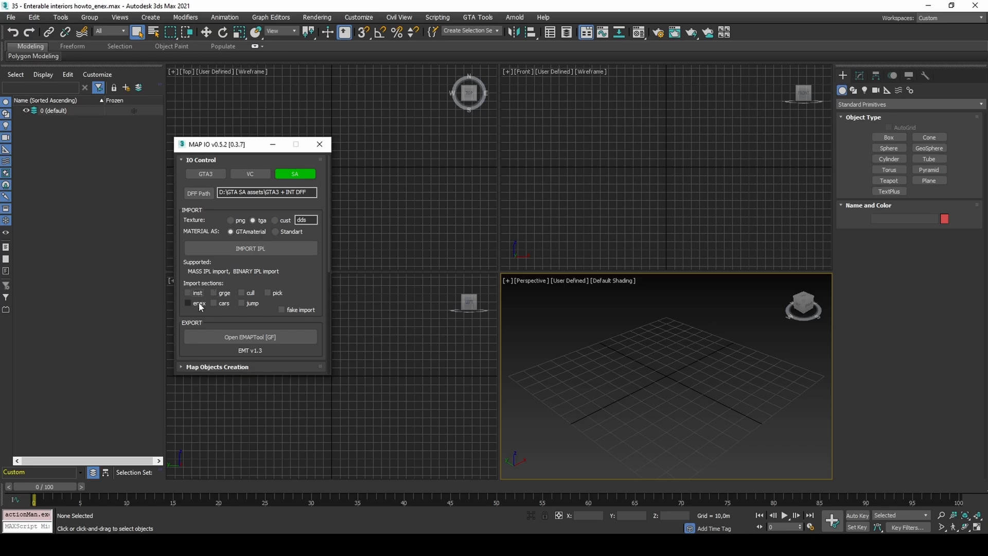
{"action": "left_click", "coordinate": [250, 248]}
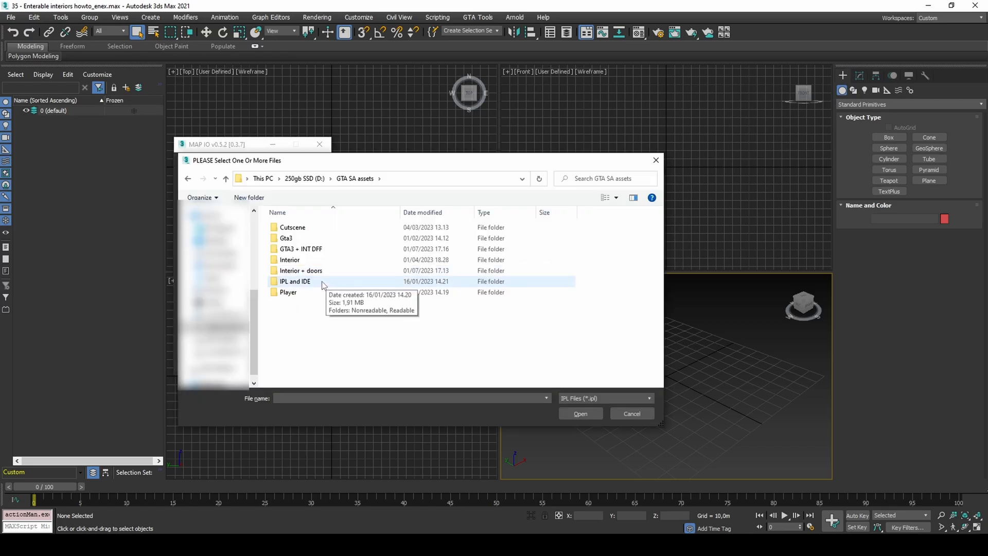
{"action": "double_click", "coordinate": [294, 281]}
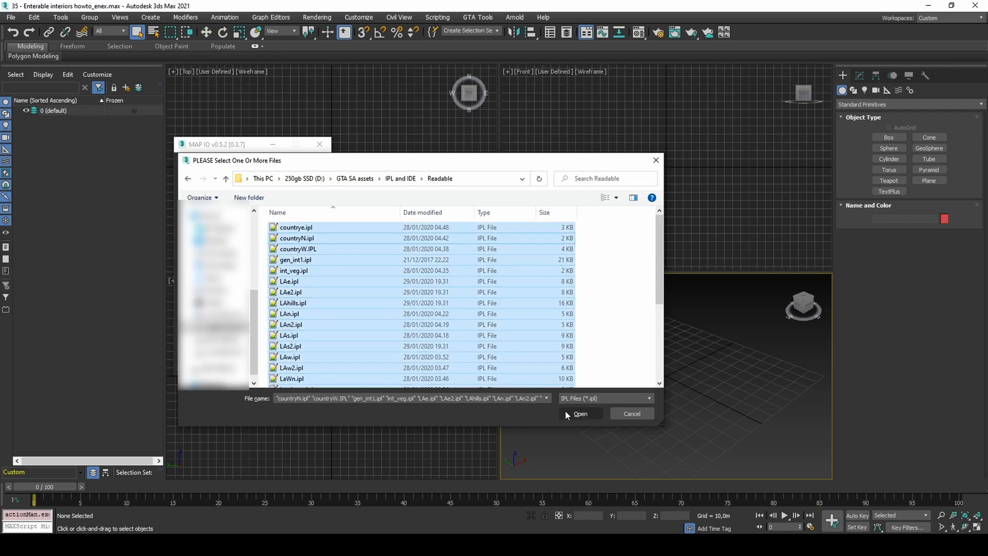
{"action": "left_click", "coordinate": [579, 413]}
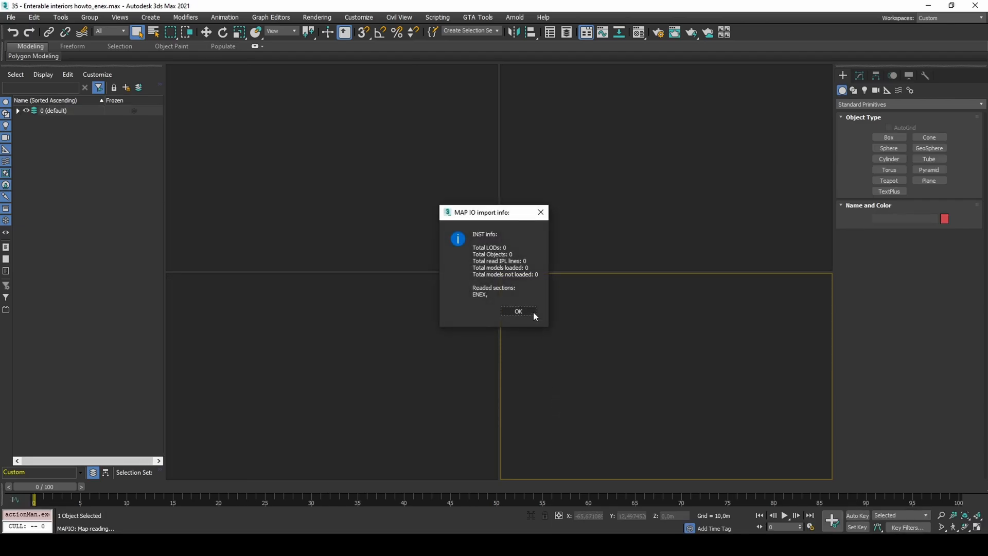
Step: Create an 'enex' layer and merge all ENEX markers from howto_enex.max
{"action": "left_click", "coordinate": [517, 310]}
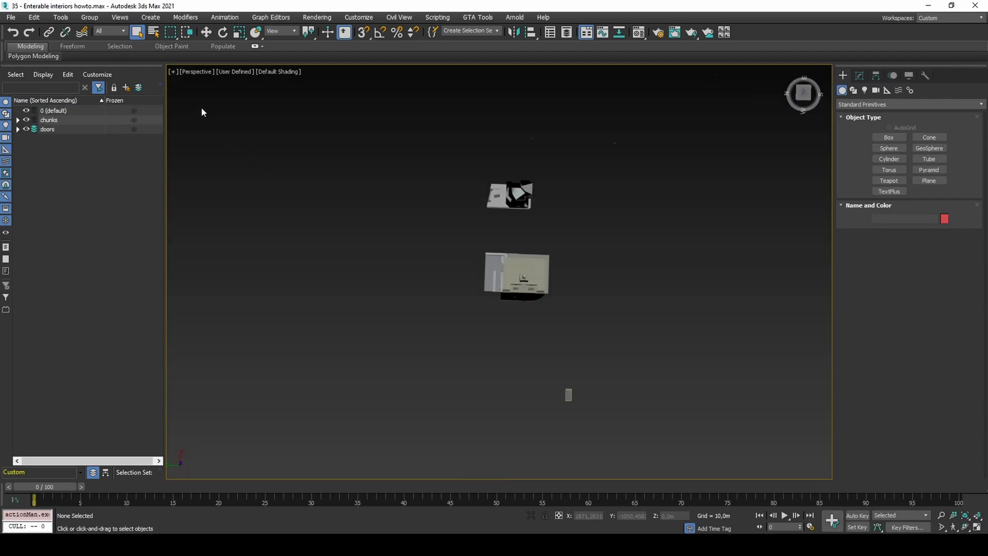
{"action": "left_click", "coordinate": [126, 88]}
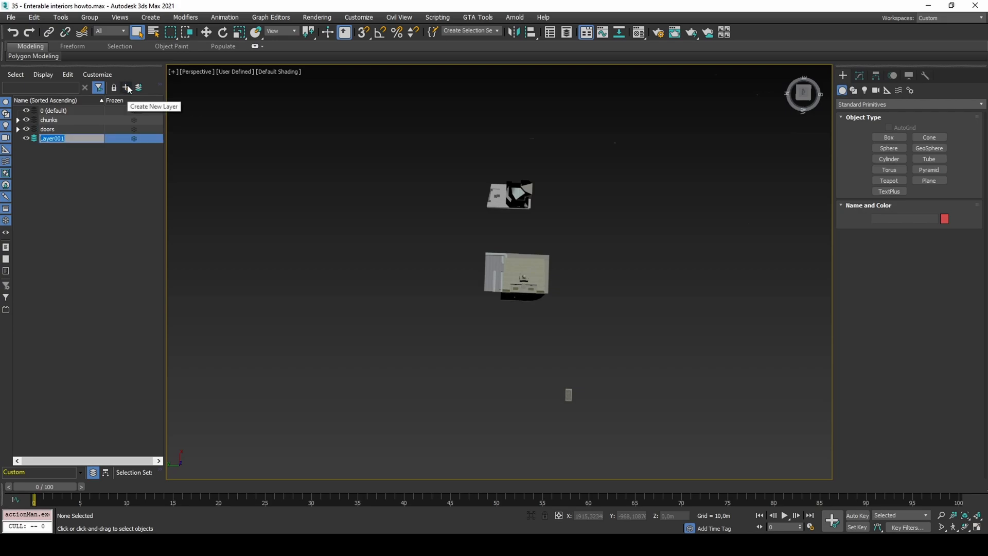
{"action": "type", "text": "enex"}
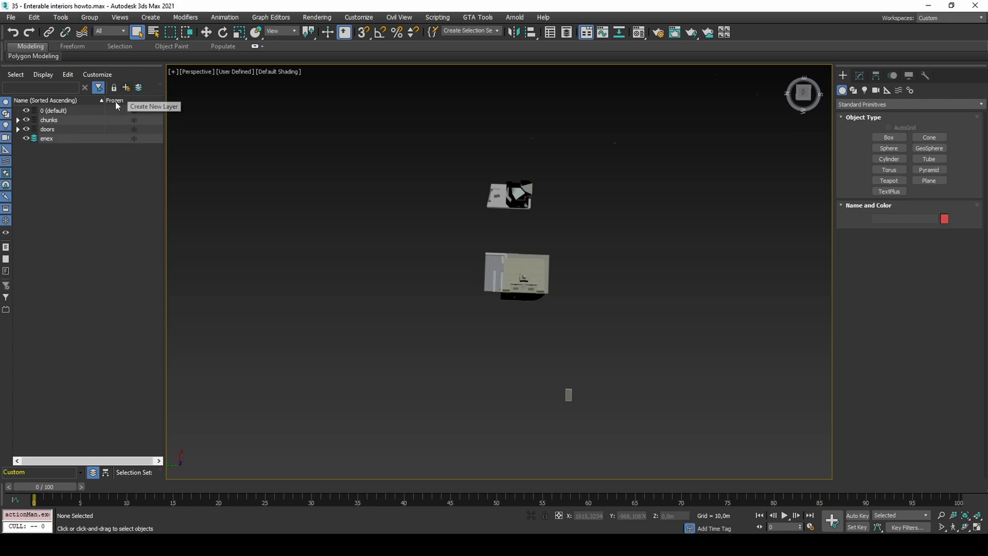
{"action": "left_click", "coordinate": [11, 17]}
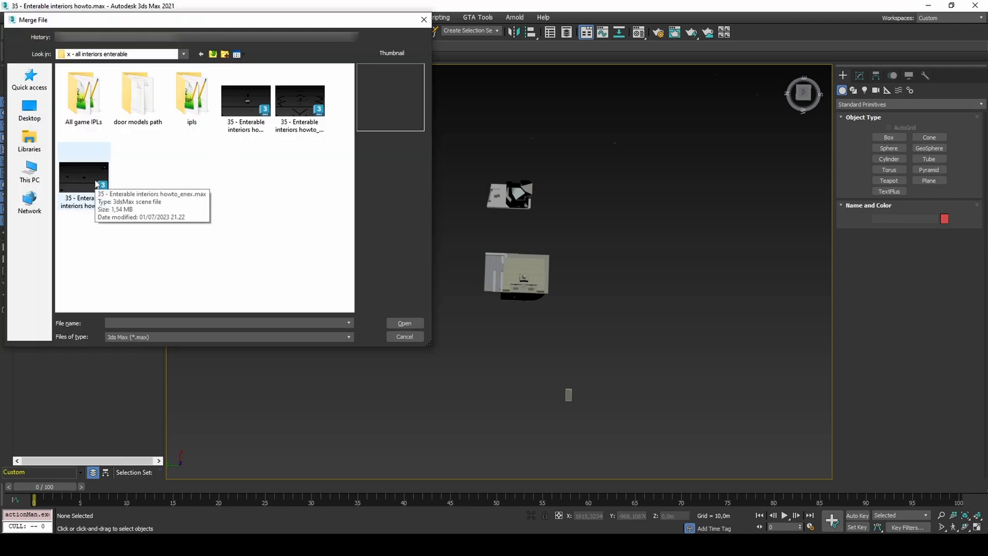
{"action": "double_click", "coordinate": [83, 175]}
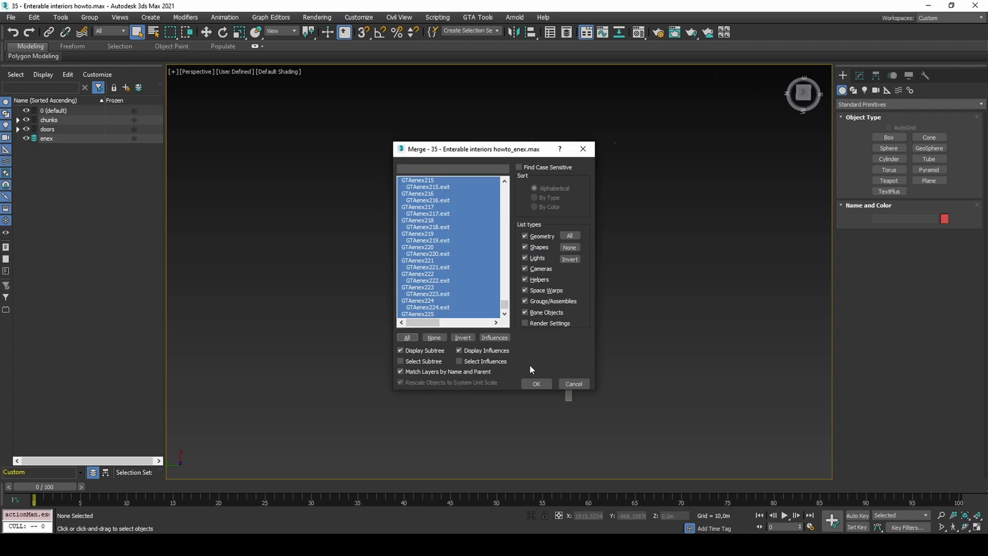
{"action": "left_click", "coordinate": [536, 384]}
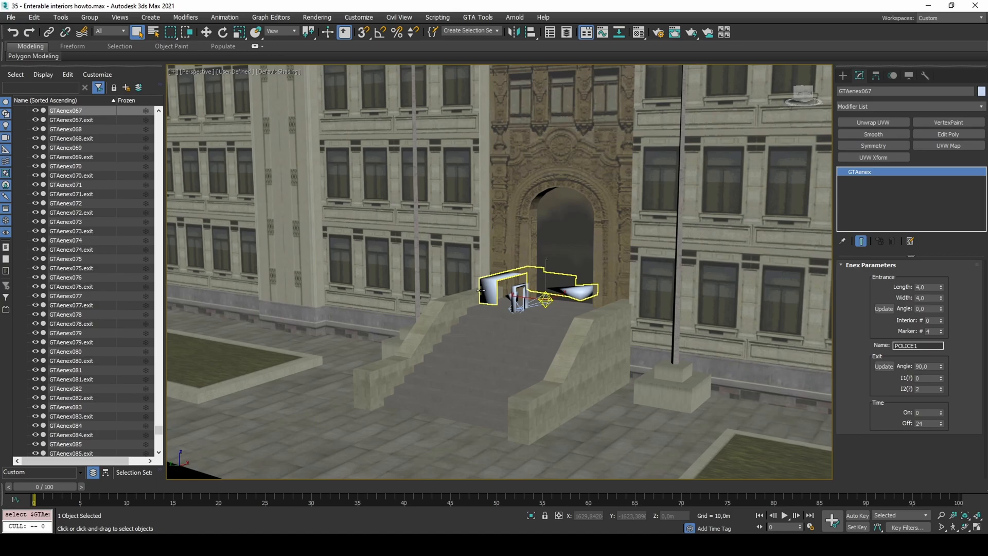
Step: Open a separate Scene Explorer from the Tools menu and position it beside the scene
{"action": "left_click", "coordinate": [60, 17]}
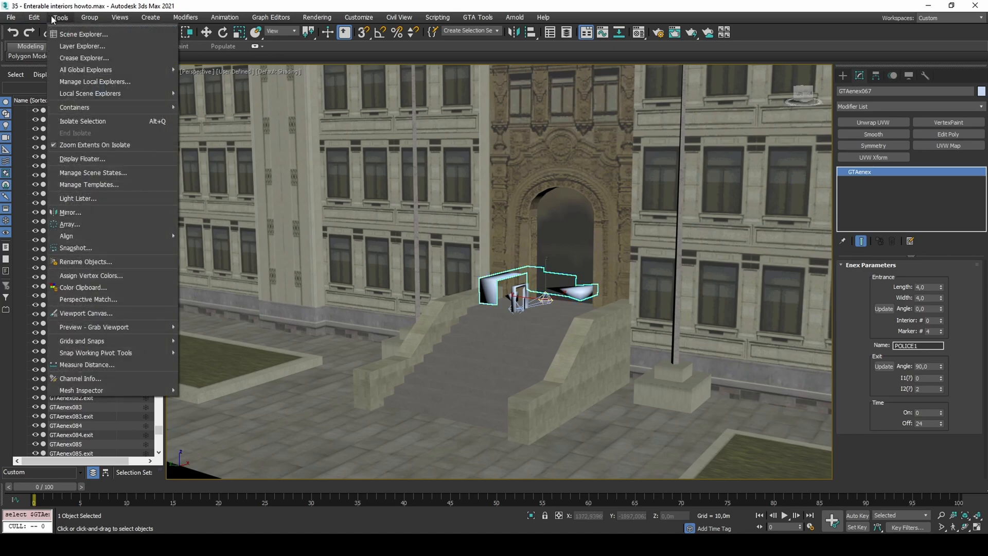
{"action": "left_click", "coordinate": [83, 34]}
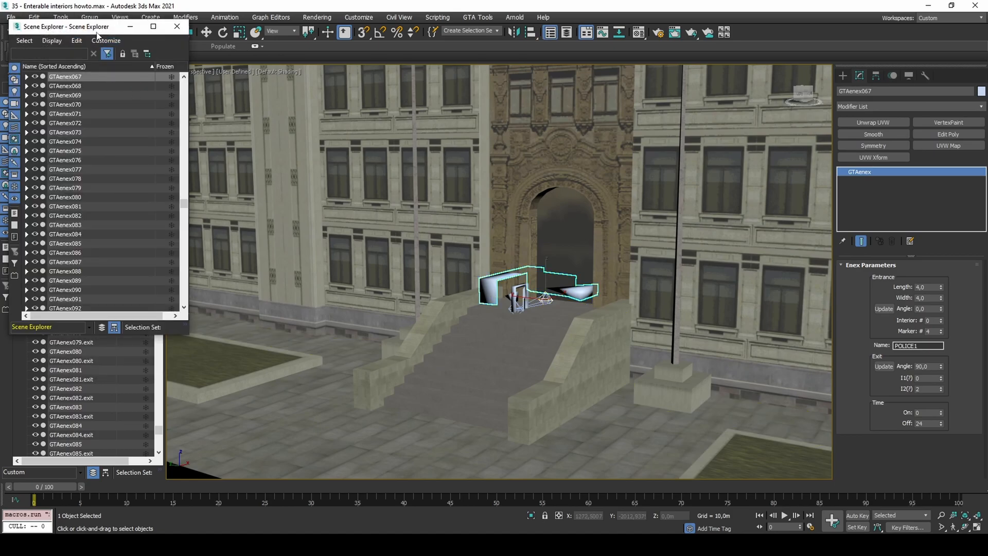
{"action": "left_click_drag", "start_coordinate": [65, 27], "coordinate": [598, 137]}
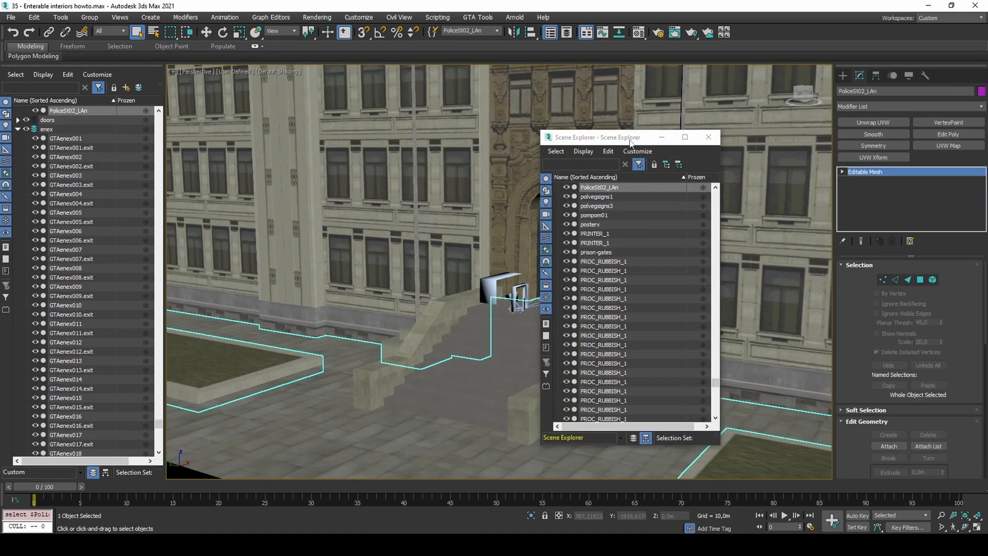
{"action": "left_click_drag", "start_coordinate": [597, 137], "coordinate": [706, 132]}
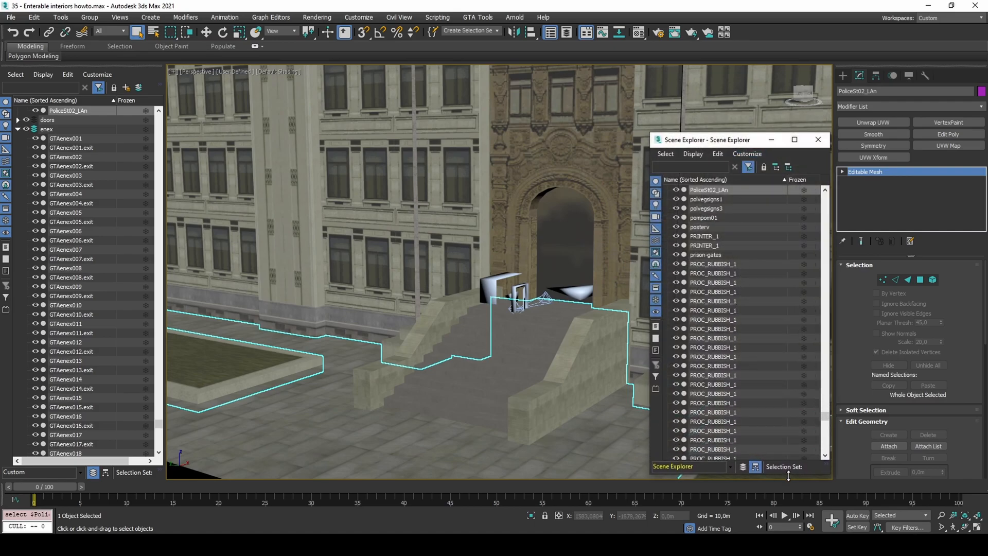
Step: Enlarge the Scene Explorer list and select the next ENEX markers, through GTAenex070, for renaming
{"action": "left_click_drag", "start_coordinate": [706, 140], "coordinate": [706, 64]}
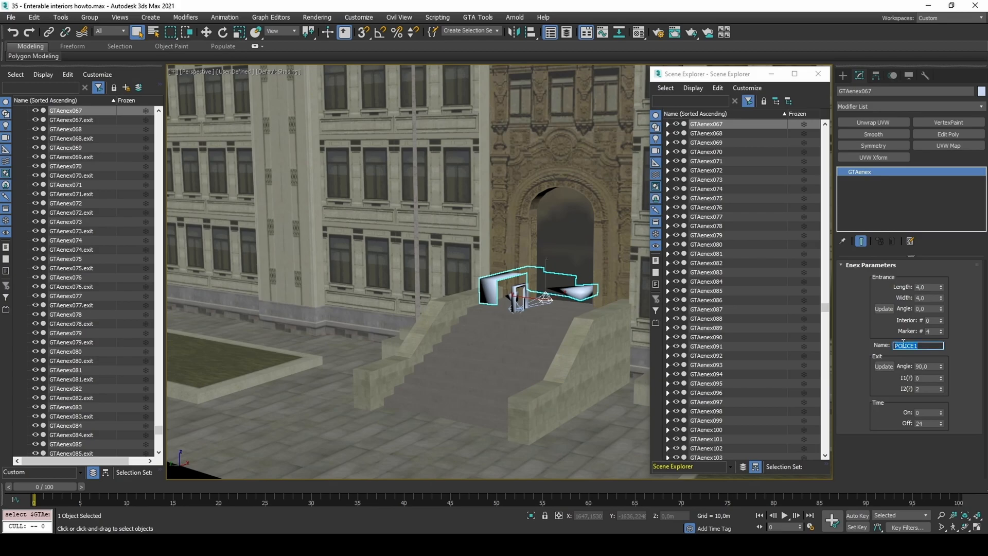
{"action": "mouse_move", "coordinate": [713, 143]}
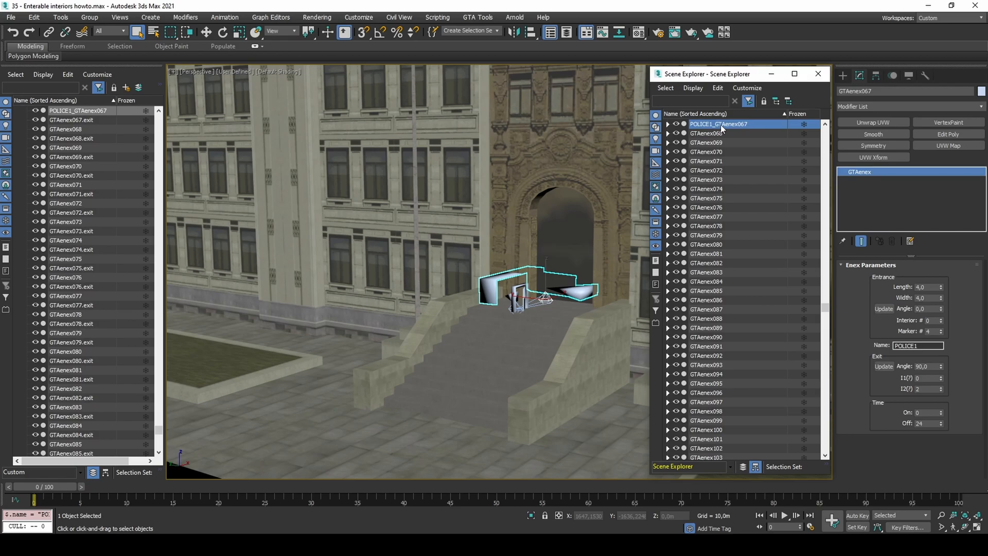
{"action": "left_click", "coordinate": [706, 133]}
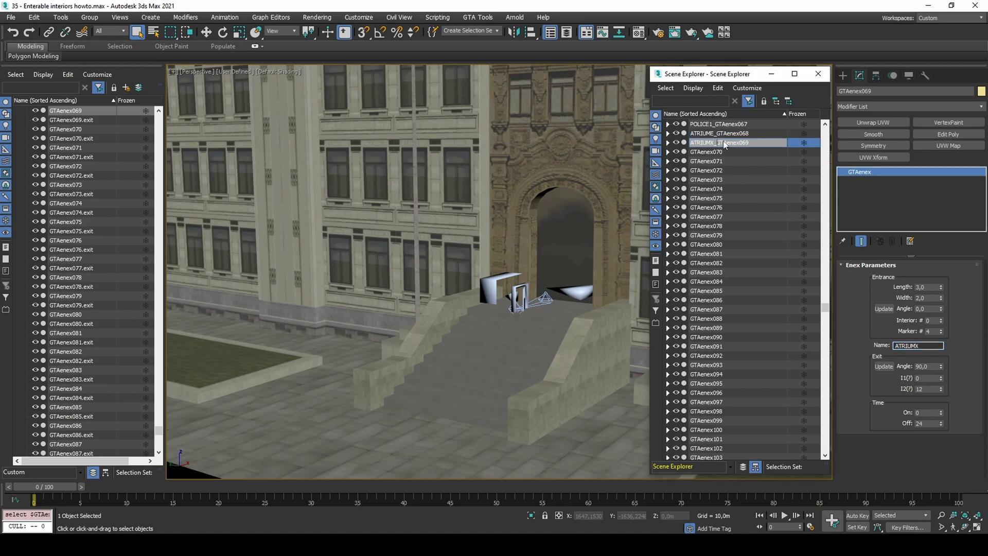
{"action": "left_click", "coordinate": [707, 151]}
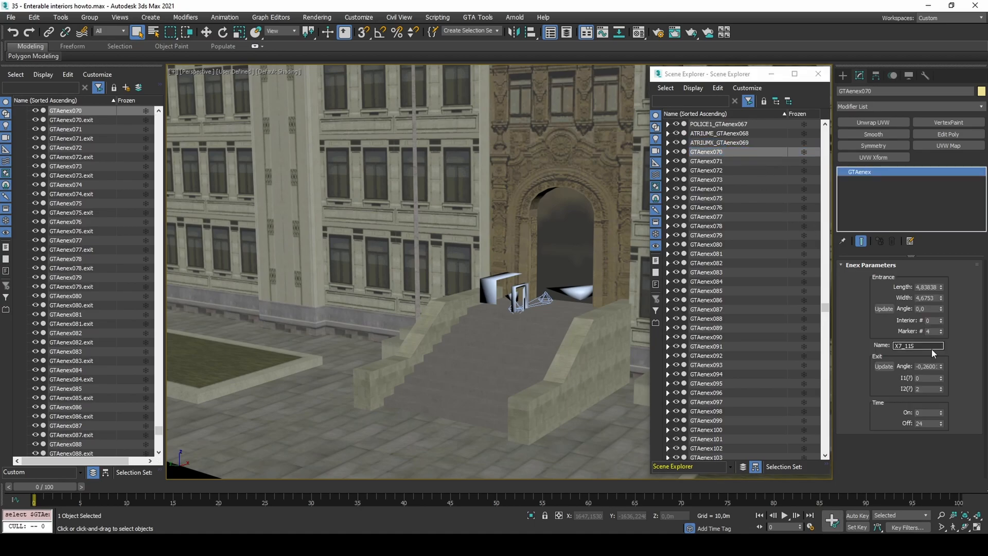